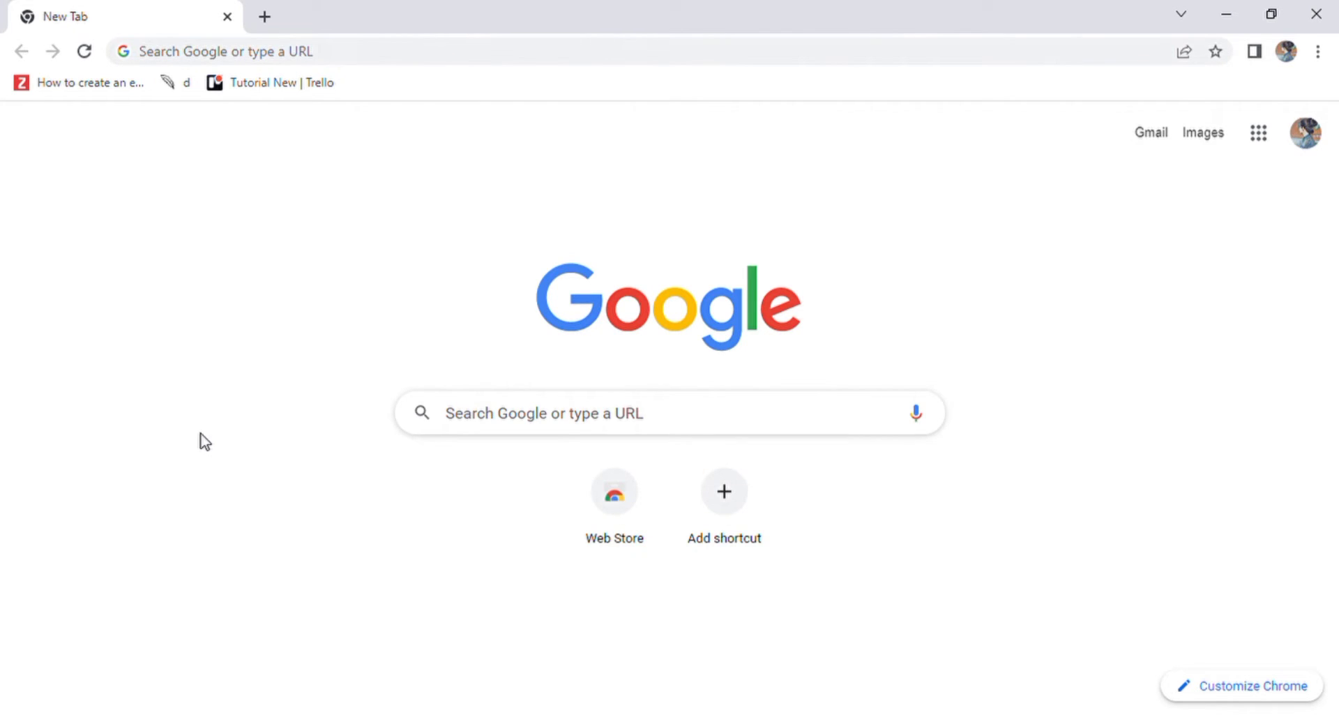
{"action": "mouse_move", "coordinate": [406, 182]}
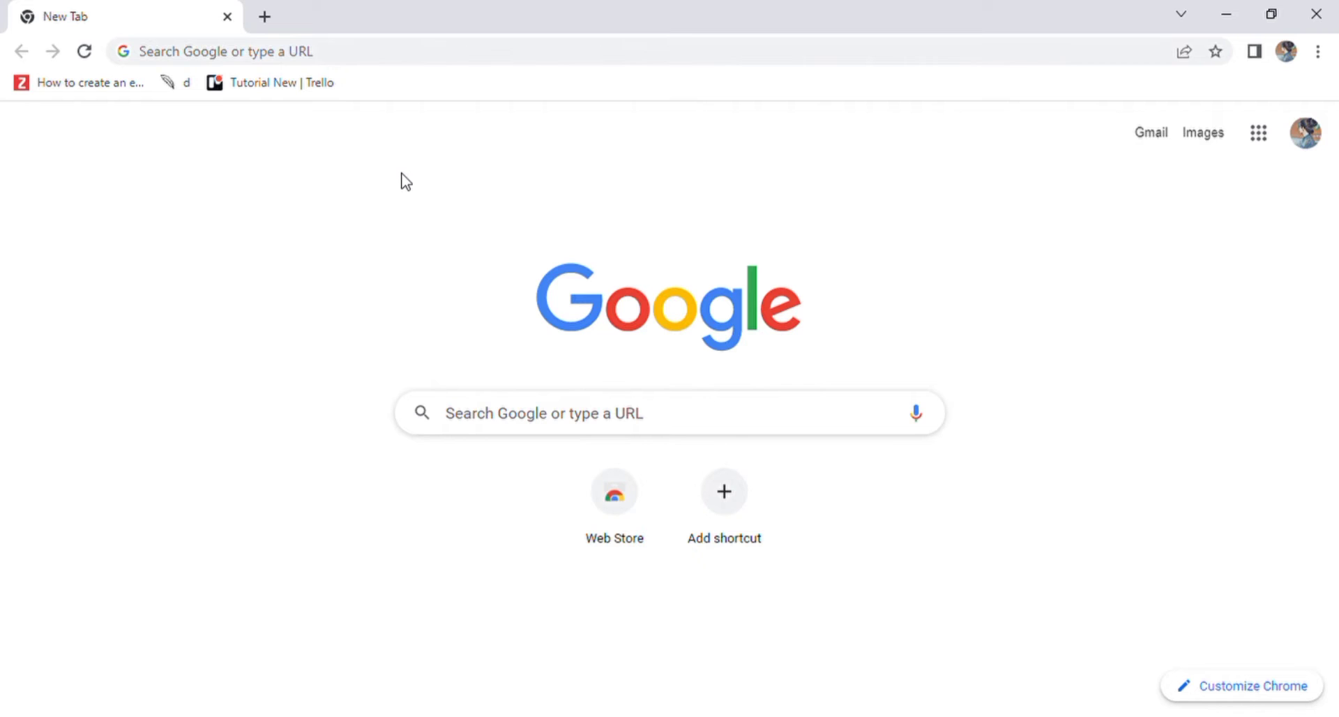
{"action": "mouse_move", "coordinate": [615, 665]}
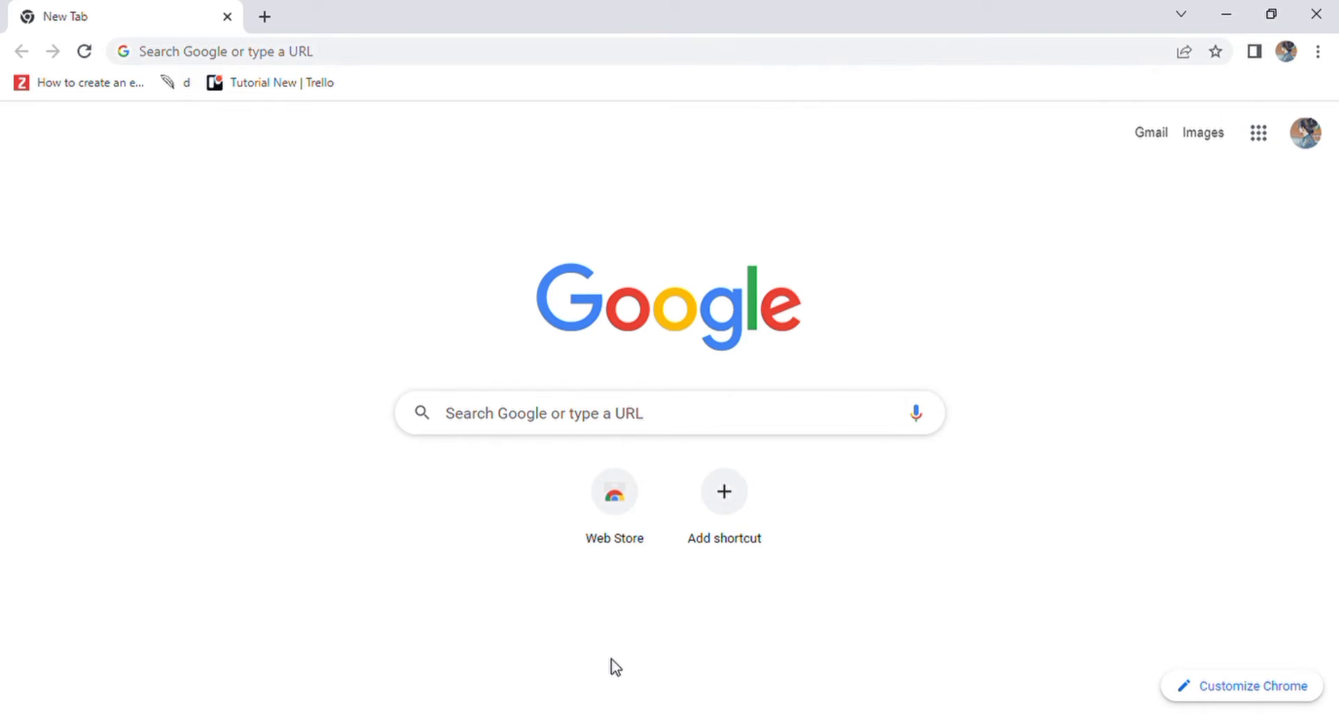
{"action": "mouse_move", "coordinate": [250, 431]}
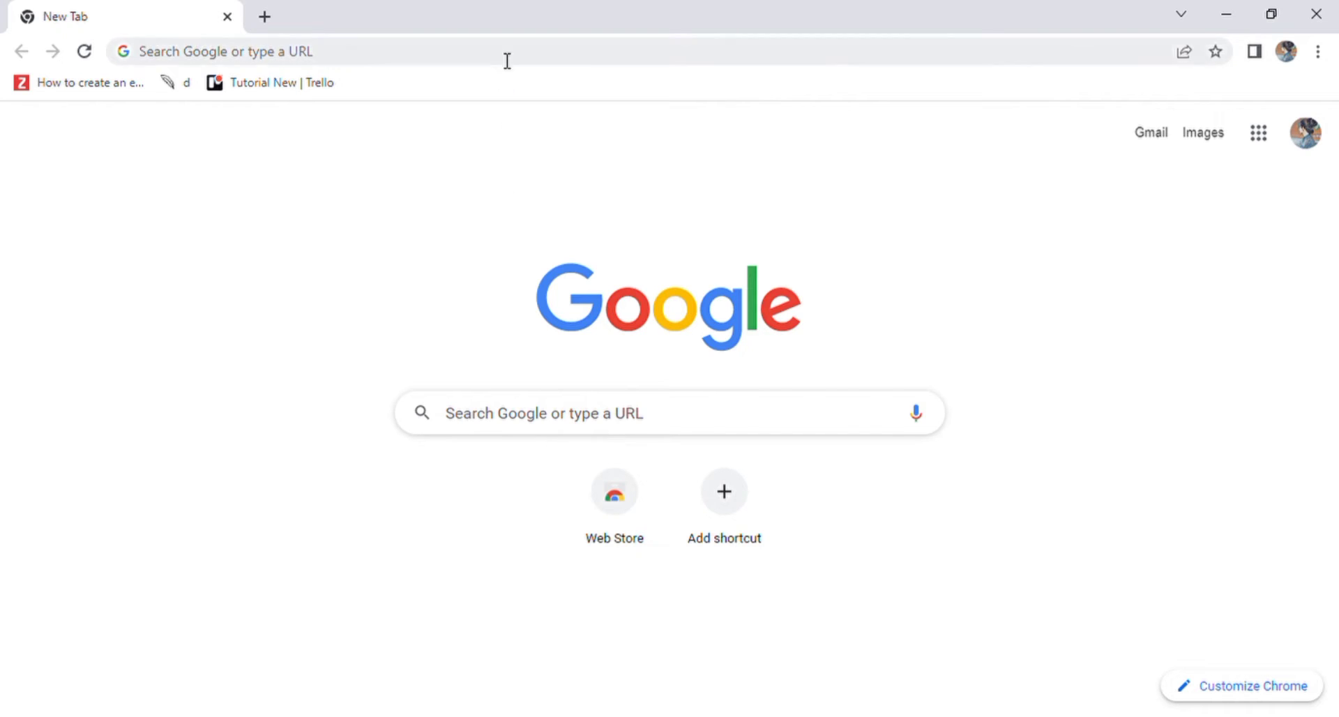
Search 'weeb', follow the Weebly suggestion to weebly.com and scroll through its homepage
{"action": "type", "text": "weeb"}
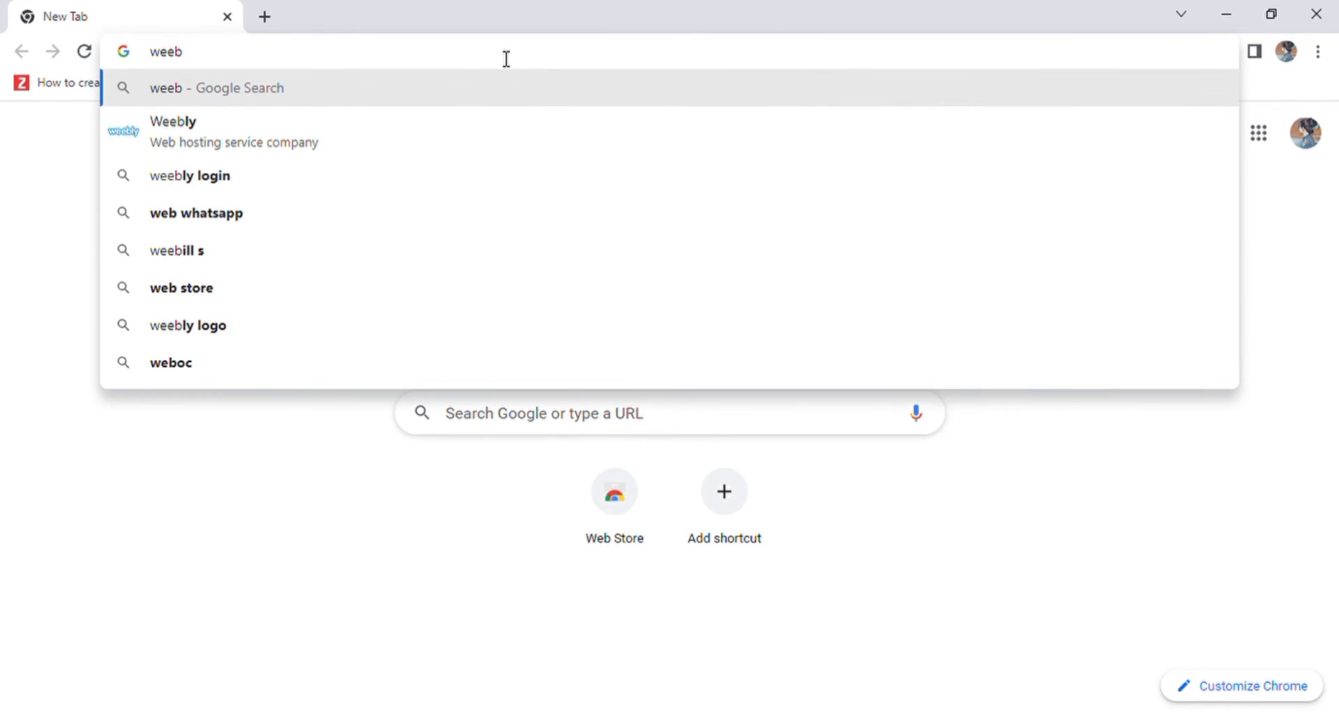
{"action": "left_click", "coordinate": [173, 131]}
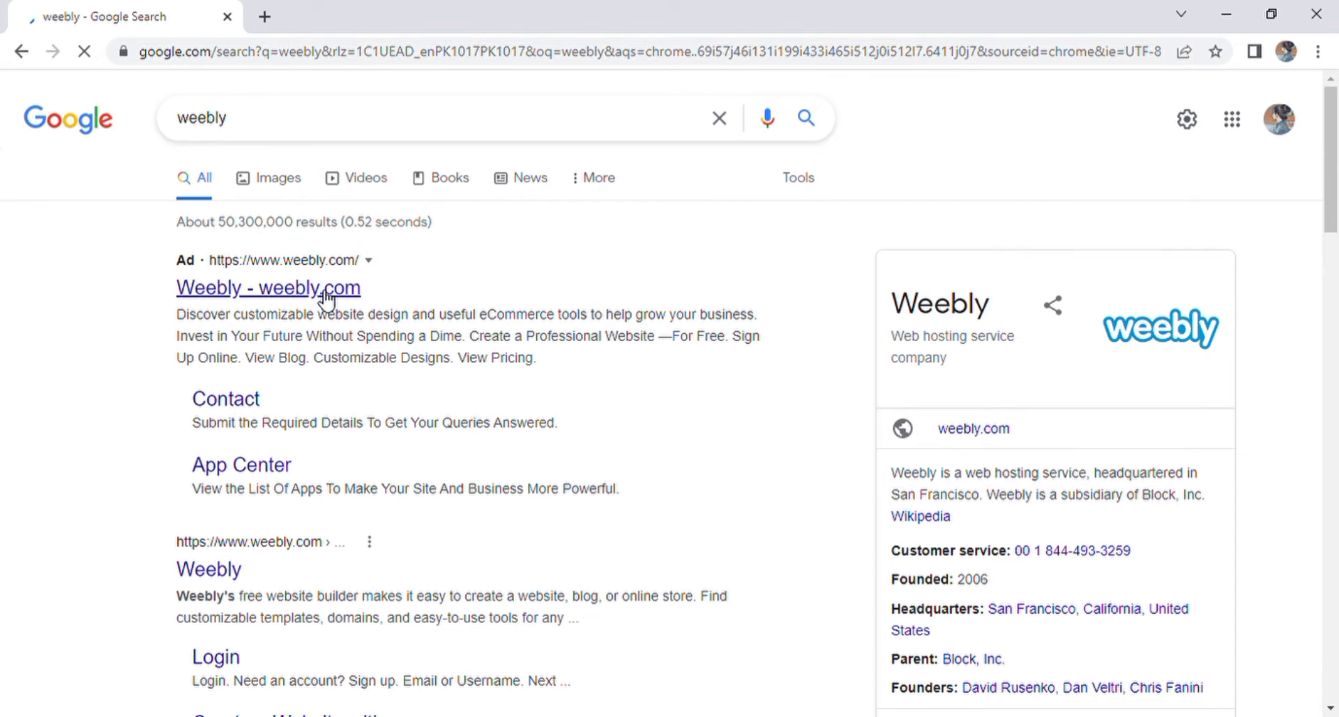
{"action": "left_click", "coordinate": [267, 287]}
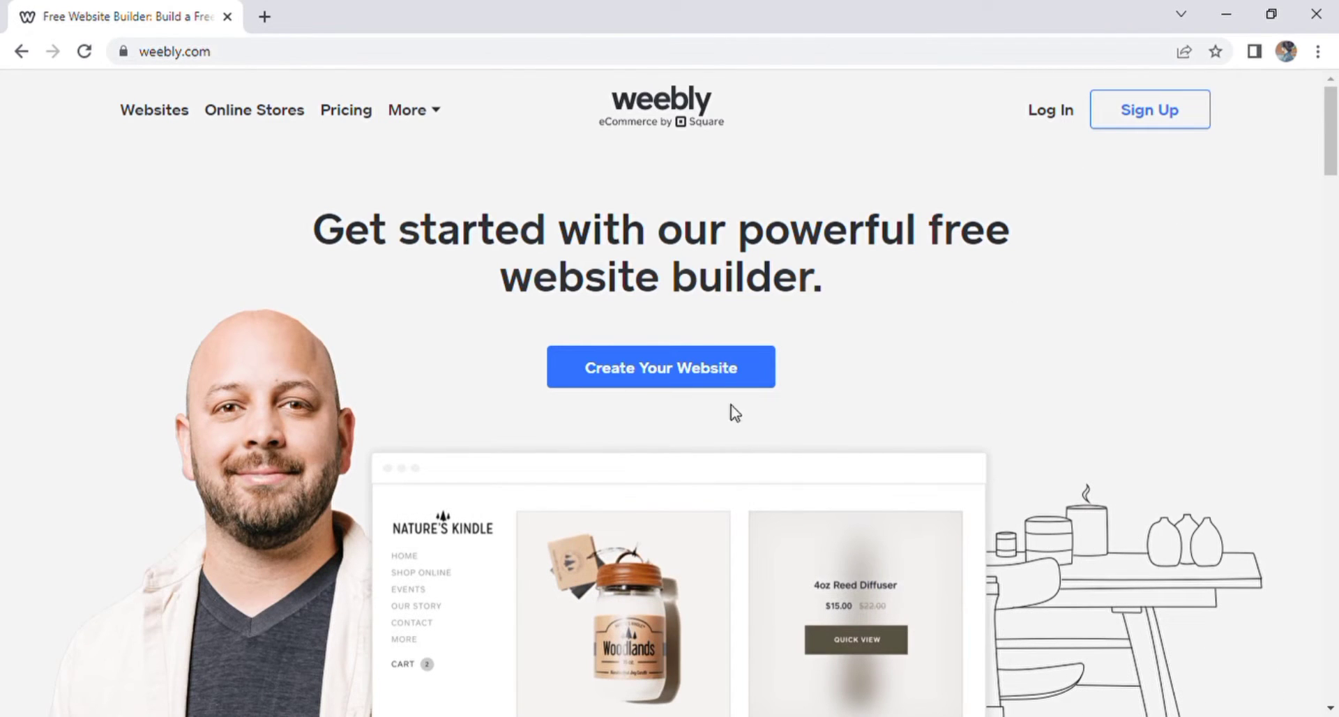
{"action": "scroll", "scroll_direction": "down", "scroll_amount": 3}
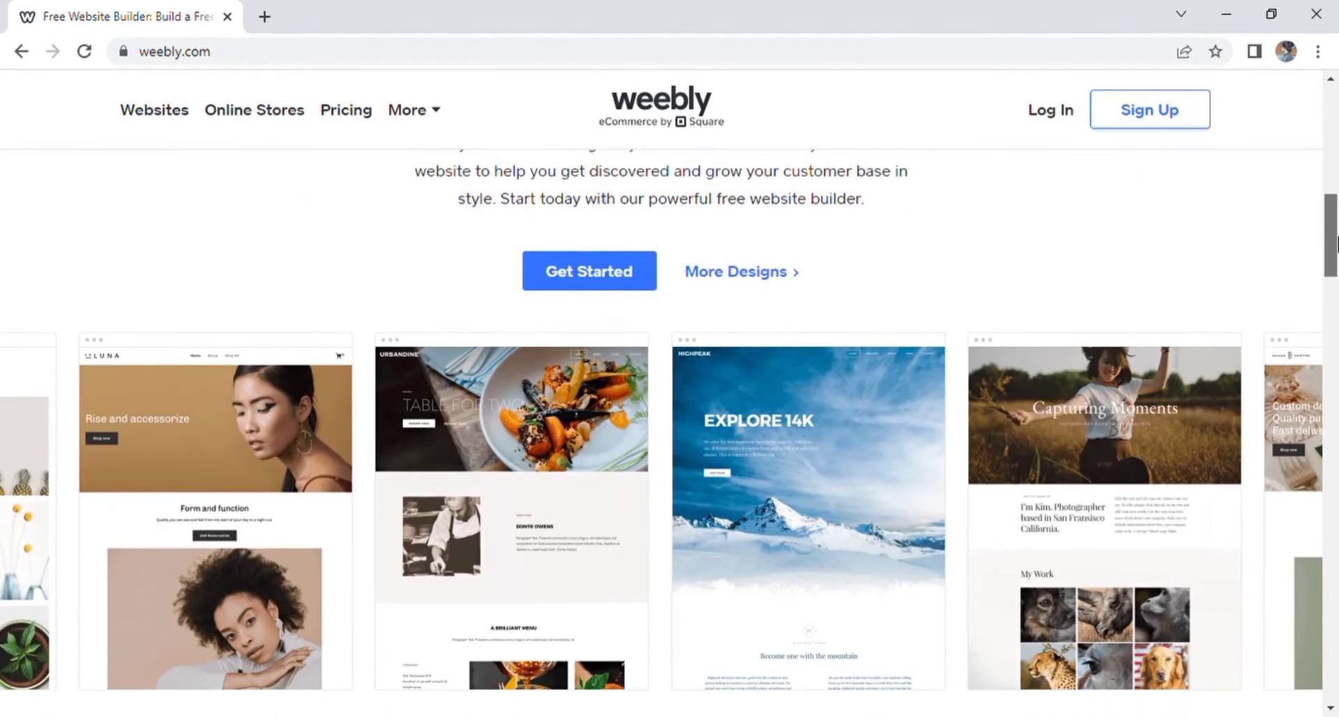
{"action": "scroll", "scroll_direction": "down", "scroll_amount": 3}
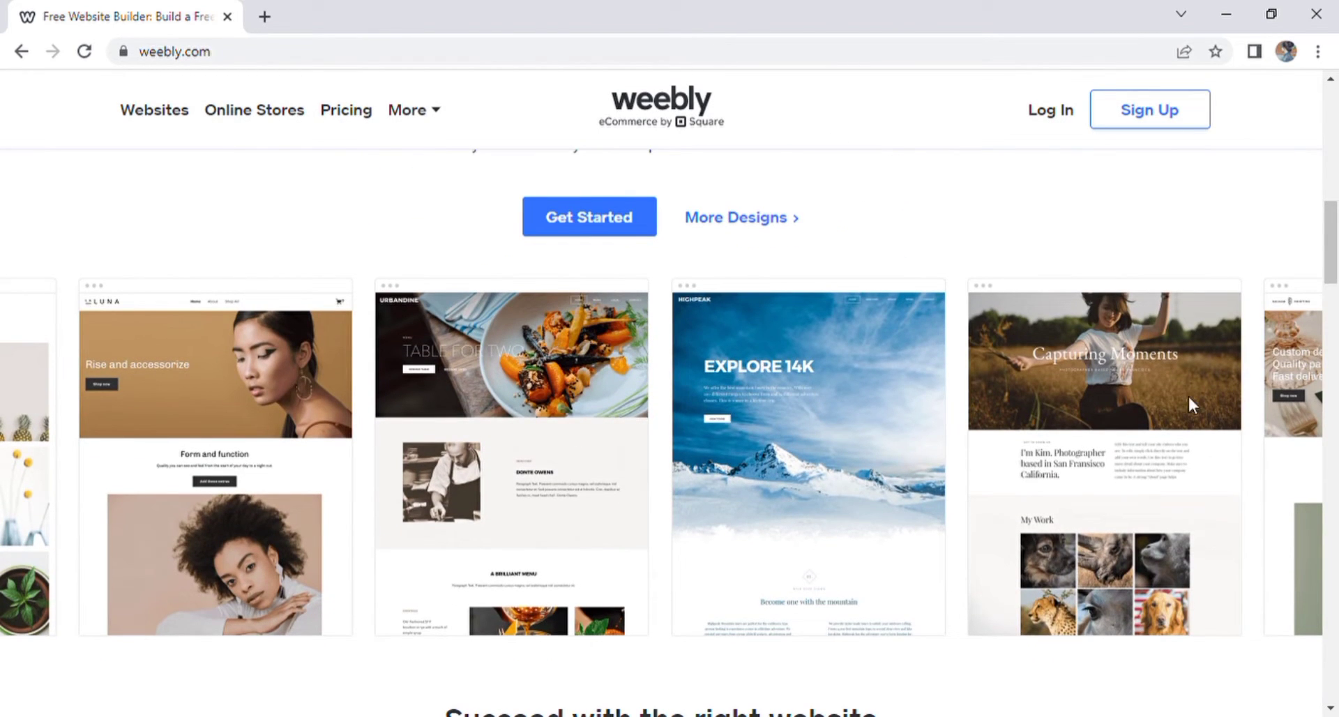
{"action": "scroll", "scroll_direction": "up", "scroll_amount": 3}
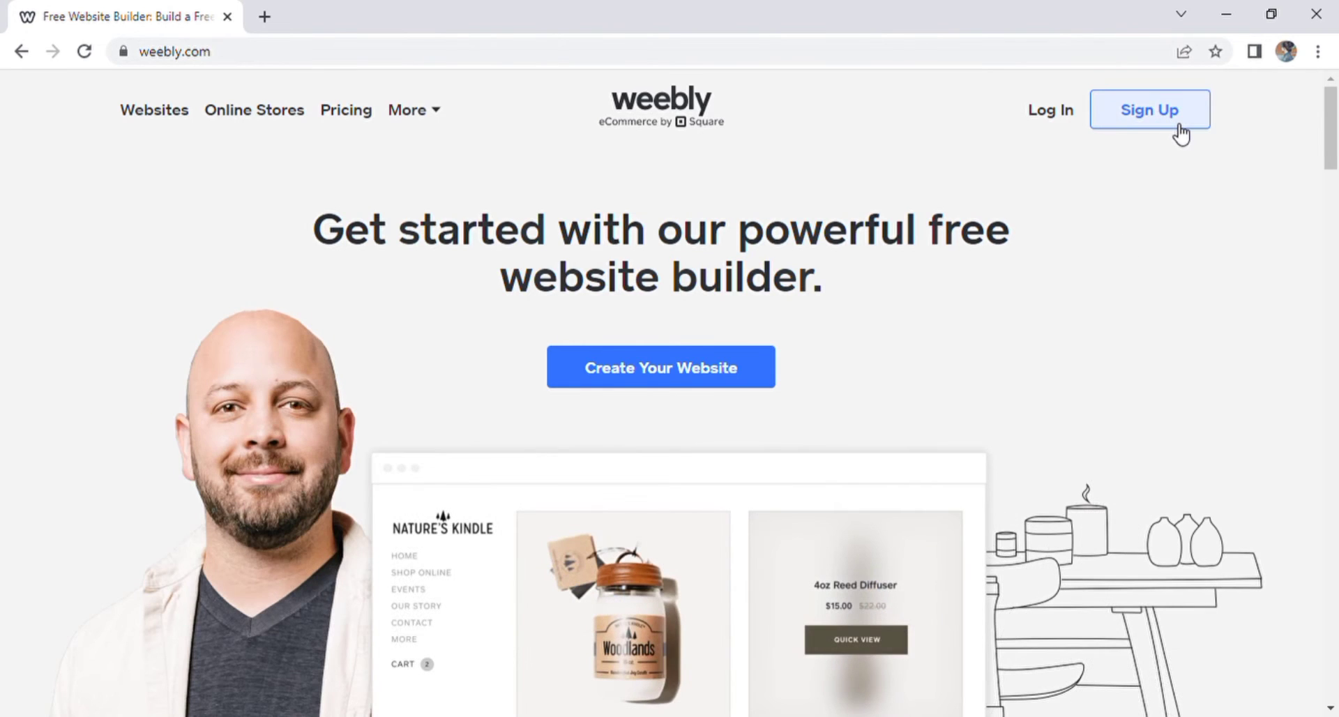
{"action": "left_click", "coordinate": [1148, 109]}
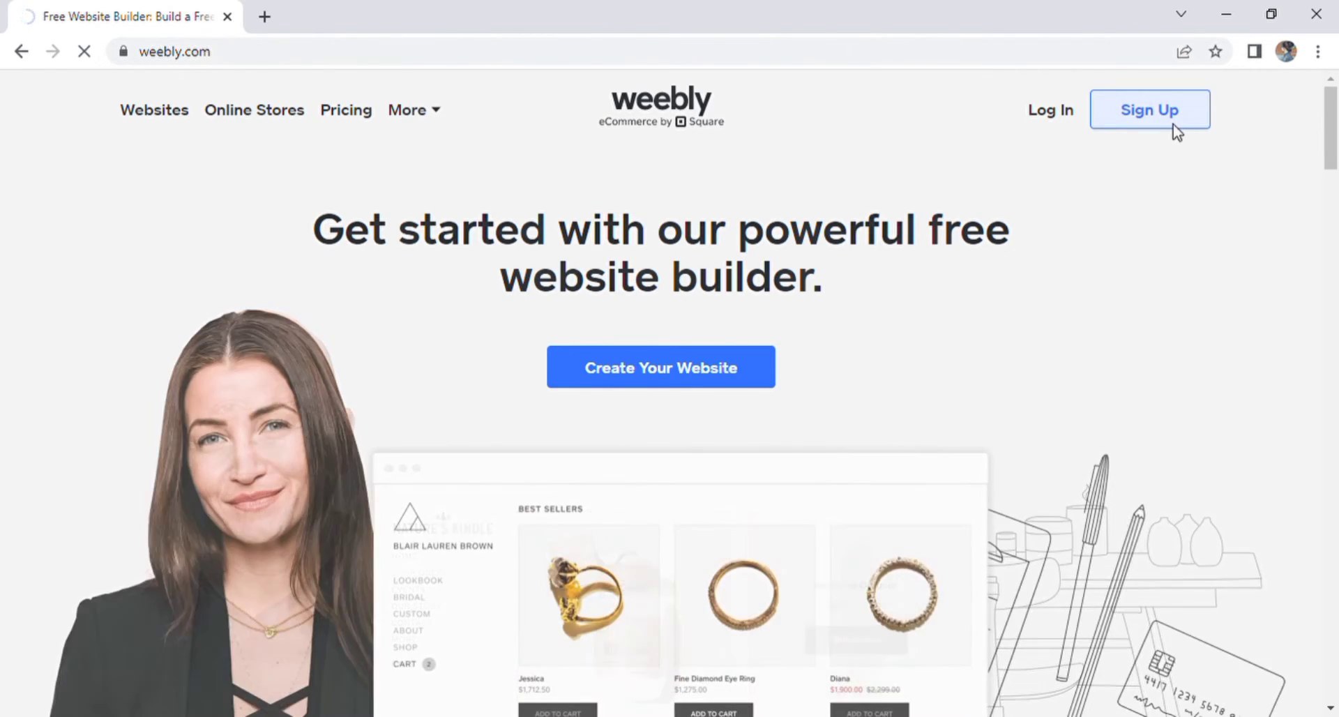
{"action": "left_click", "coordinate": [1147, 109]}
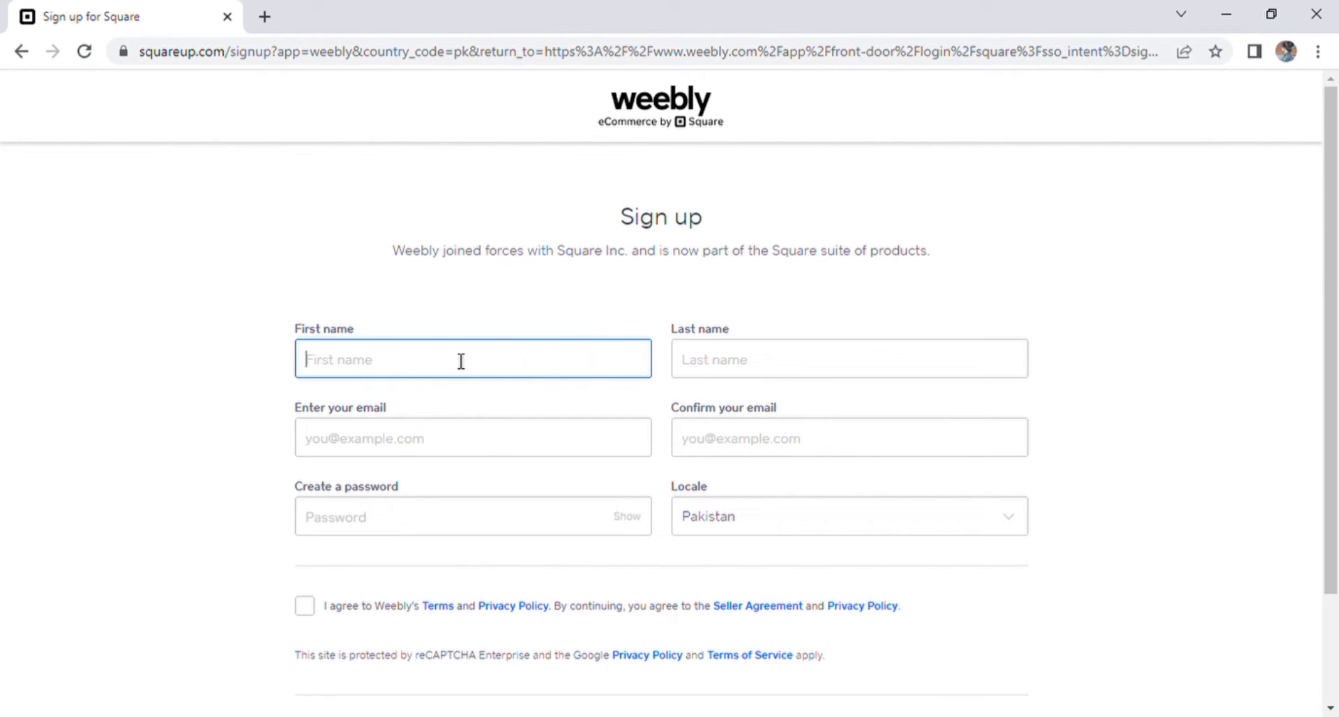
{"action": "left_click", "coordinate": [472, 438]}
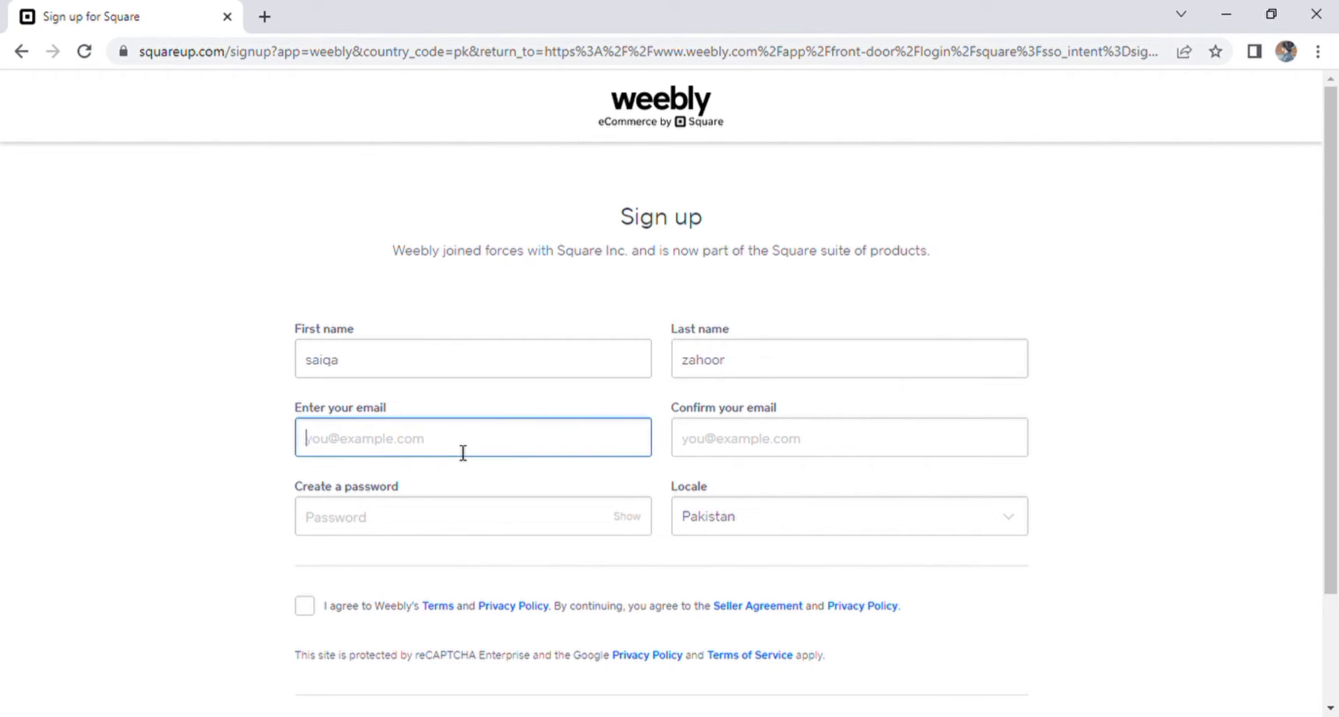
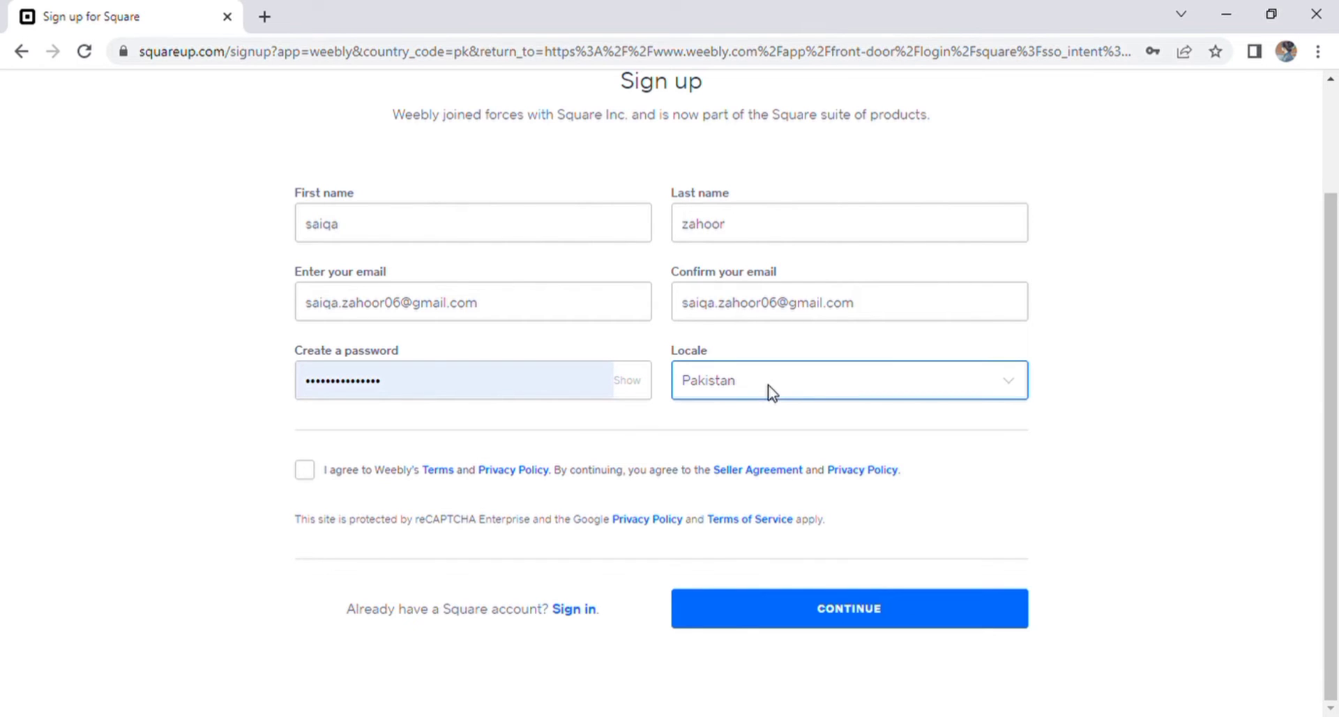
{"action": "mouse_move", "coordinate": [1153, 132]}
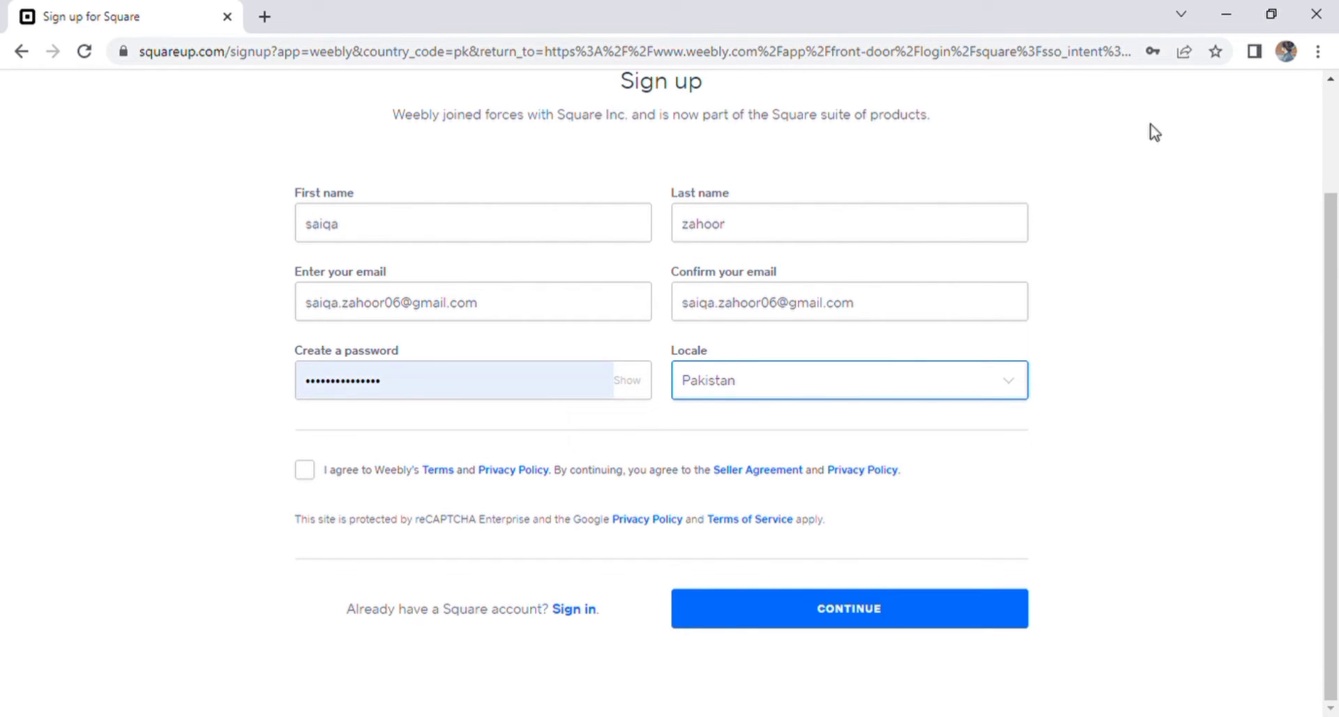
{"action": "mouse_move", "coordinate": [845, 361]}
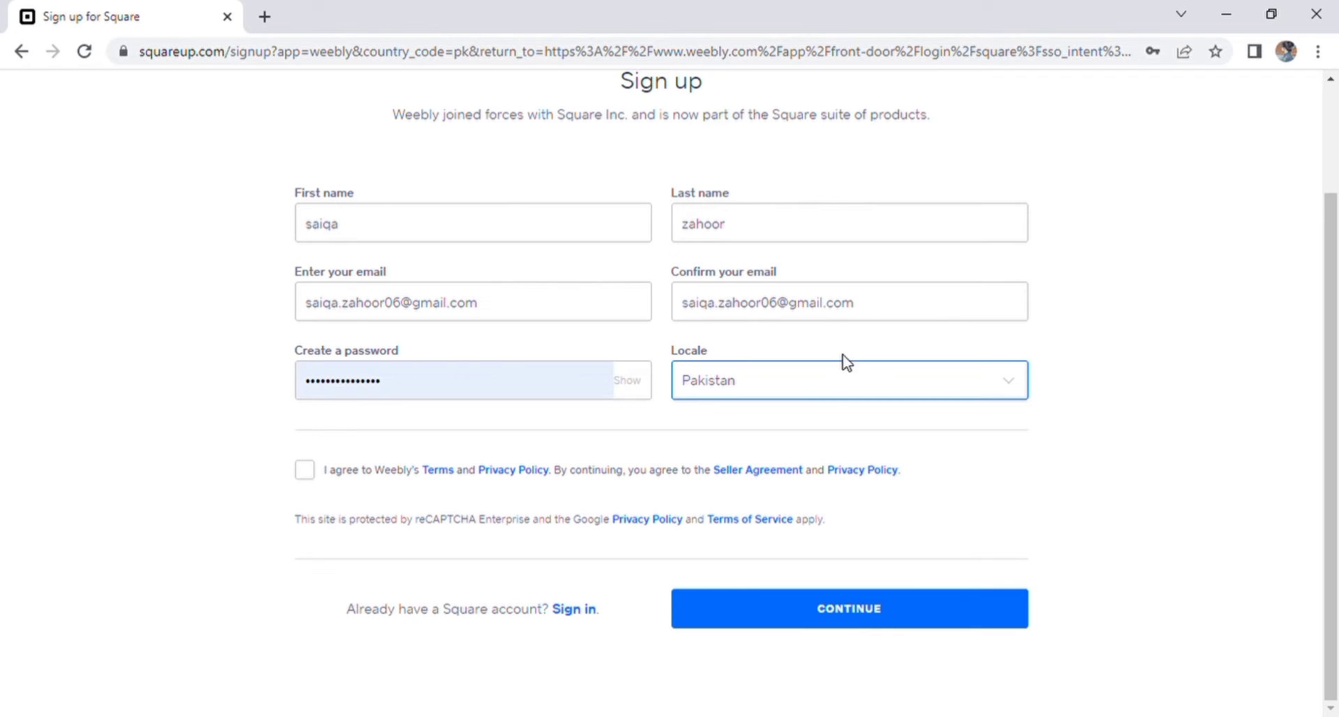
Agree to the terms and privacy policy and submit the sign-up details
{"action": "left_click", "coordinate": [304, 470]}
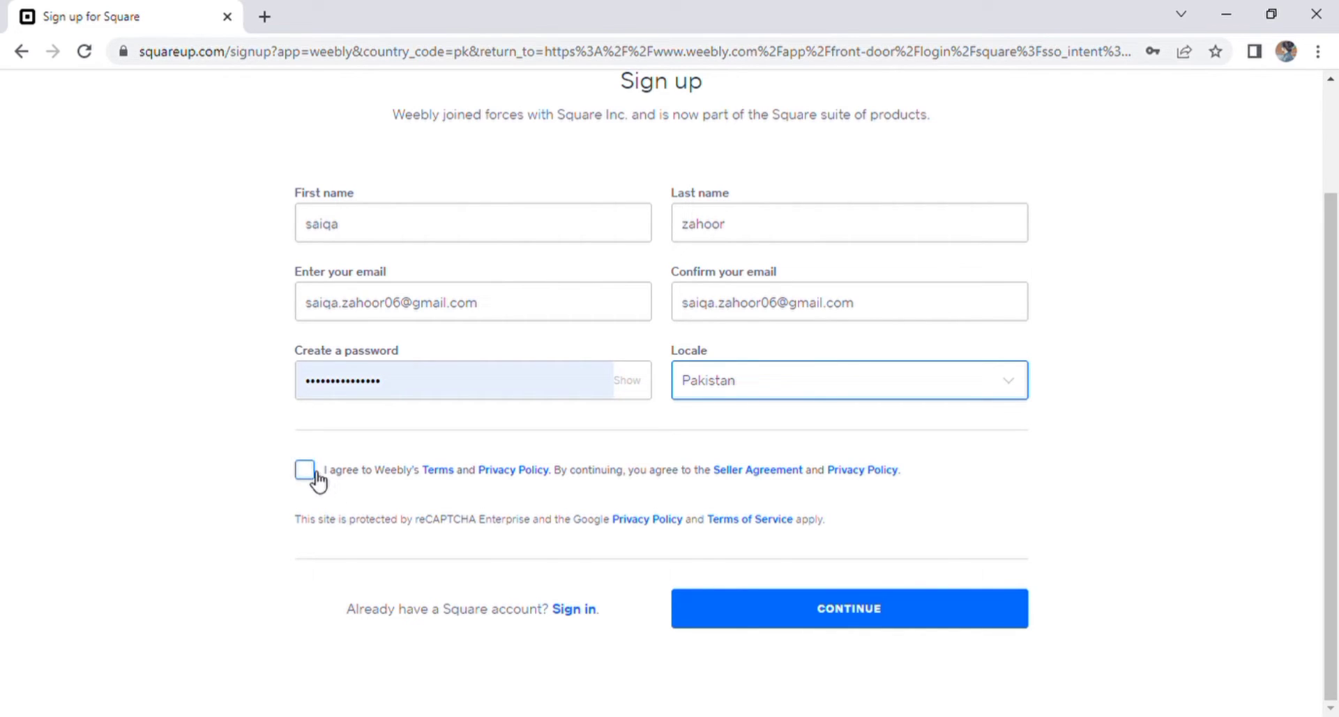
{"action": "left_click", "coordinate": [305, 470]}
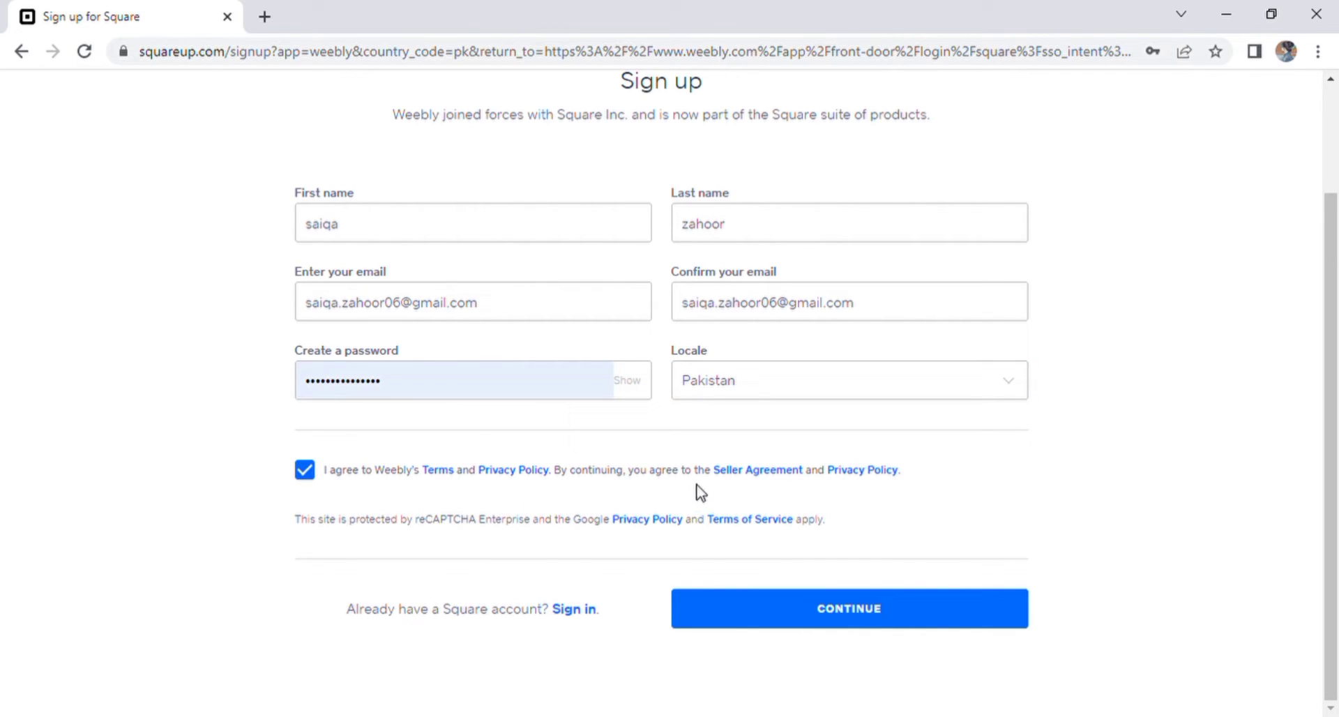
{"action": "left_click", "coordinate": [849, 608]}
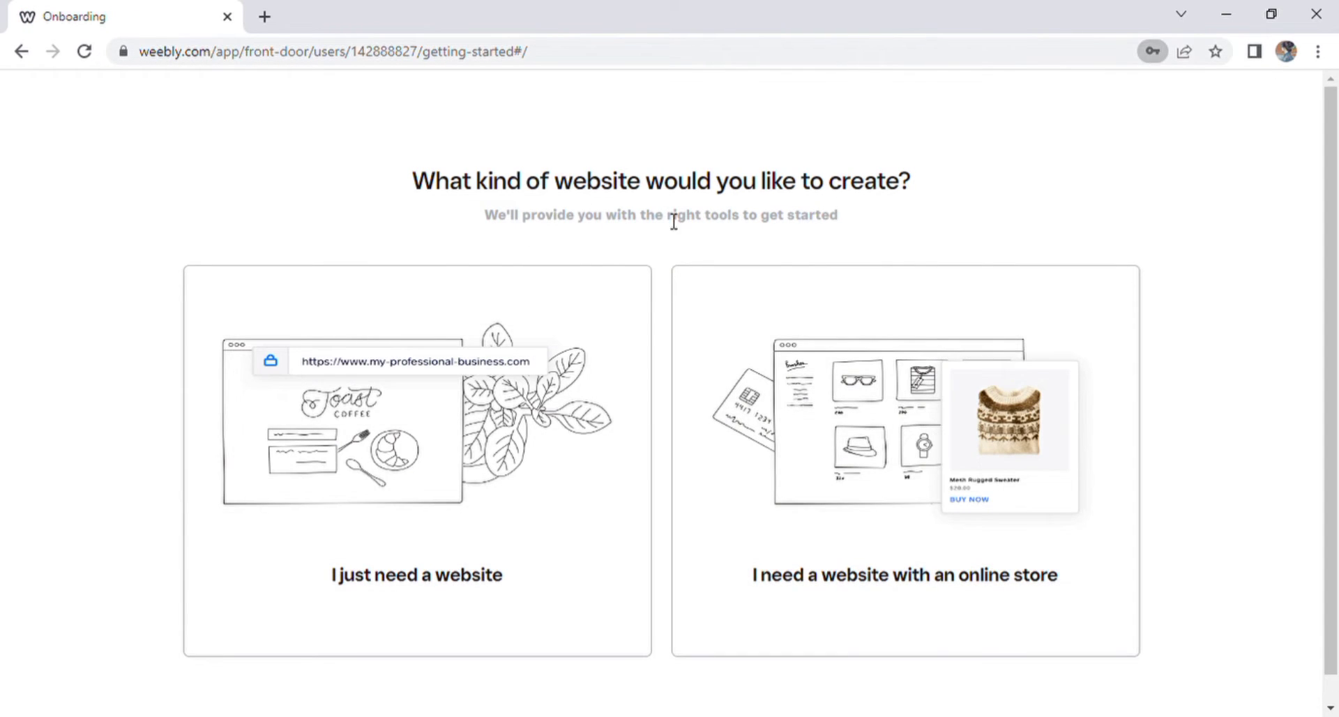
{"action": "mouse_move", "coordinate": [805, 180]}
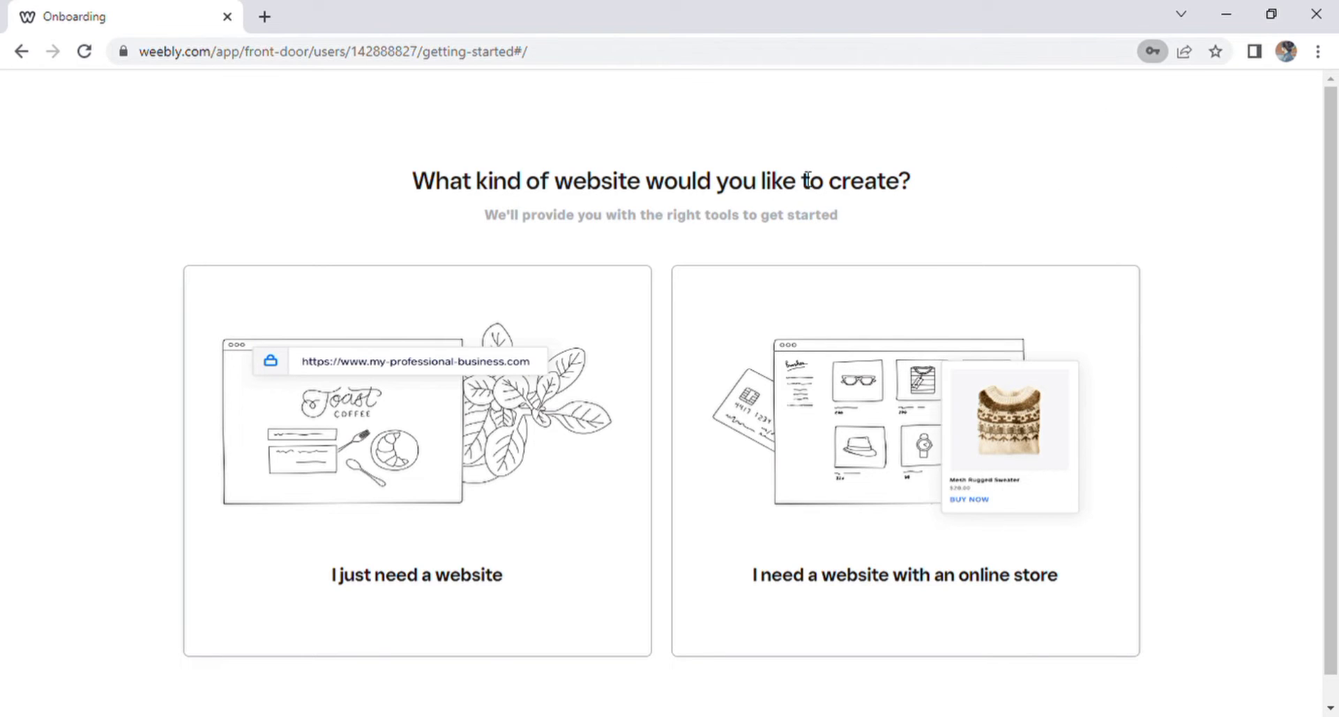
{"action": "mouse_move", "coordinate": [507, 203]}
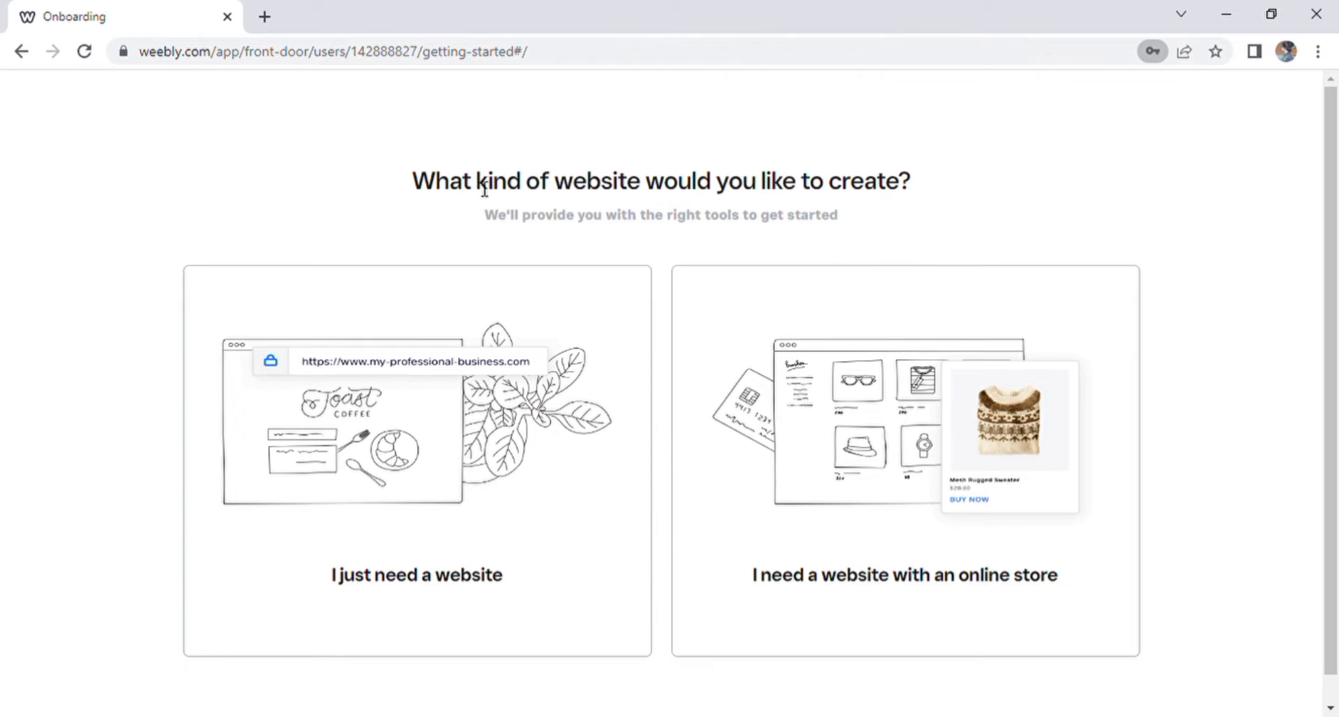
{"action": "mouse_move", "coordinate": [911, 230]}
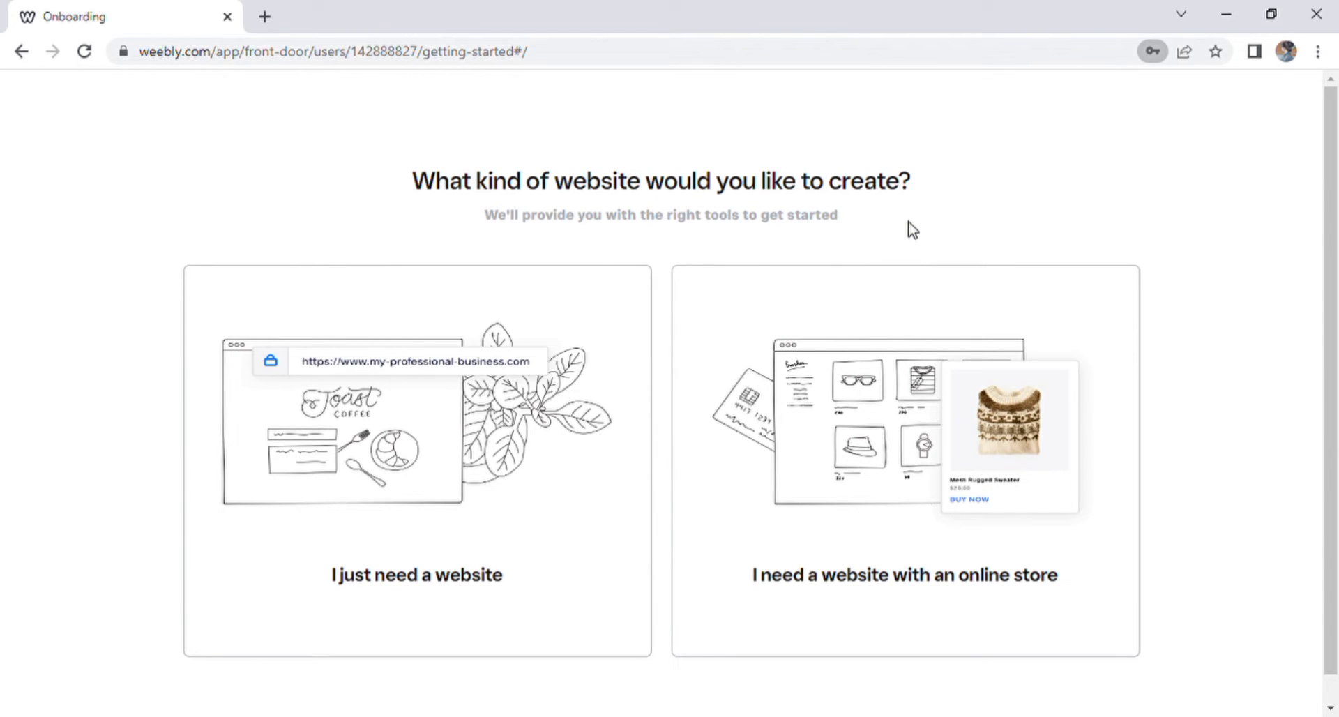
{"action": "mouse_move", "coordinate": [865, 238]}
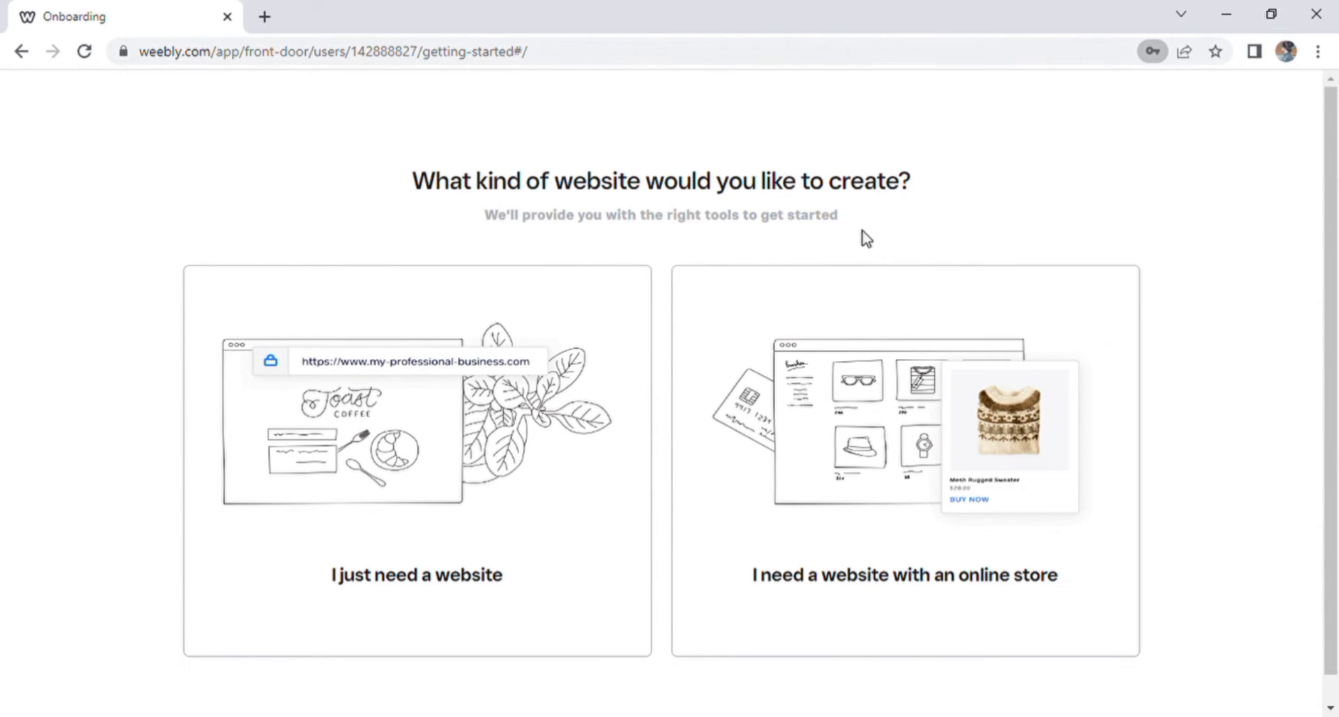
{"action": "mouse_move", "coordinate": [481, 467]}
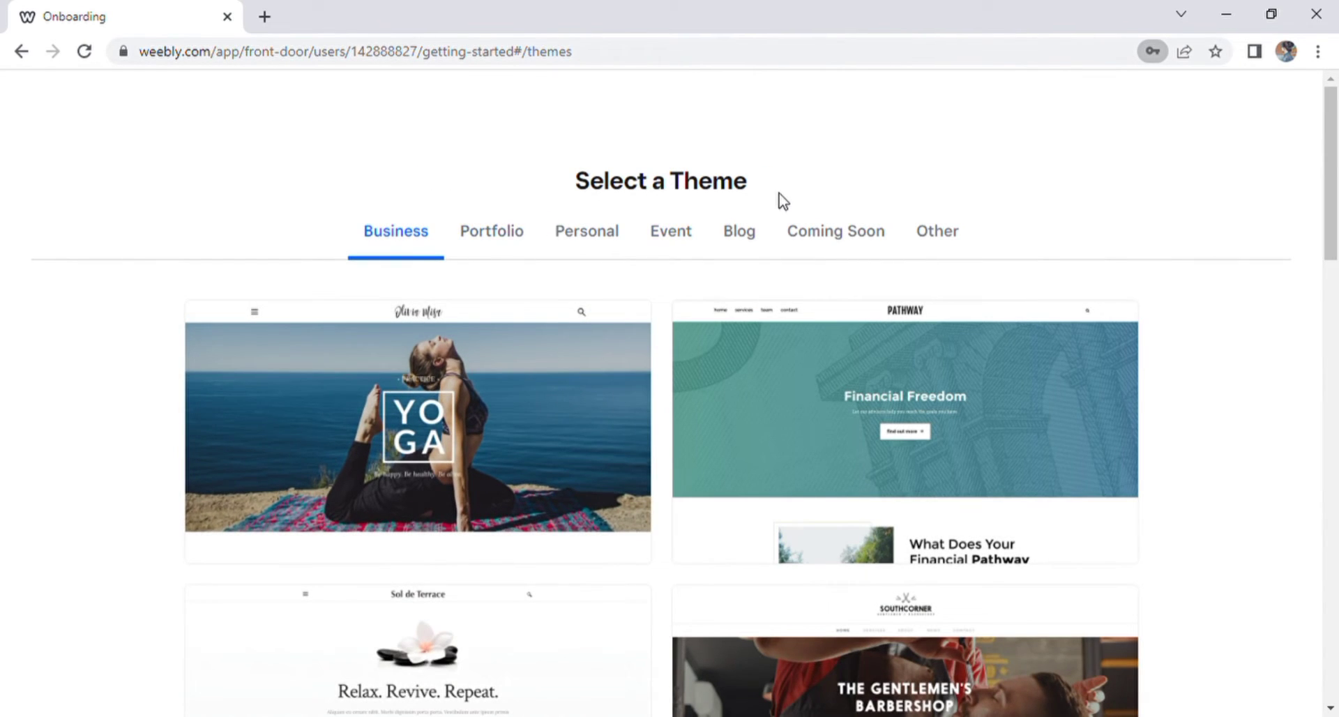
Scroll the theme gallery, browse the Event themes and return toward the burger restaurant design
{"action": "scroll", "scroll_direction": "down", "scroll_amount": 3}
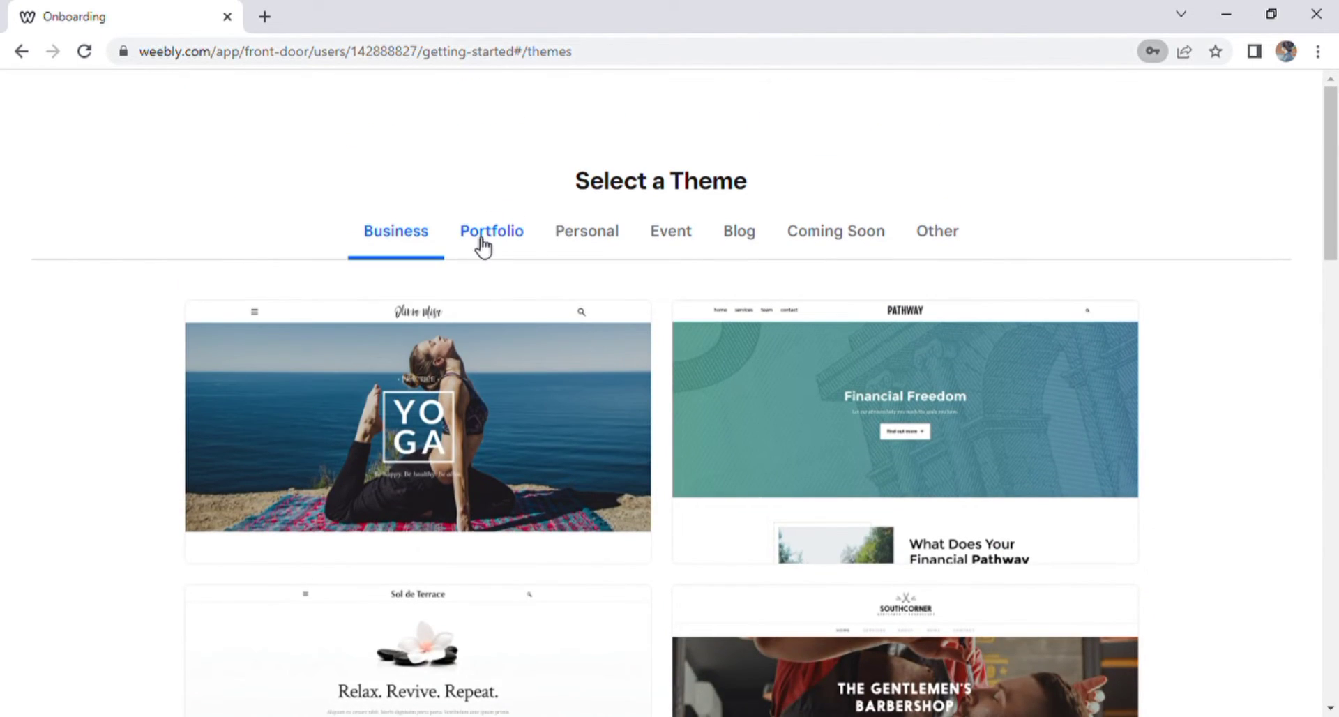
{"action": "scroll", "scroll_direction": "down", "scroll_amount": 3}
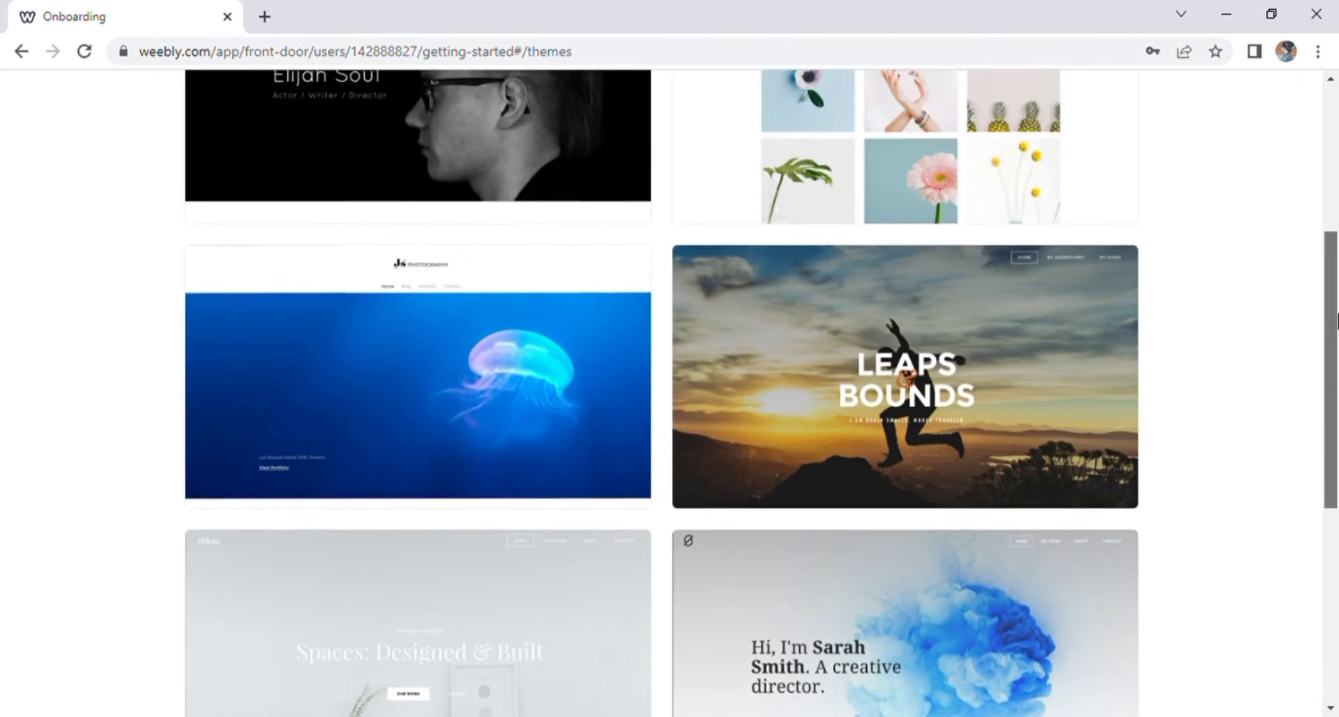
{"action": "scroll", "scroll_direction": "down", "scroll_amount": 3}
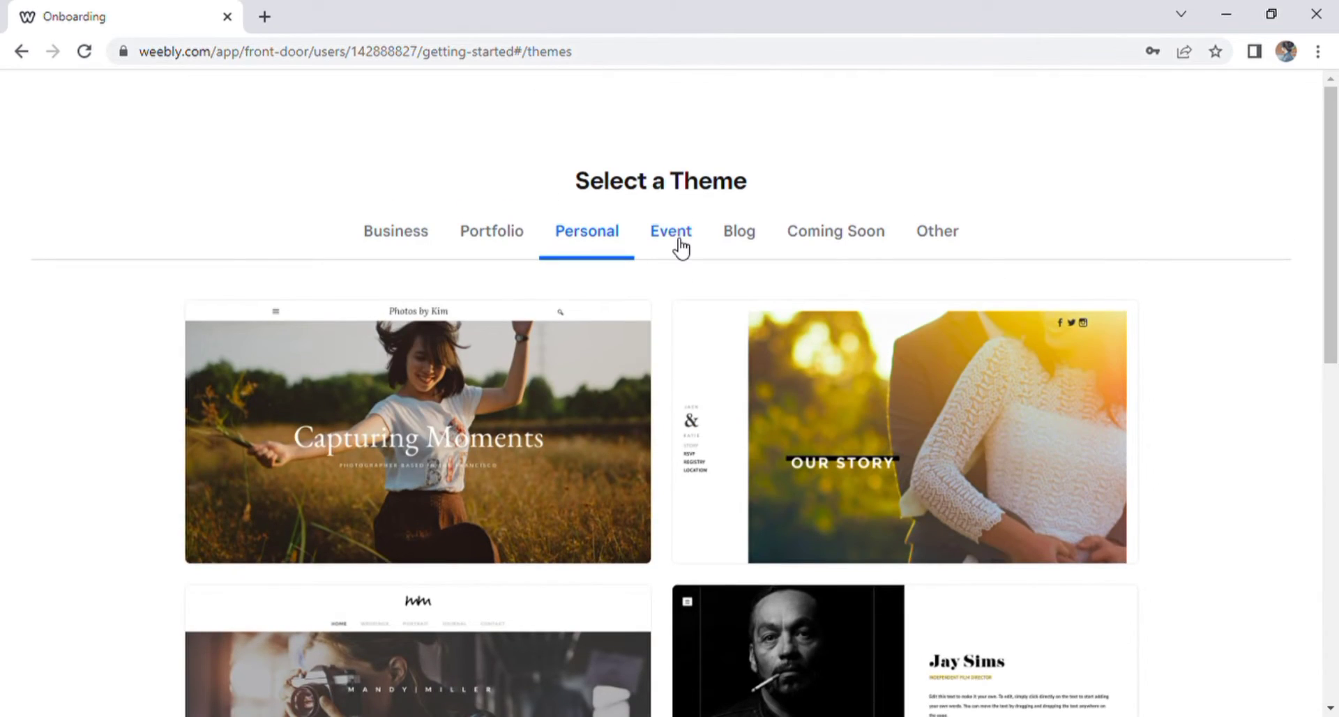
{"action": "left_click", "coordinate": [671, 230]}
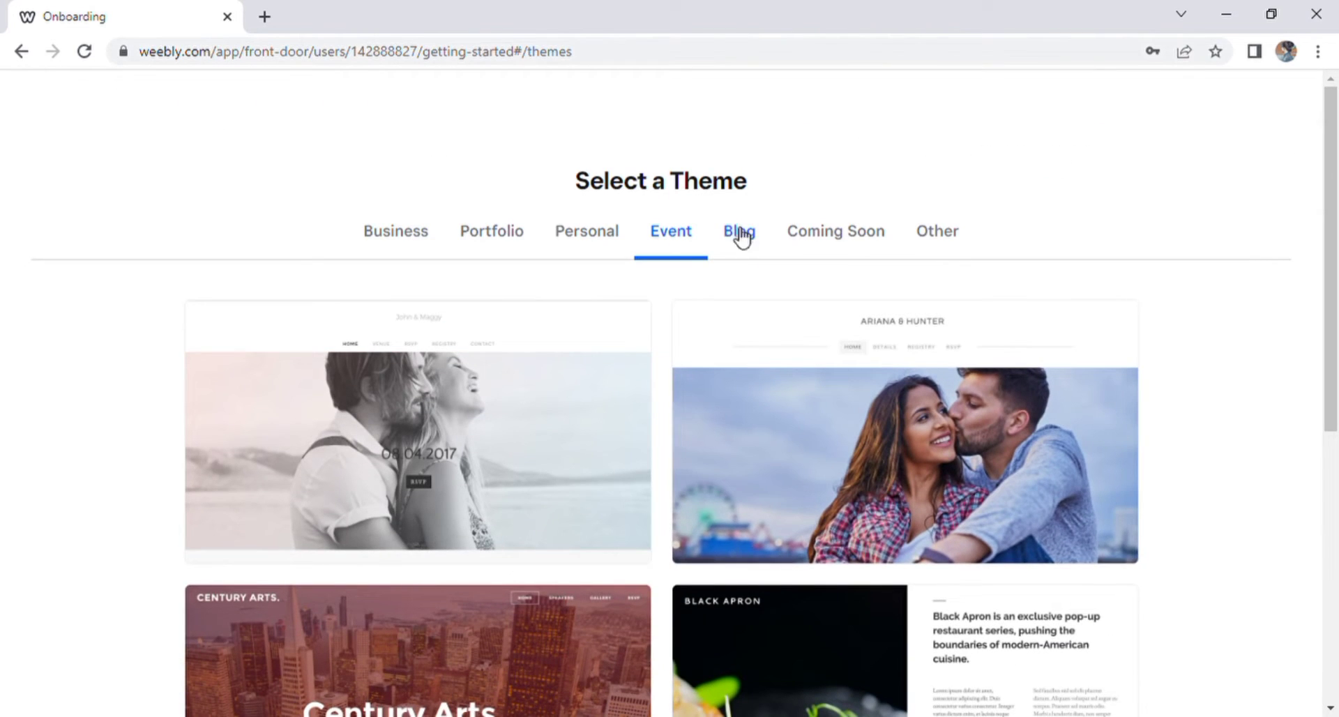
{"action": "scroll", "scroll_direction": "down", "scroll_amount": 3}
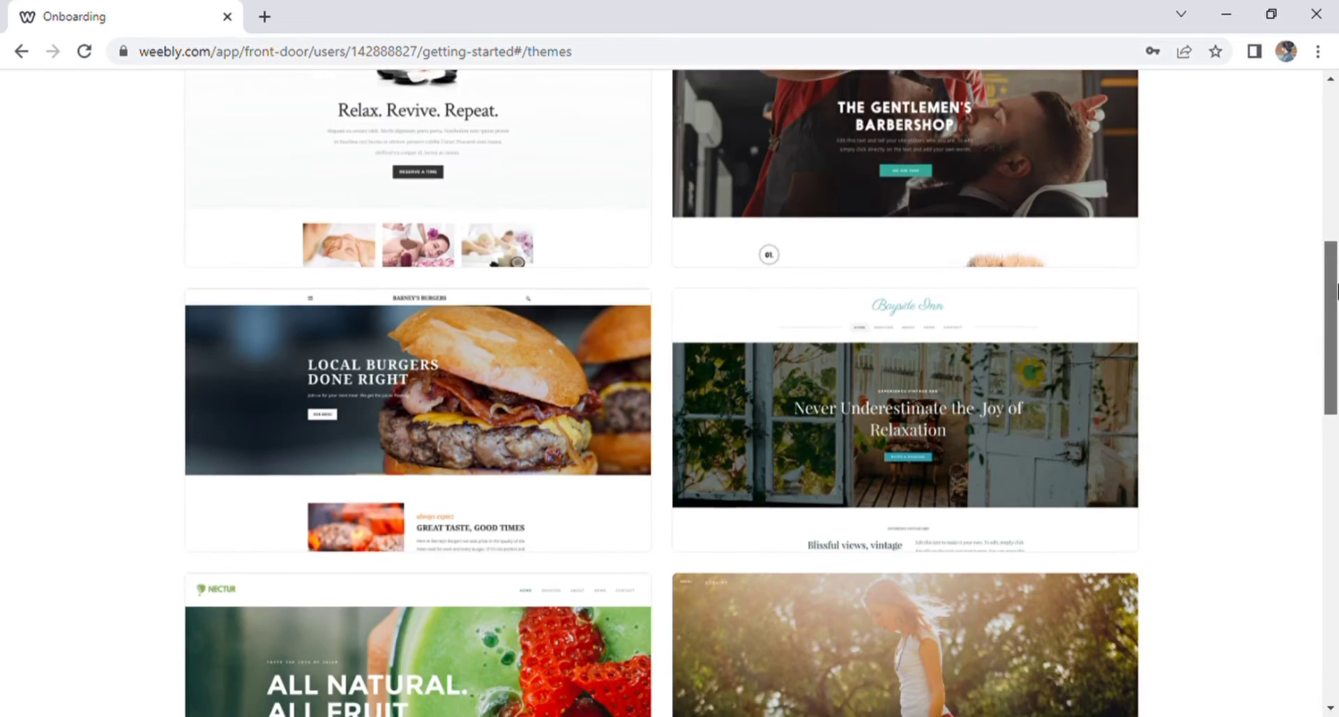
Preview the LOCAL BURGERS DONE RIGHT restaurant theme and look through its page
{"action": "left_click", "coordinate": [417, 388]}
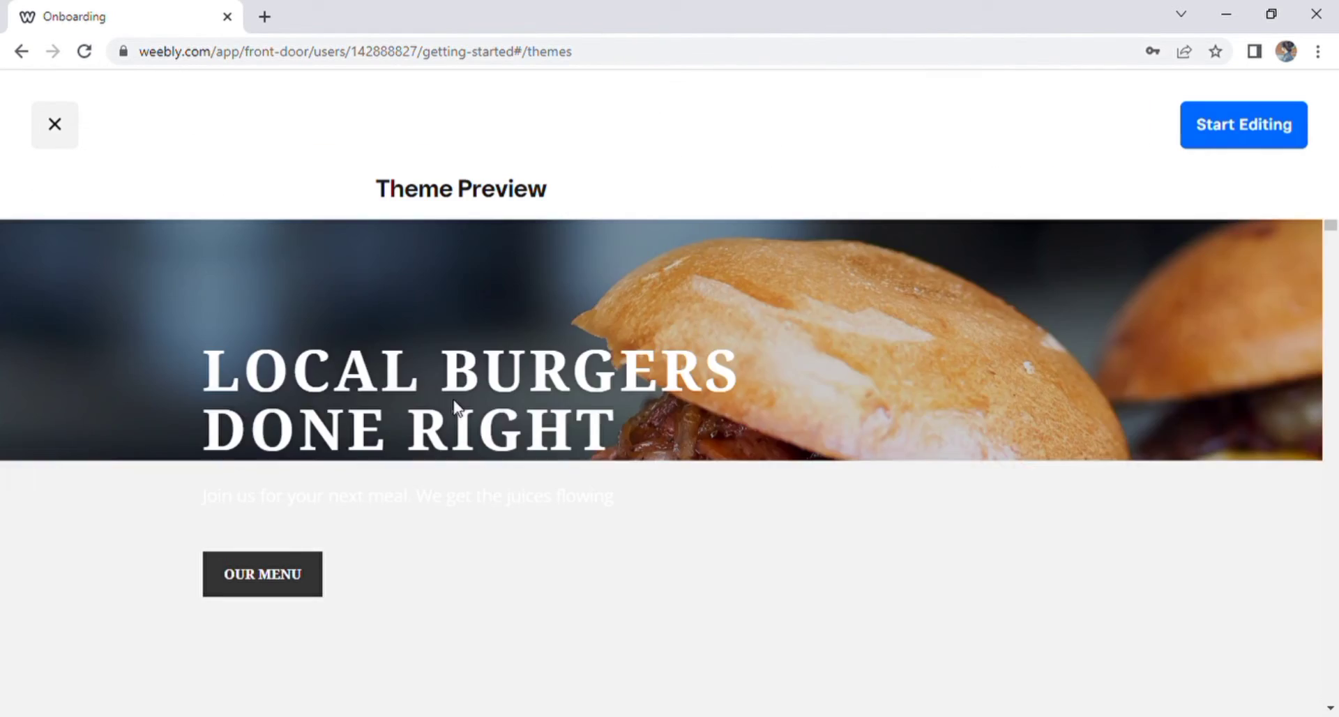
{"action": "scroll", "scroll_direction": "down", "scroll_amount": 3}
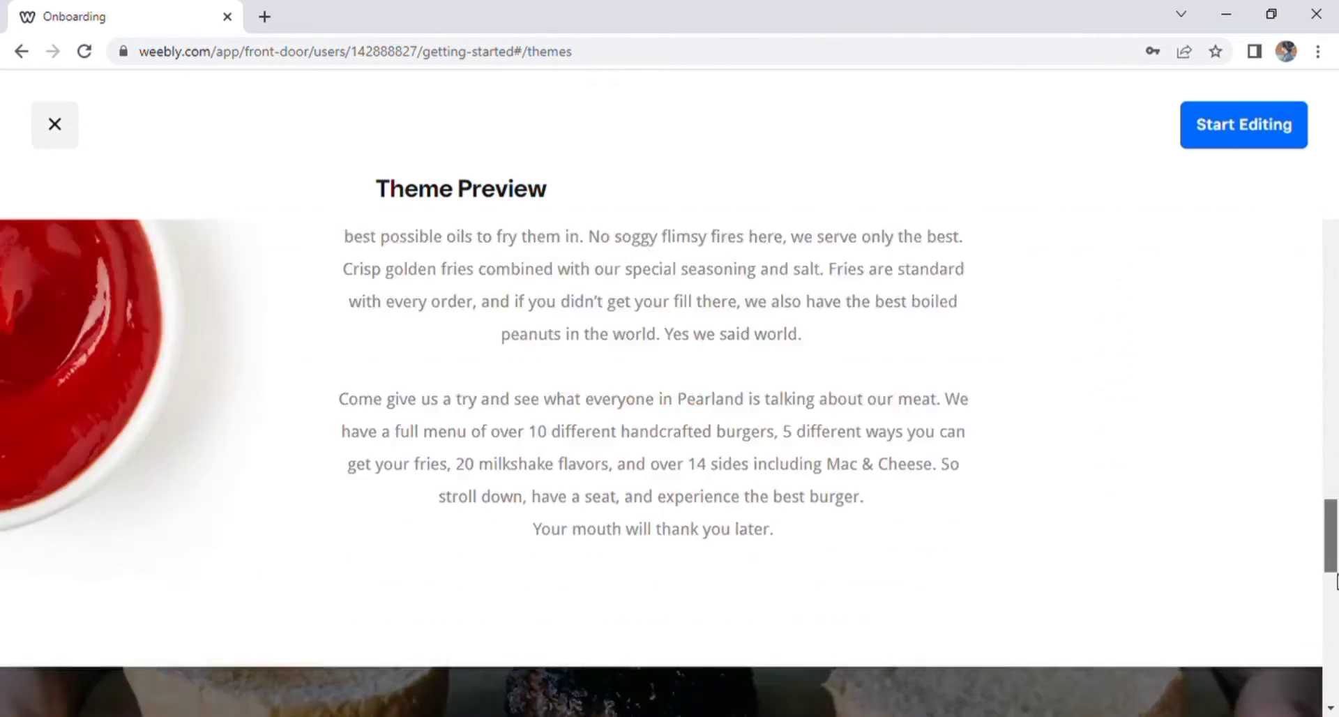
{"action": "scroll", "scroll_direction": "down", "scroll_amount": 3}
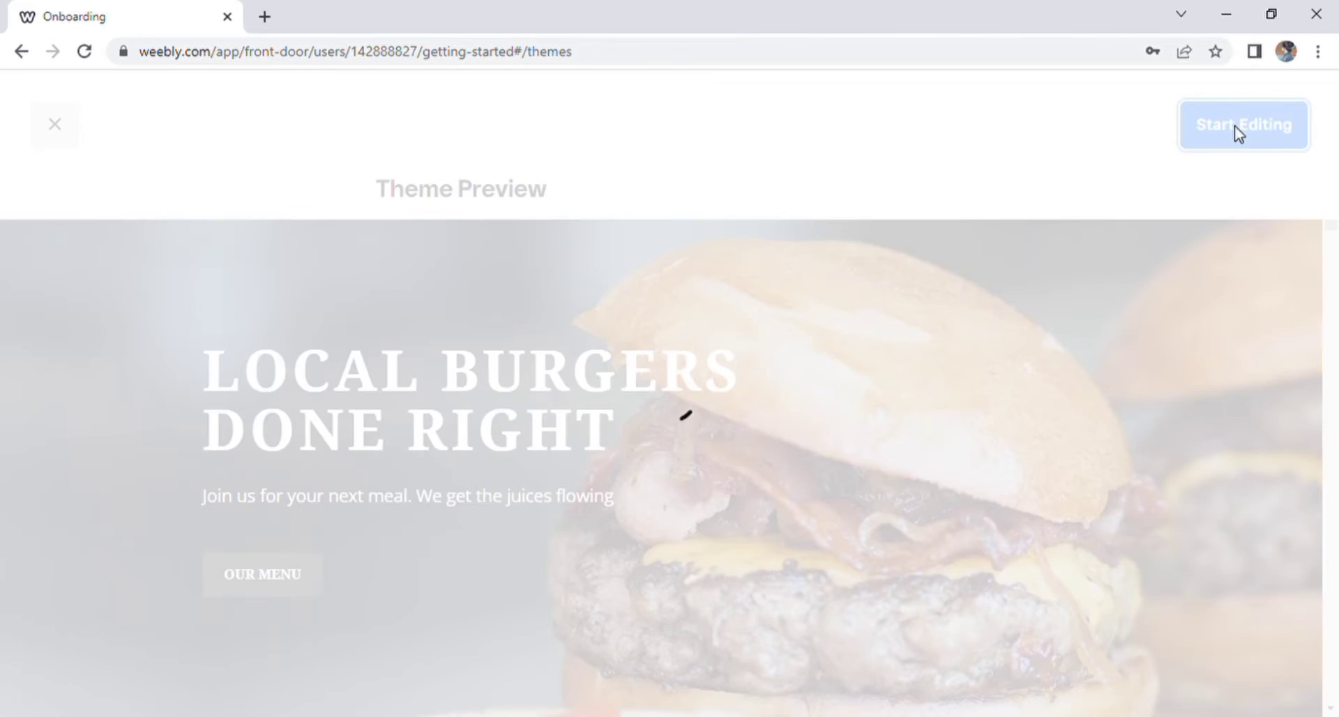
Start editing the burger theme and dismiss the domain name prompt
{"action": "left_click", "coordinate": [1243, 124]}
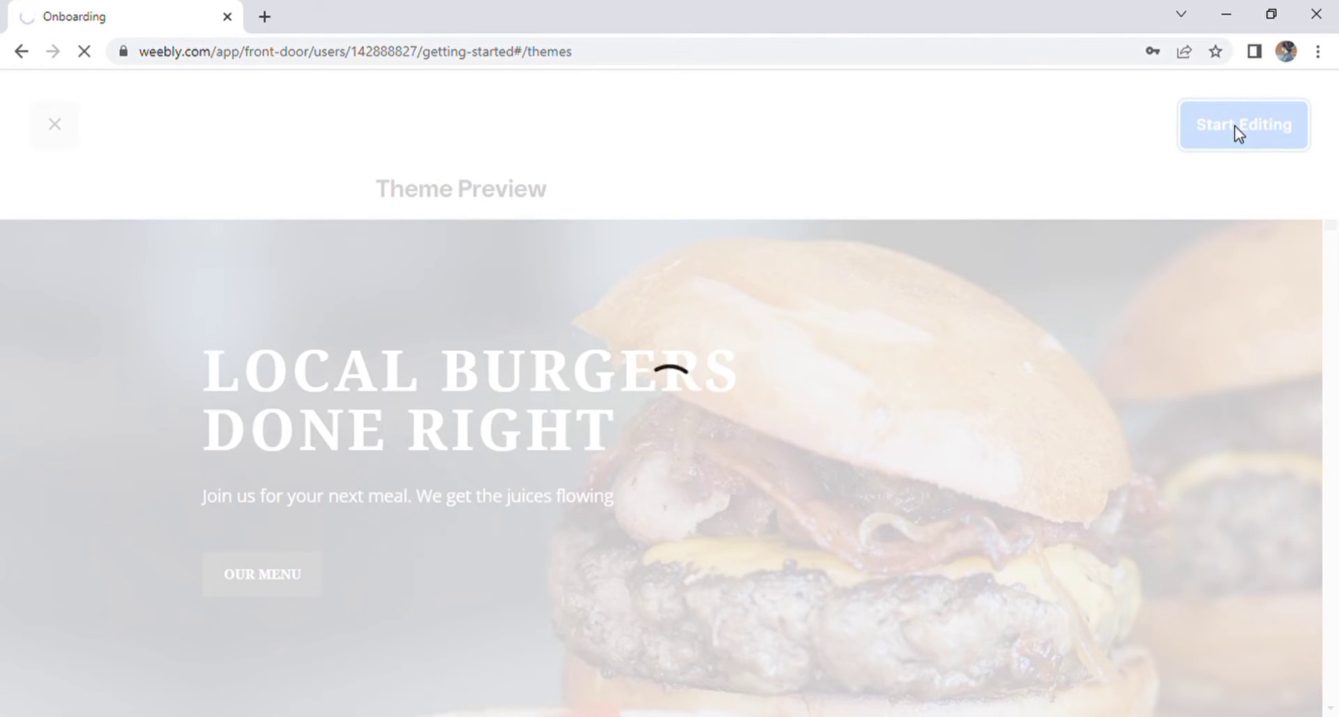
{"action": "left_click", "coordinate": [1242, 124]}
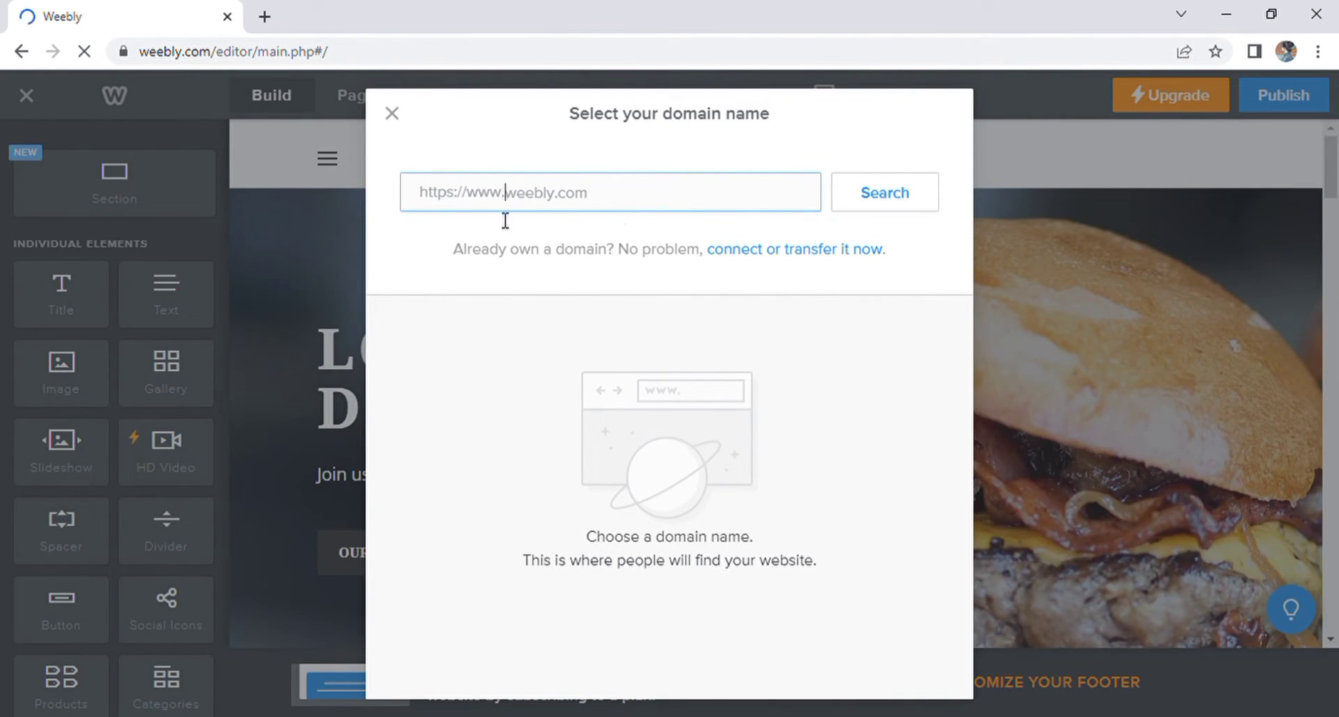
{"action": "left_click", "coordinate": [391, 113]}
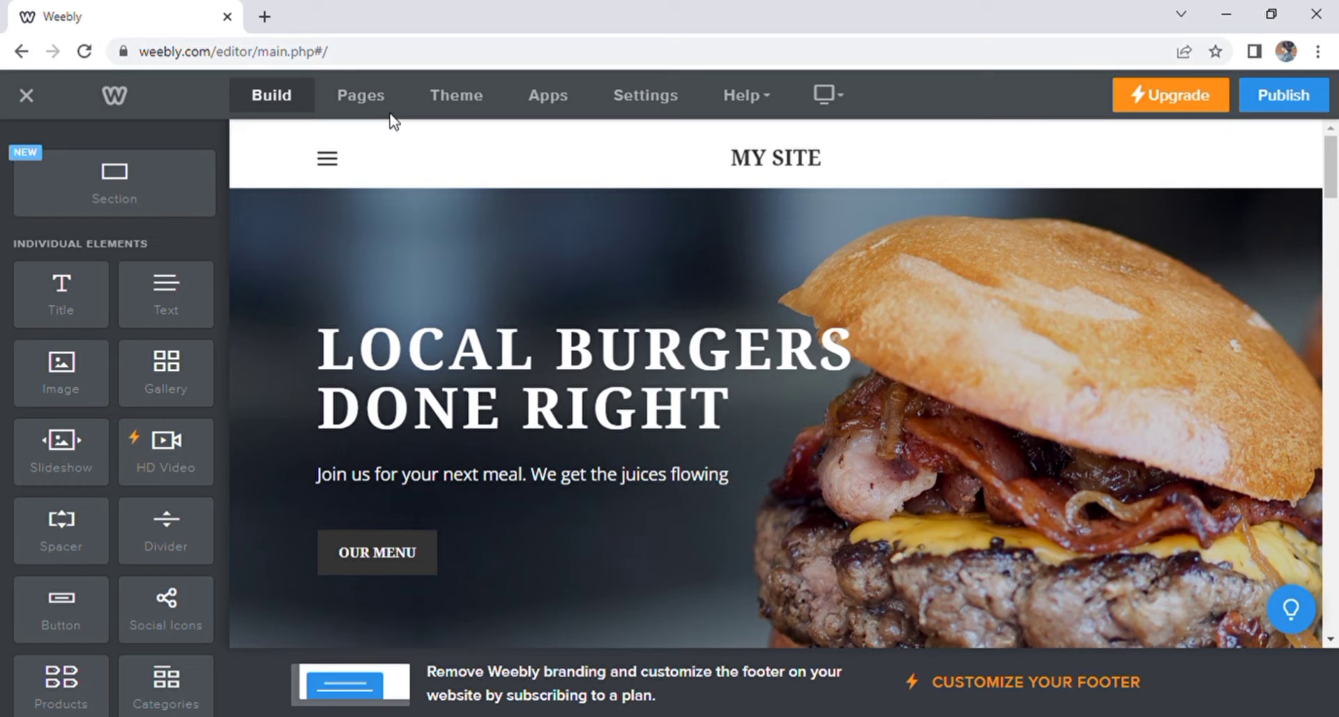
{"action": "mouse_move", "coordinate": [406, 189]}
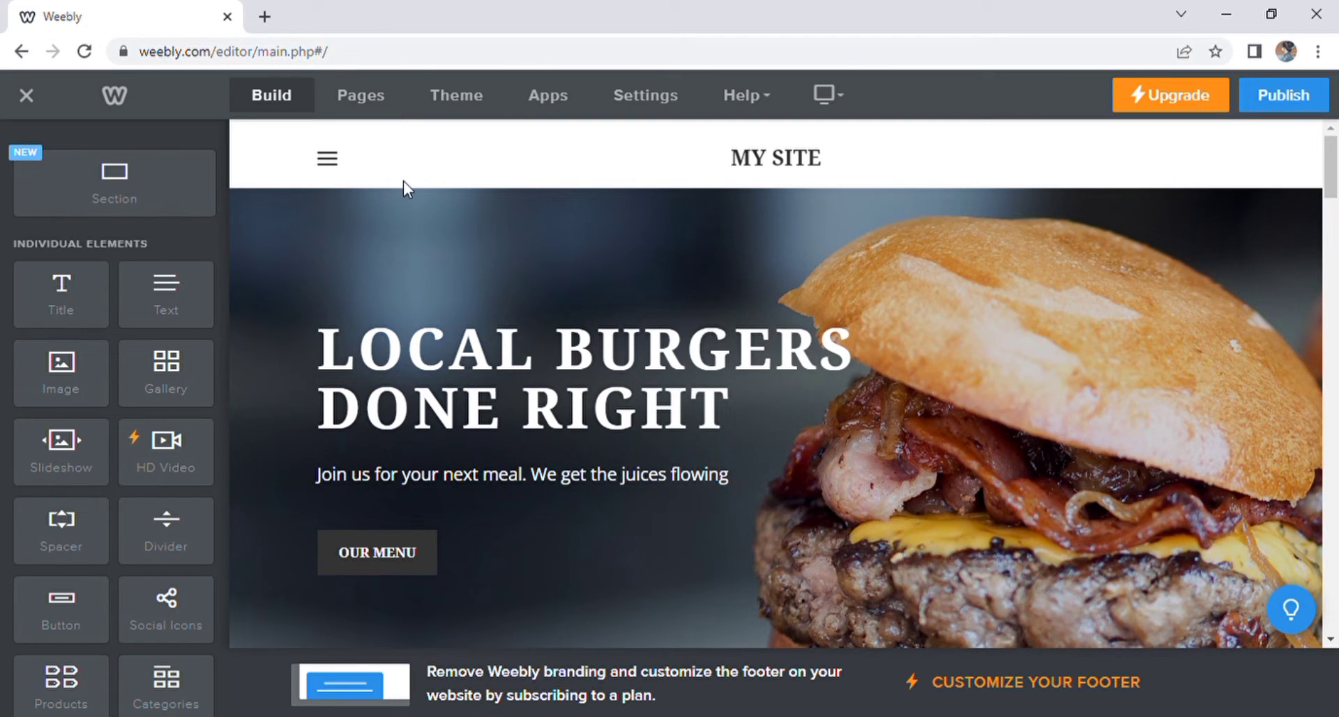
{"action": "mouse_move", "coordinate": [484, 297]}
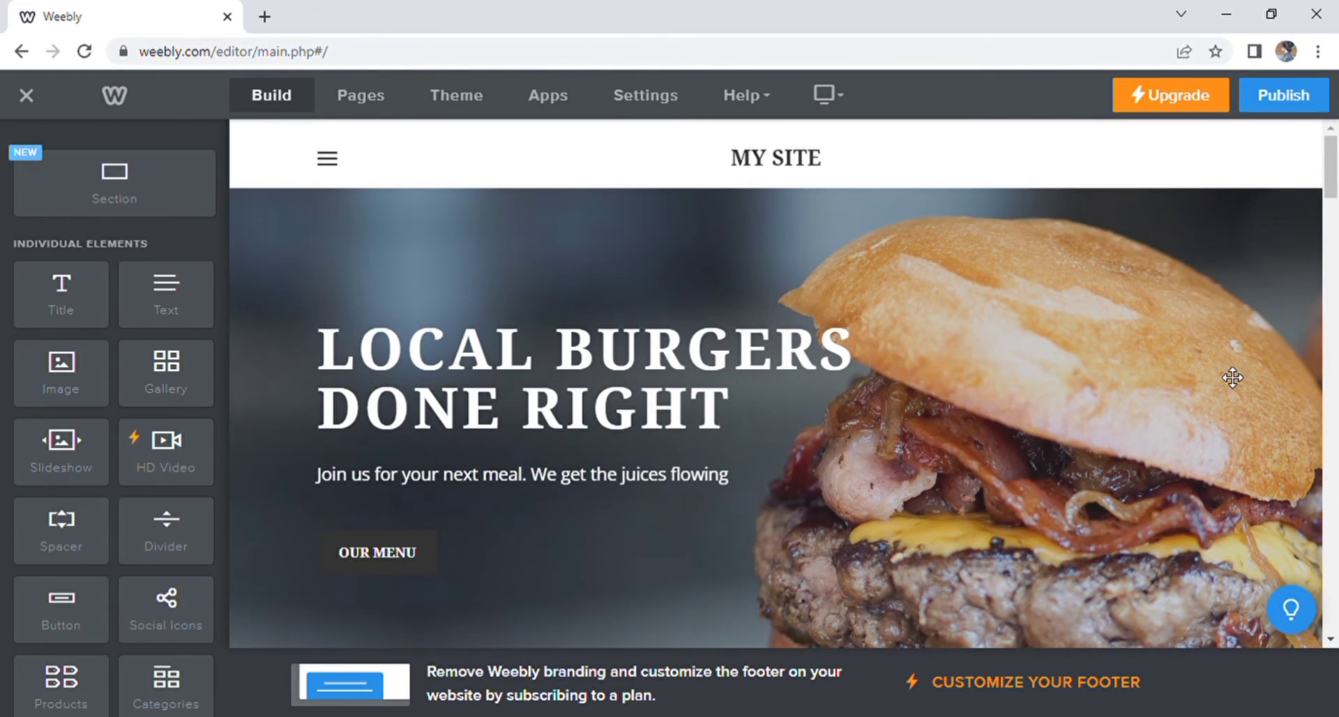
{"action": "mouse_move", "coordinate": [904, 265]}
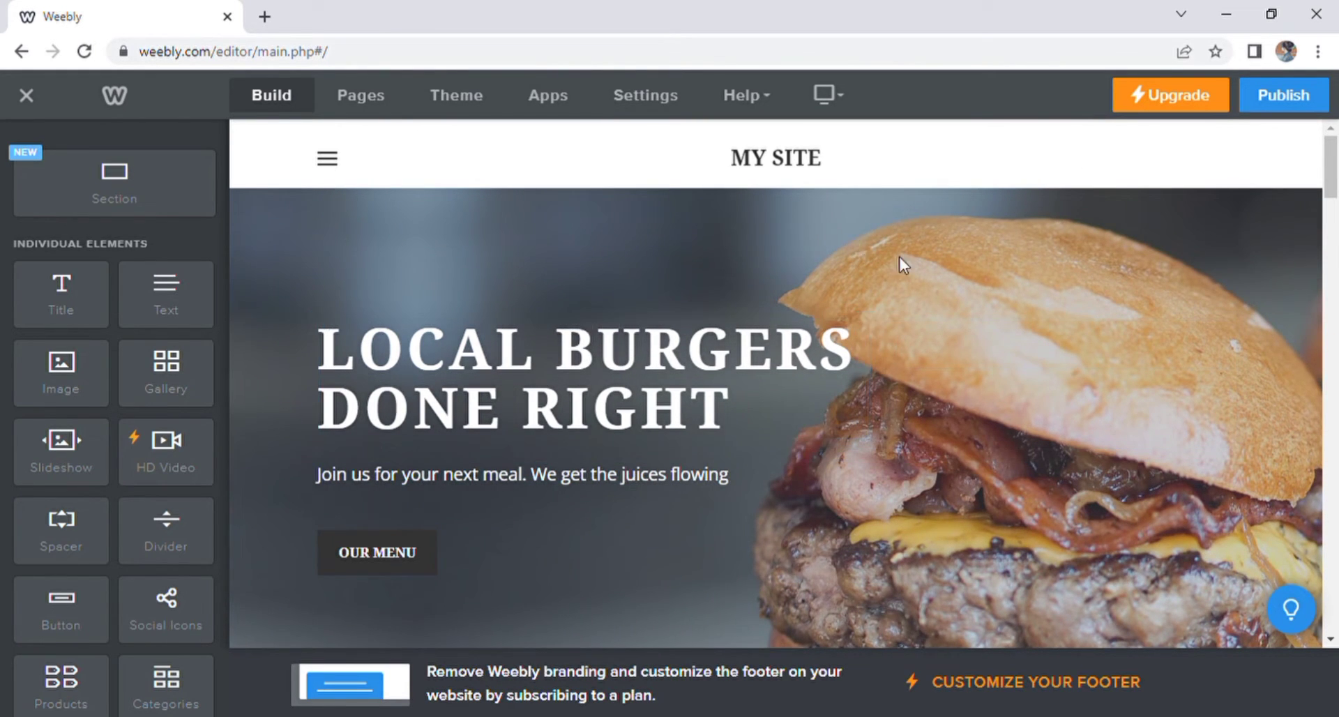
{"action": "mouse_move", "coordinate": [609, 322]}
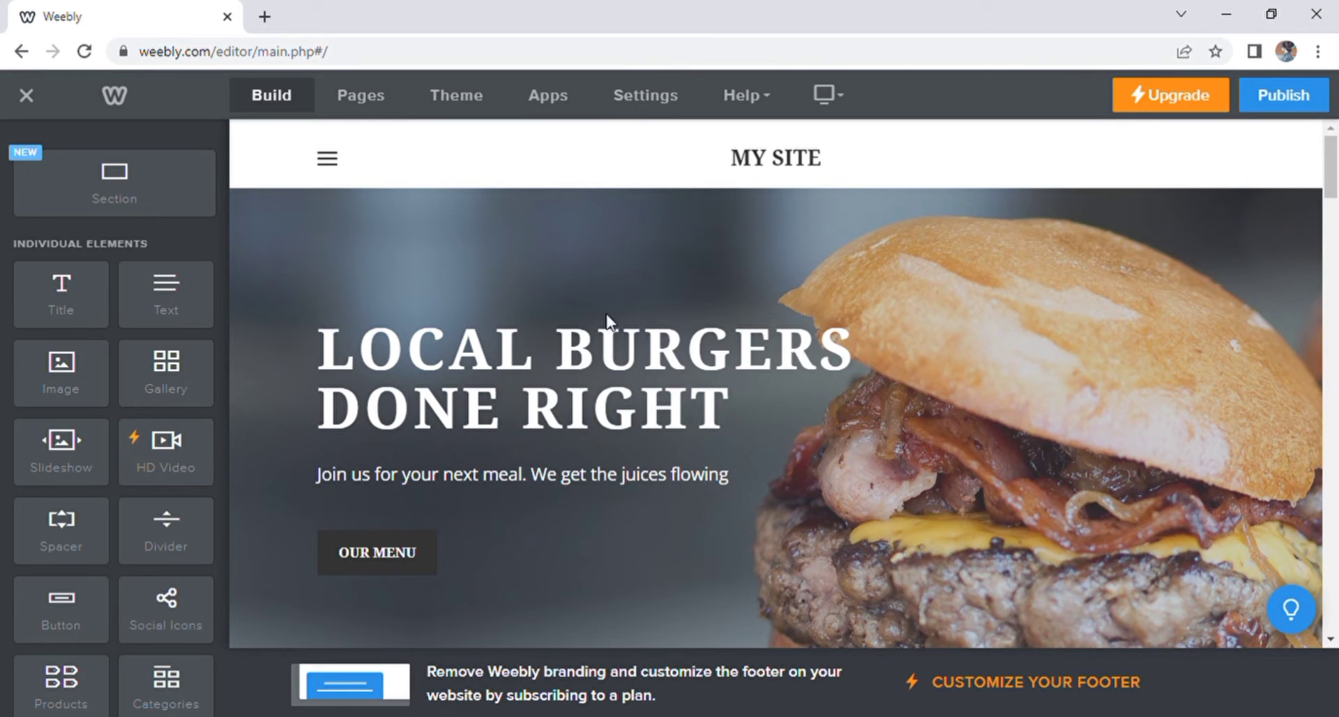
{"action": "left_click", "coordinate": [580, 379]}
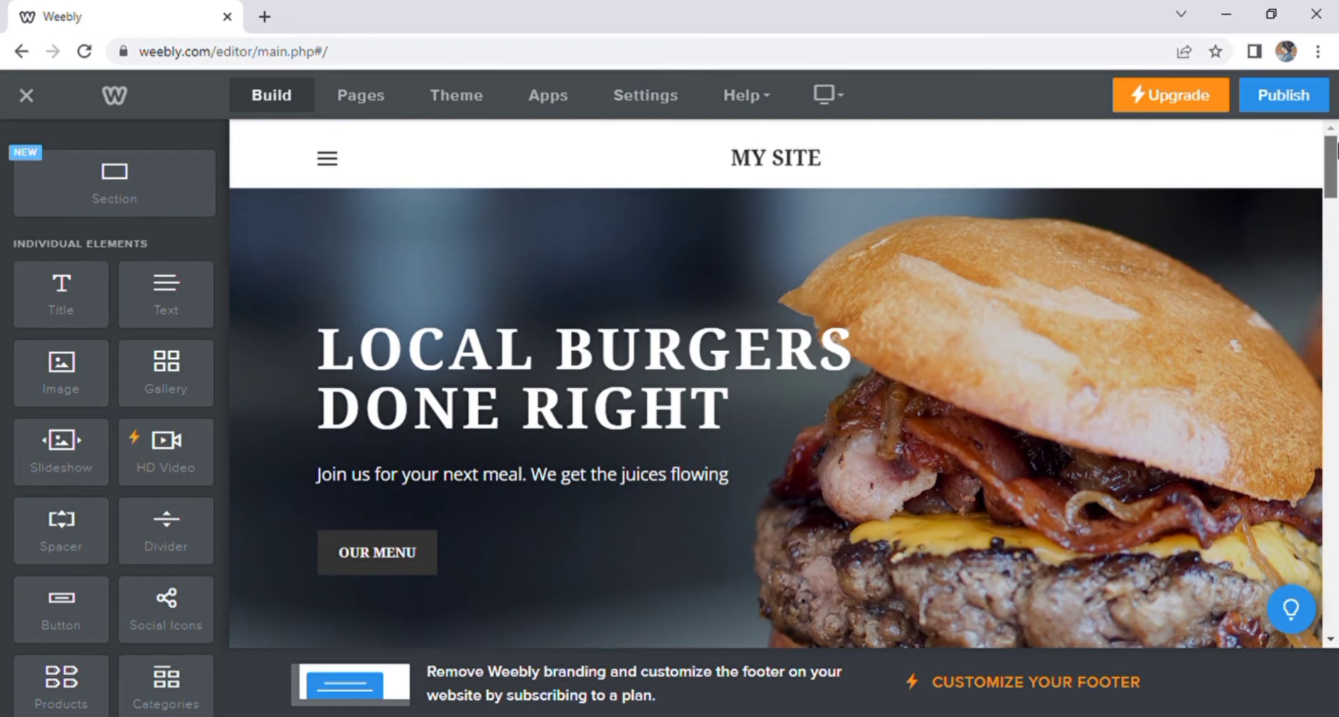
{"action": "scroll", "scroll_direction": "down", "scroll_amount": 3}
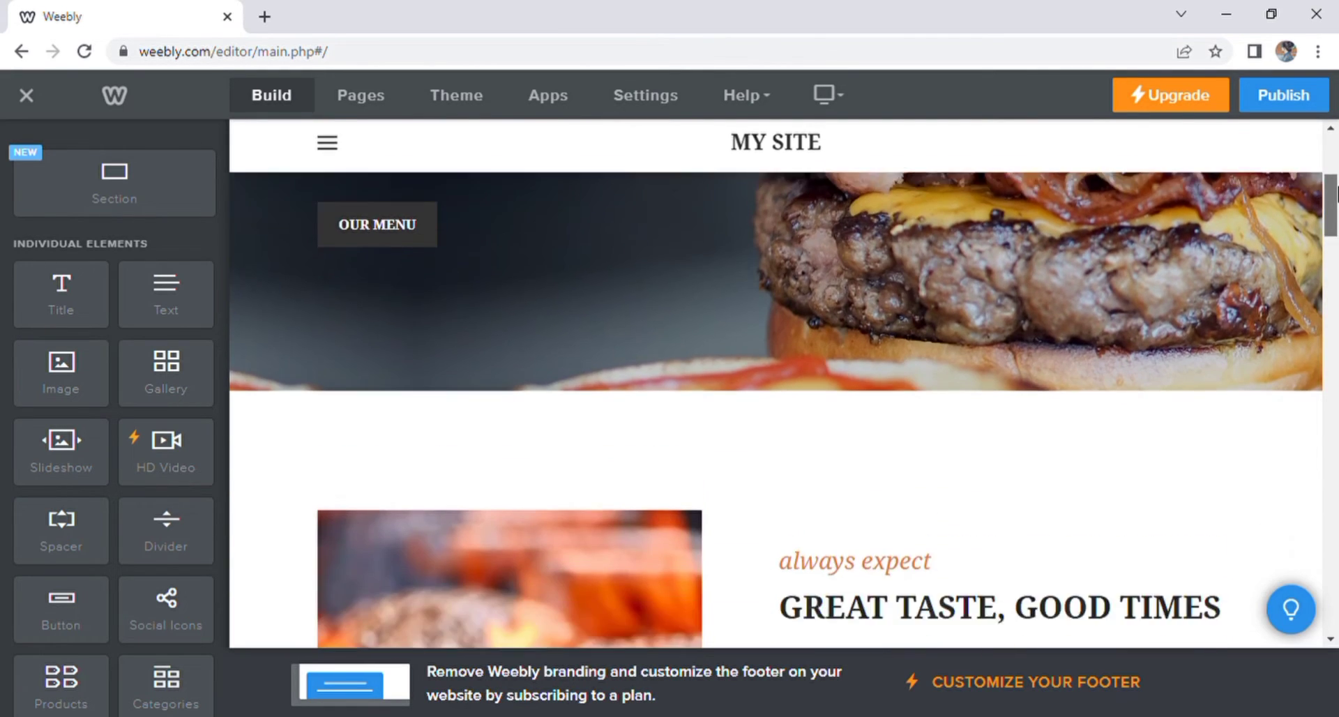
{"action": "scroll", "scroll_direction": "down", "scroll_amount": 3}
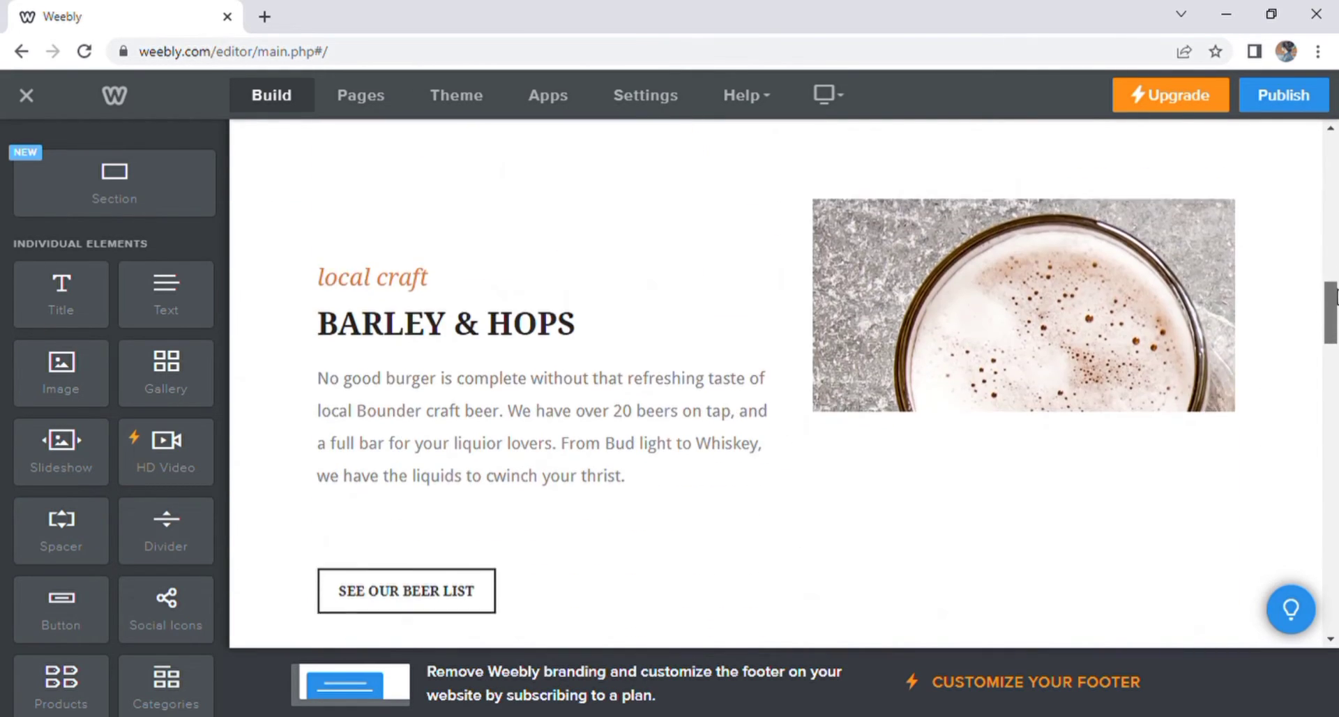
{"action": "scroll", "scroll_direction": "down", "scroll_amount": 3}
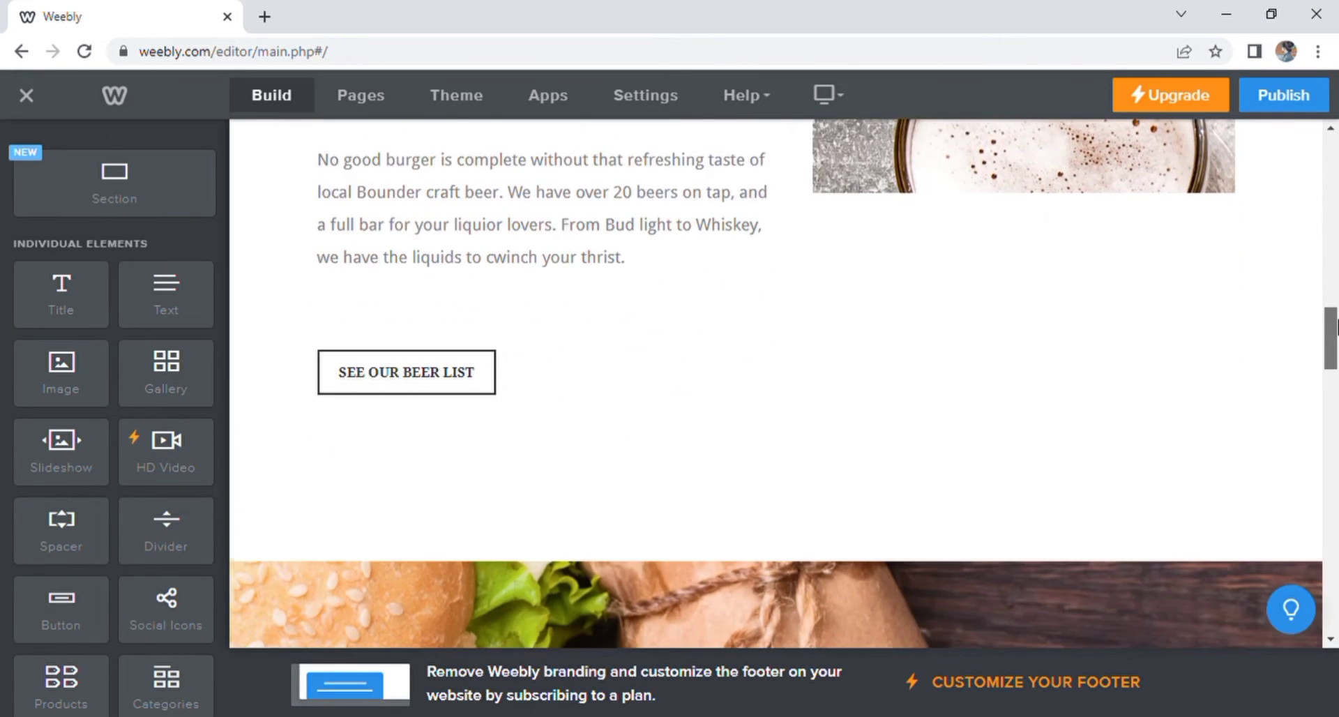
{"action": "scroll", "scroll_direction": "down", "scroll_amount": 3}
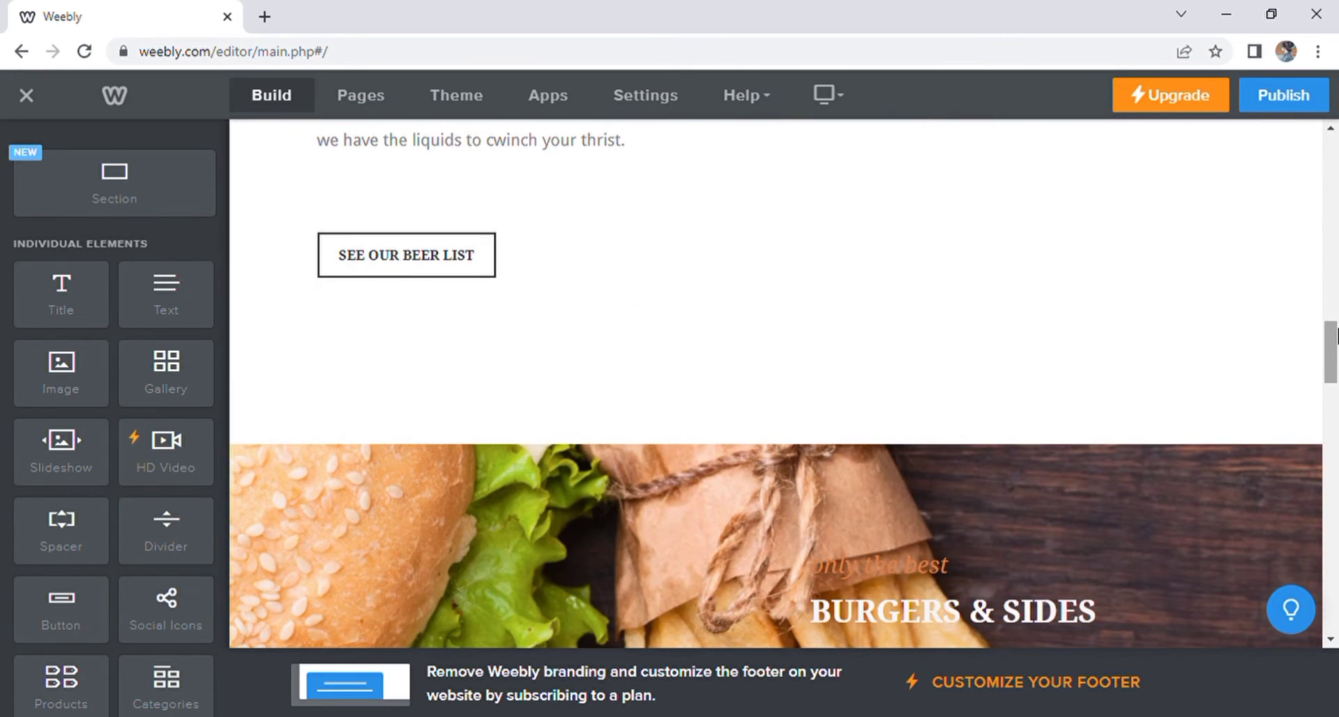
{"action": "scroll", "scroll_direction": "down", "scroll_amount": 3}
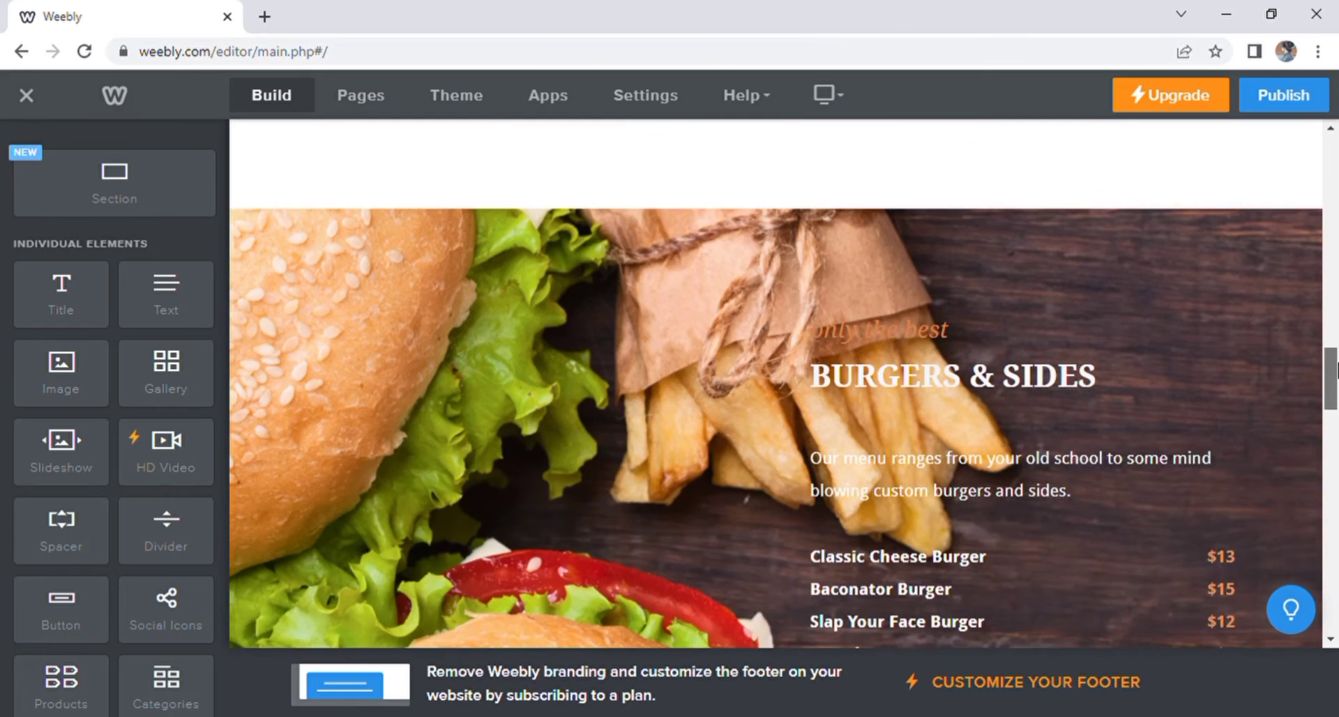
{"action": "scroll", "scroll_direction": "down", "scroll_amount": 3}
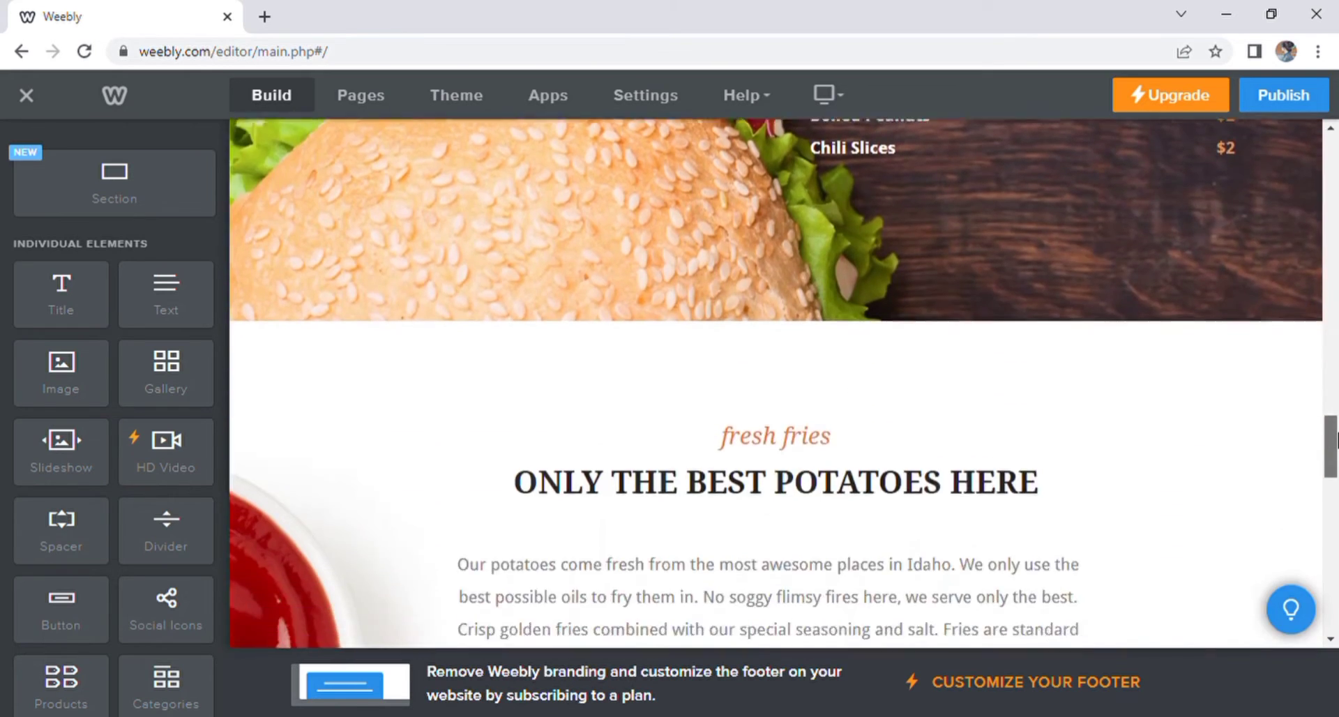
{"action": "scroll", "scroll_direction": "up", "scroll_amount": 3}
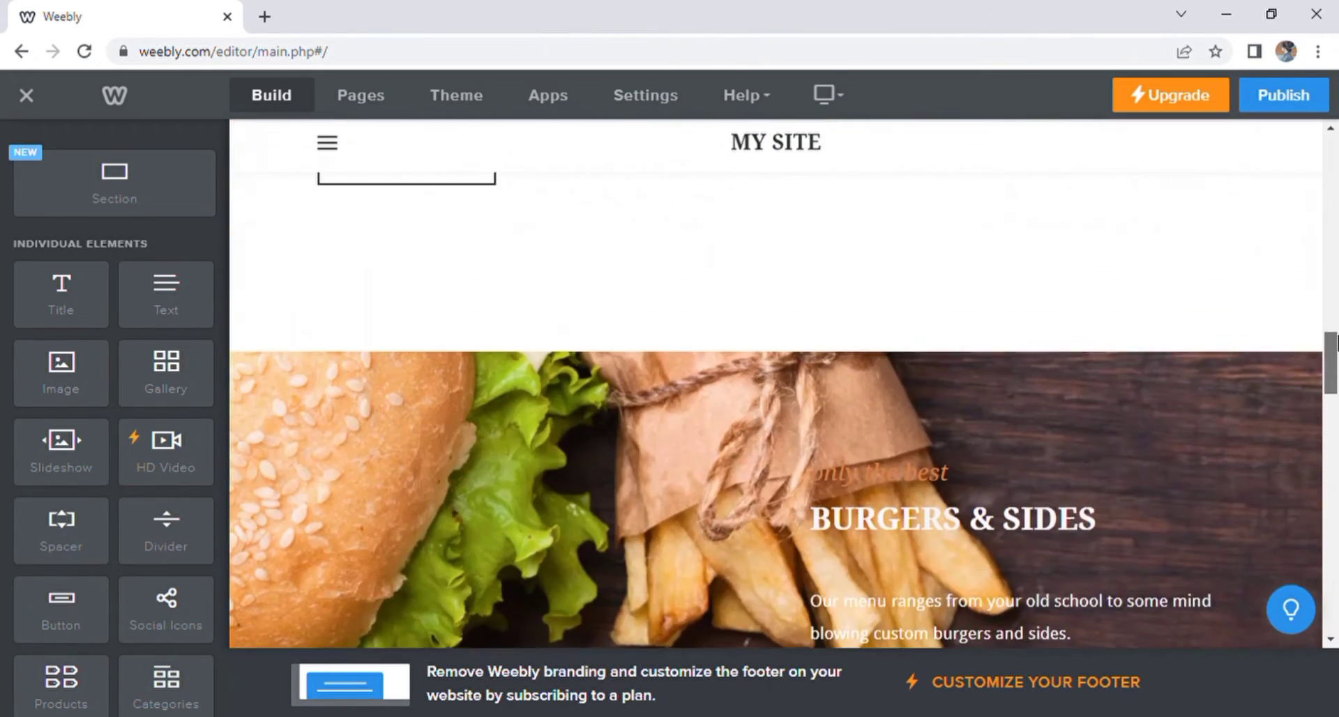
{"action": "scroll", "scroll_direction": "up", "scroll_amount": 3}
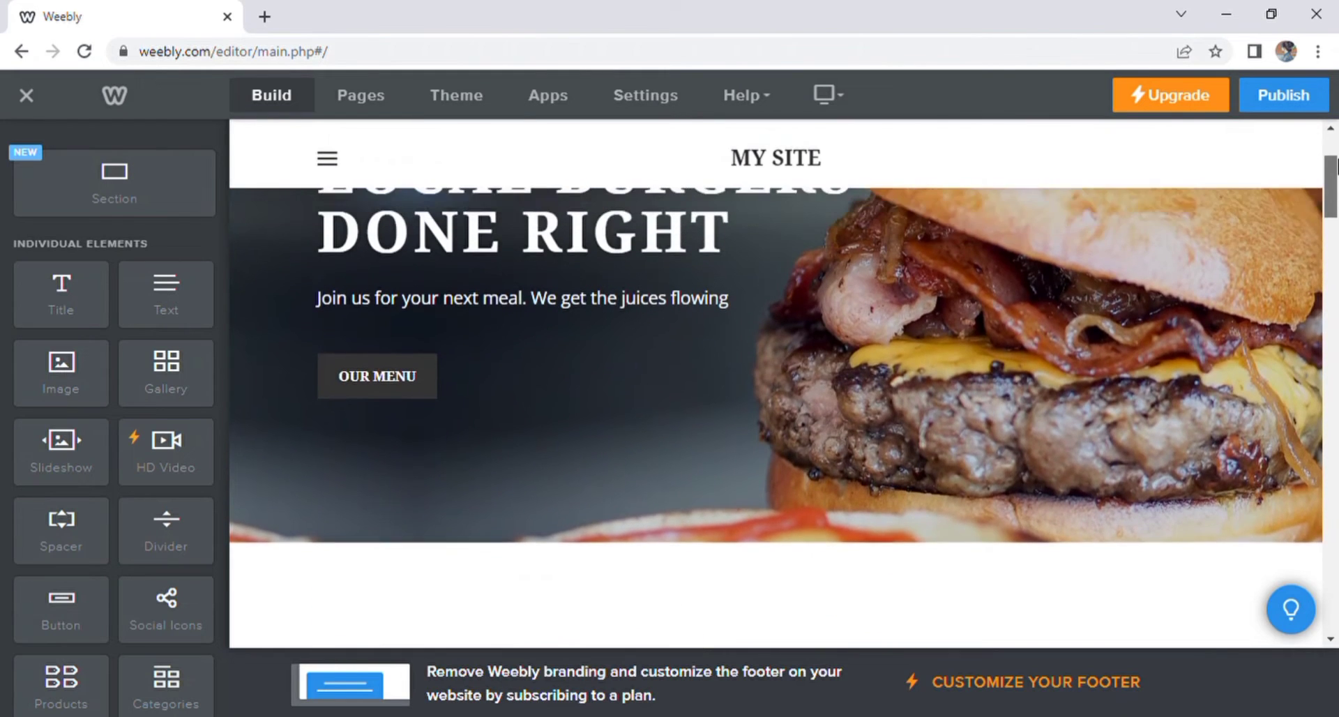
Select the header section and show its image background settings
{"action": "scroll", "scroll_direction": "down", "scroll_amount": 3}
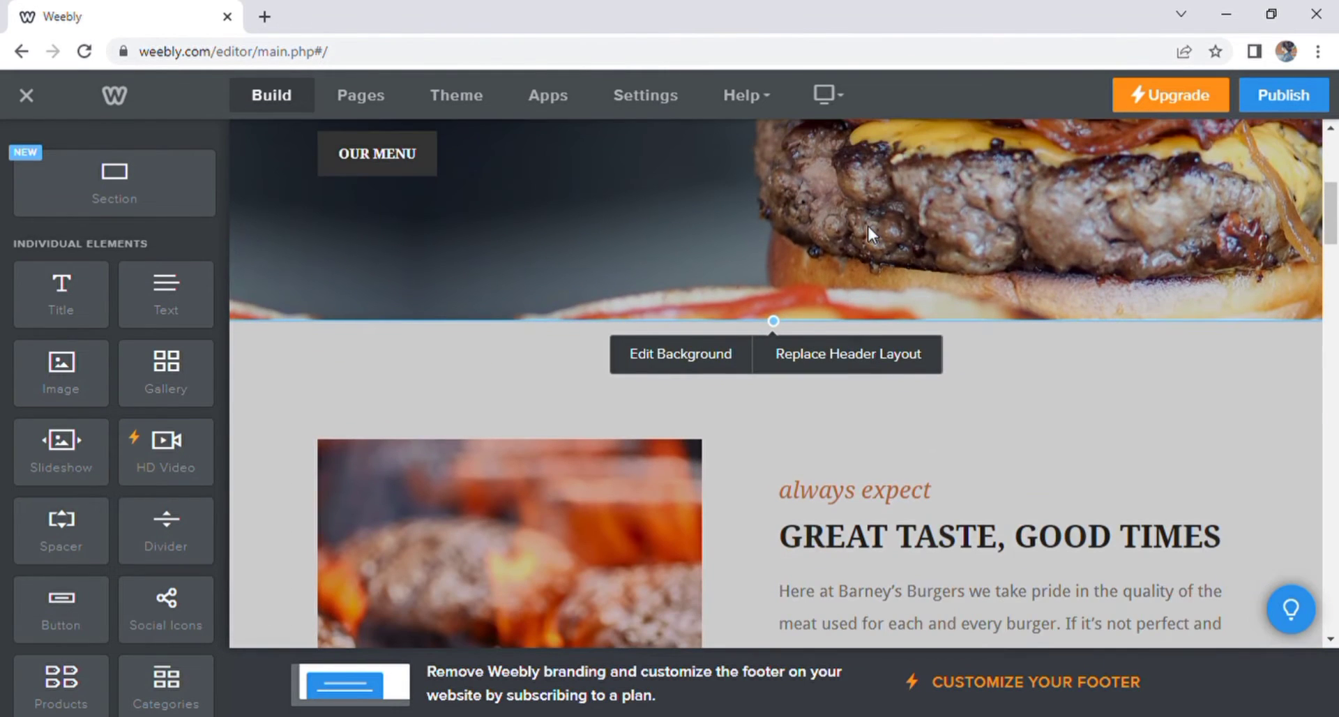
{"action": "mouse_move", "coordinate": [812, 246]}
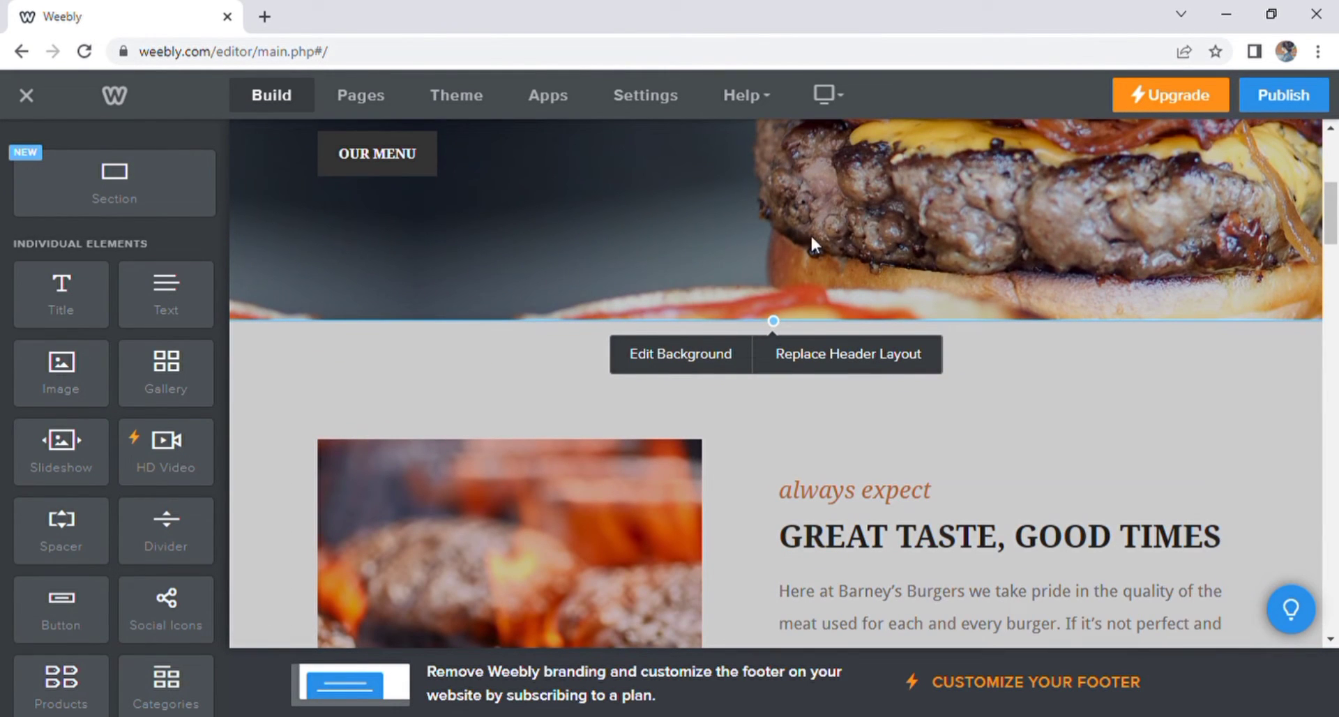
{"action": "mouse_move", "coordinate": [649, 358]}
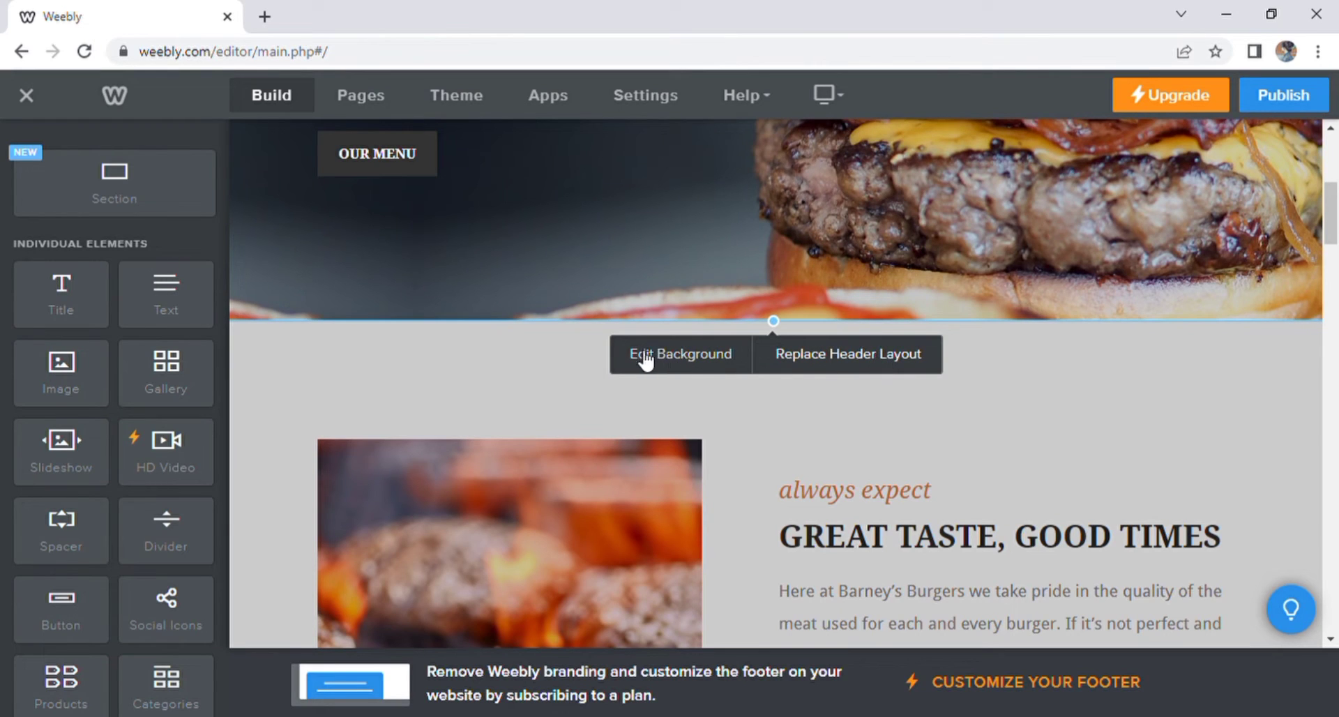
{"action": "mouse_move", "coordinate": [862, 363]}
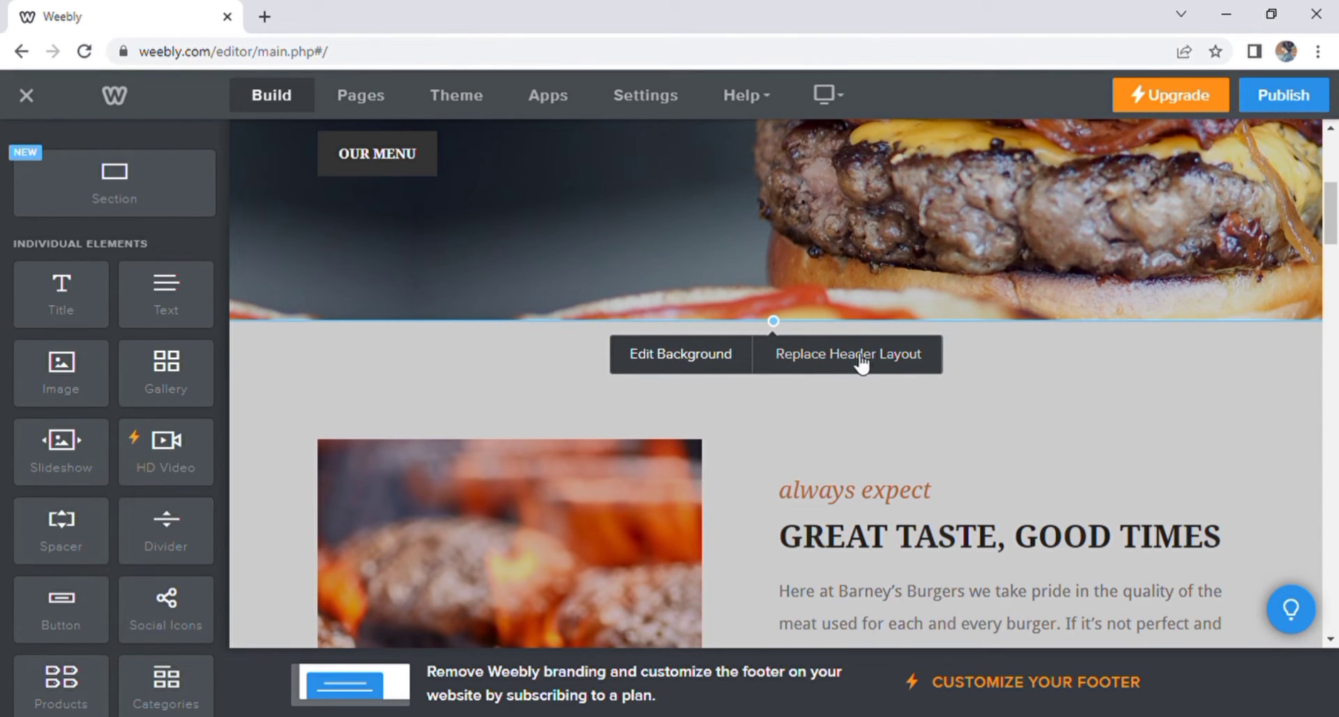
{"action": "left_click", "coordinate": [680, 353]}
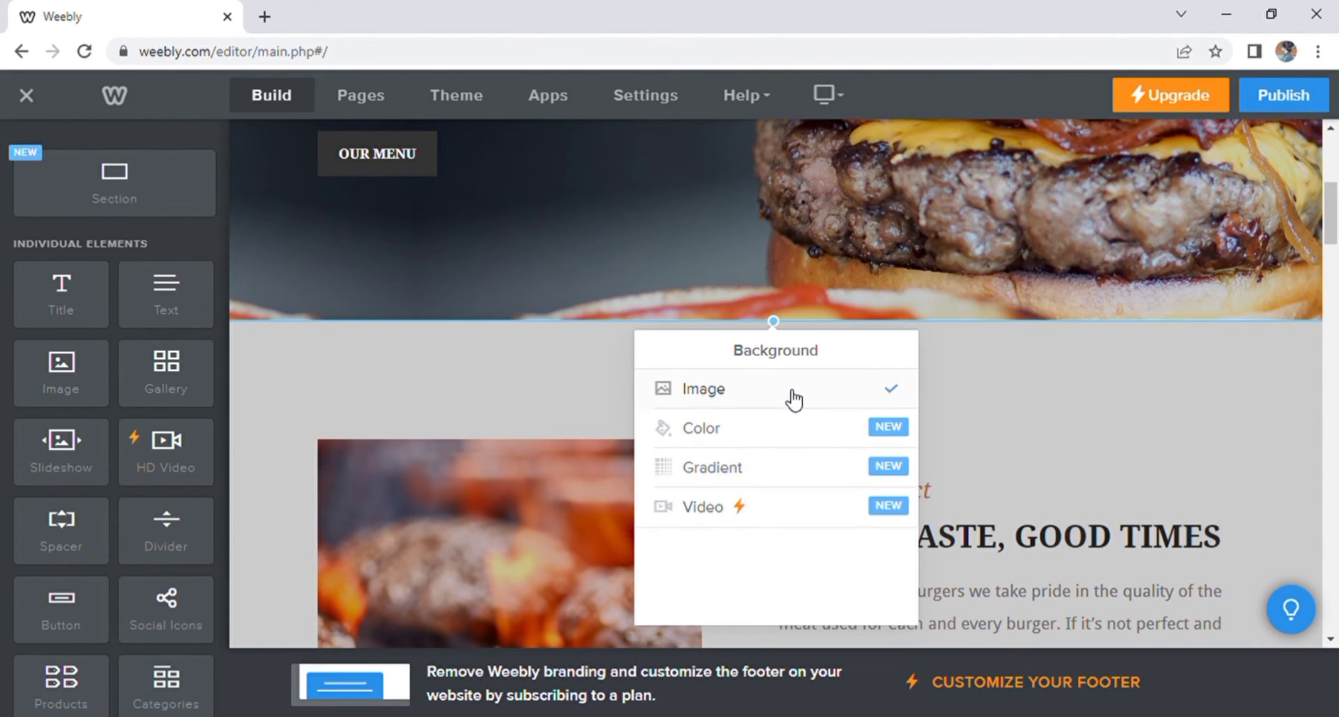
{"action": "mouse_move", "coordinate": [703, 527]}
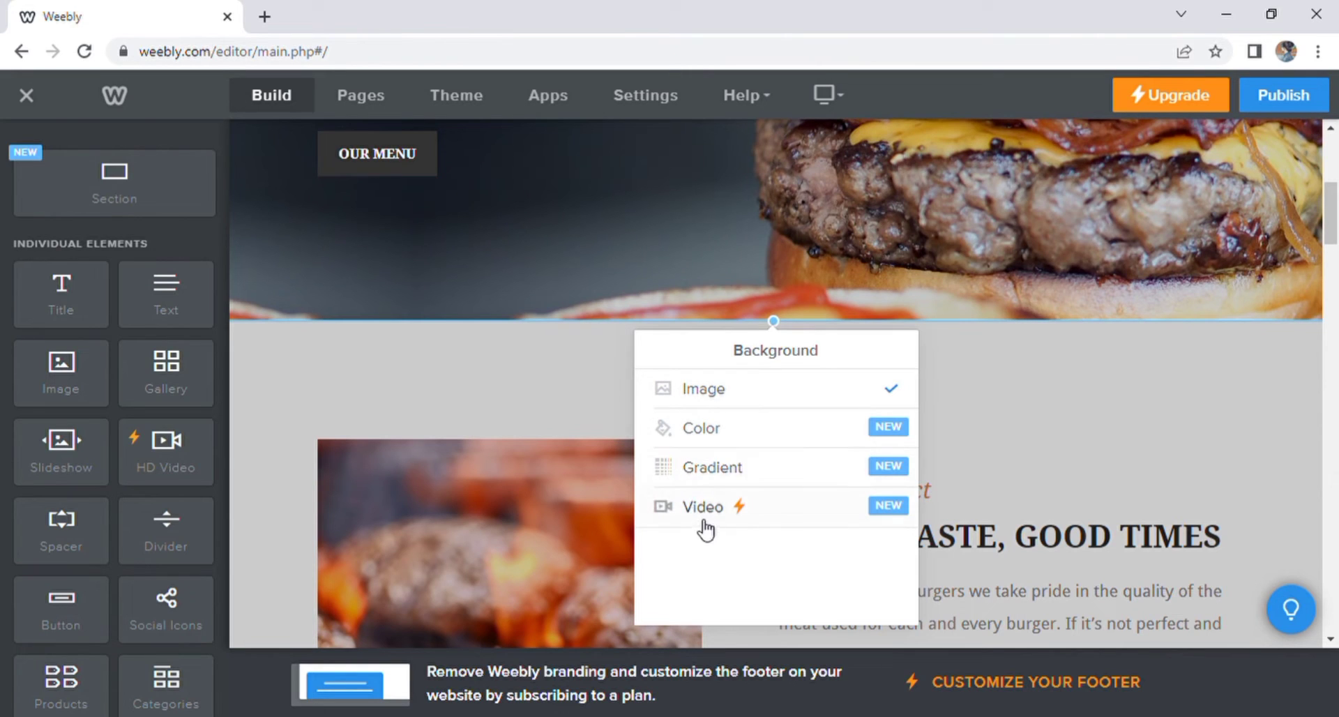
{"action": "mouse_move", "coordinate": [737, 440]}
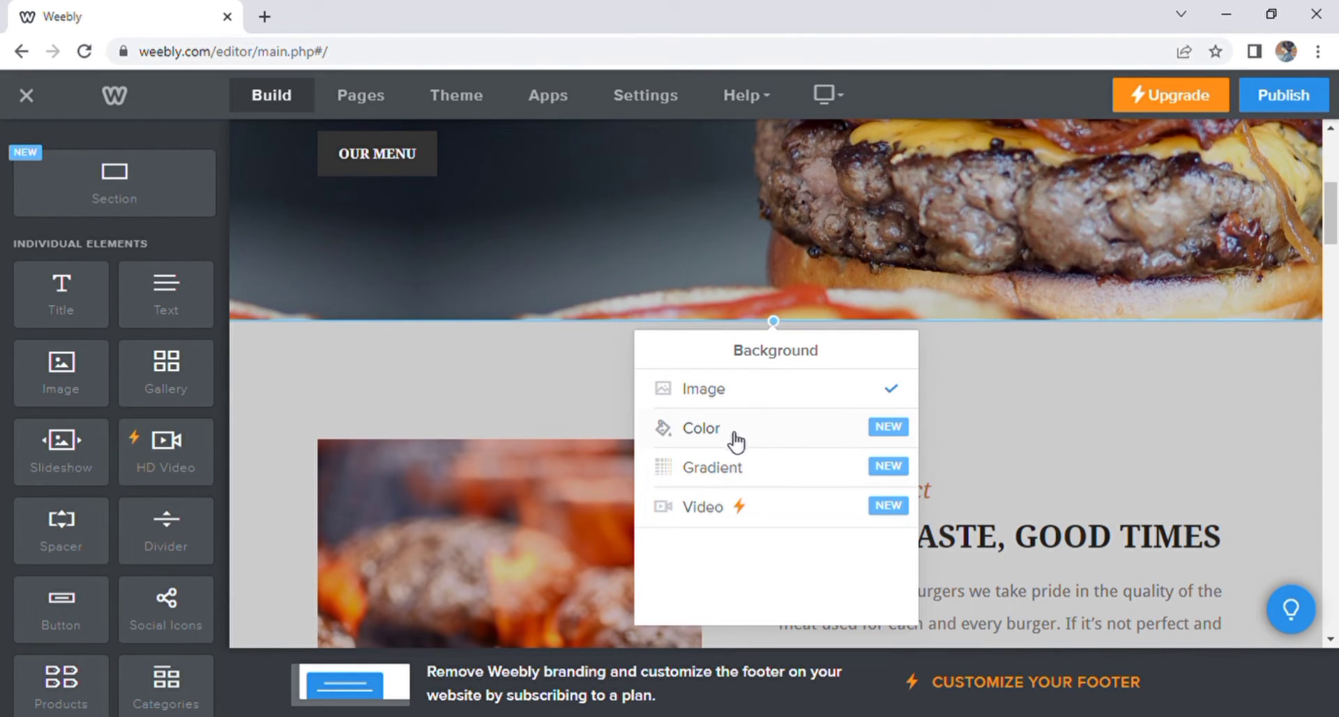
{"action": "mouse_move", "coordinate": [689, 485]}
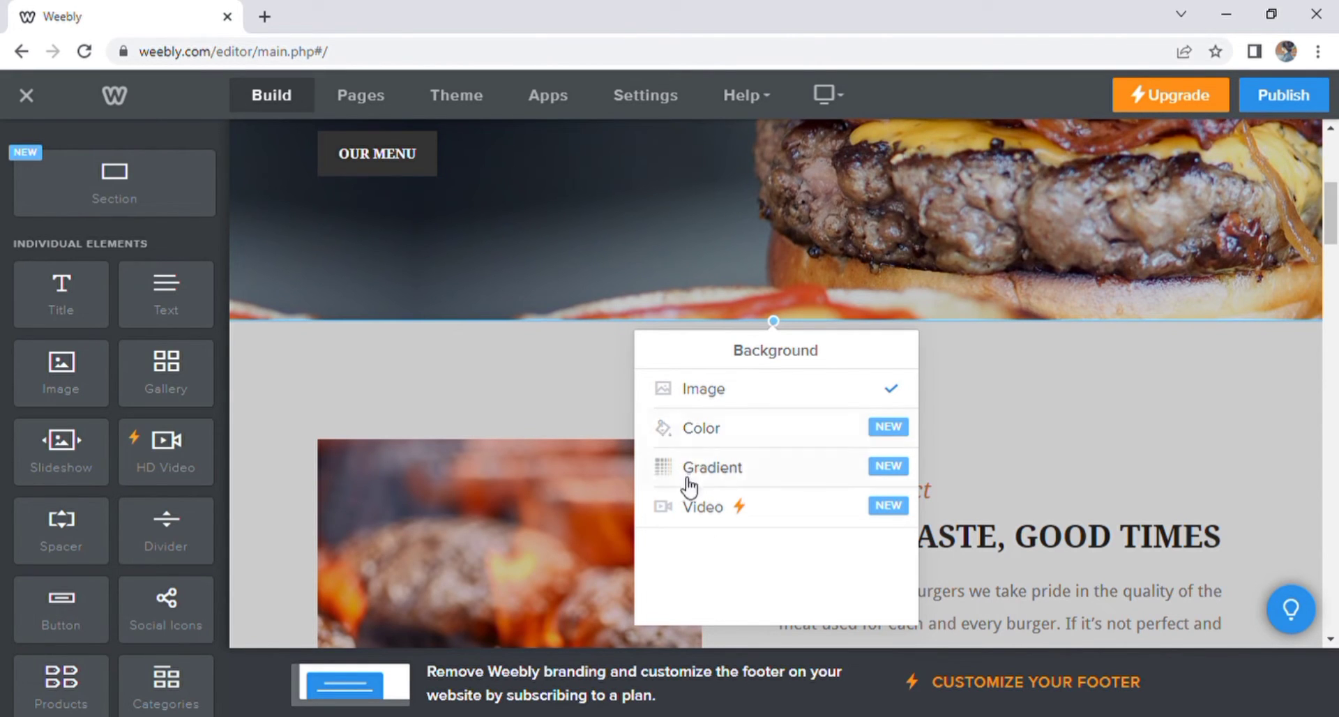
{"action": "mouse_move", "coordinate": [740, 410]}
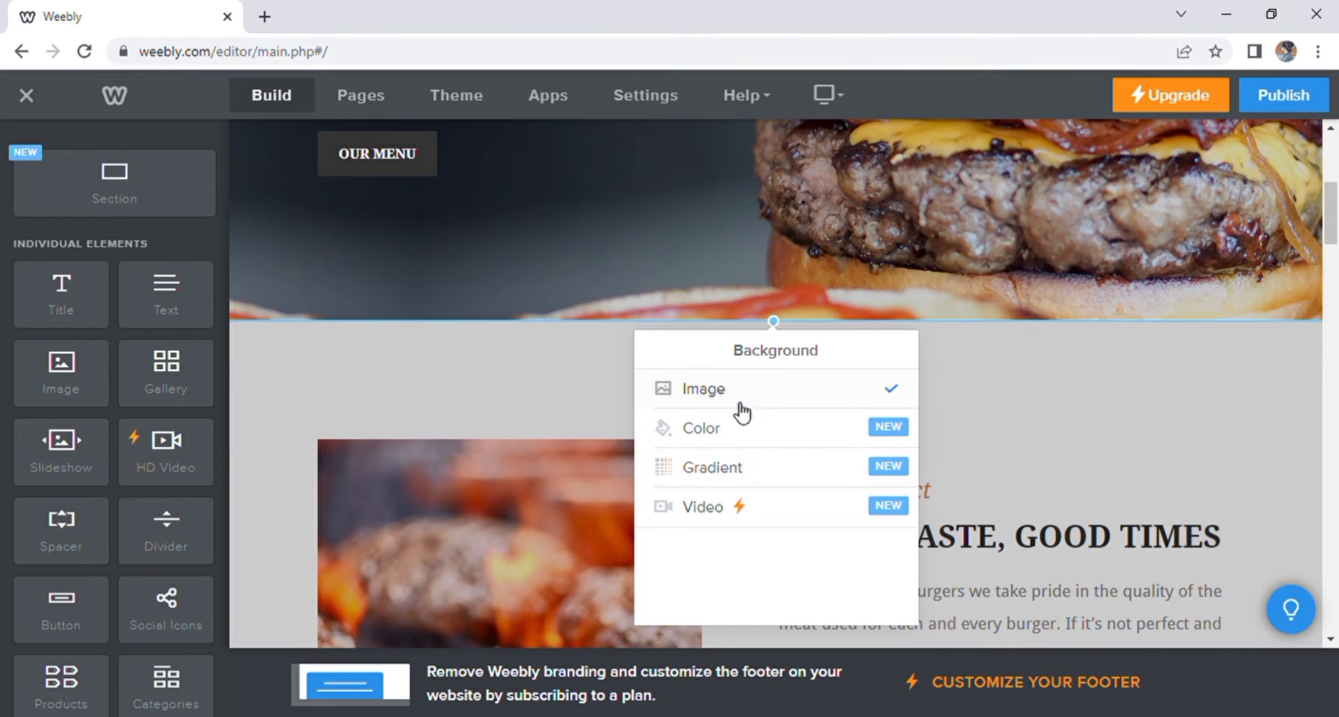
{"action": "left_click", "coordinate": [701, 388]}
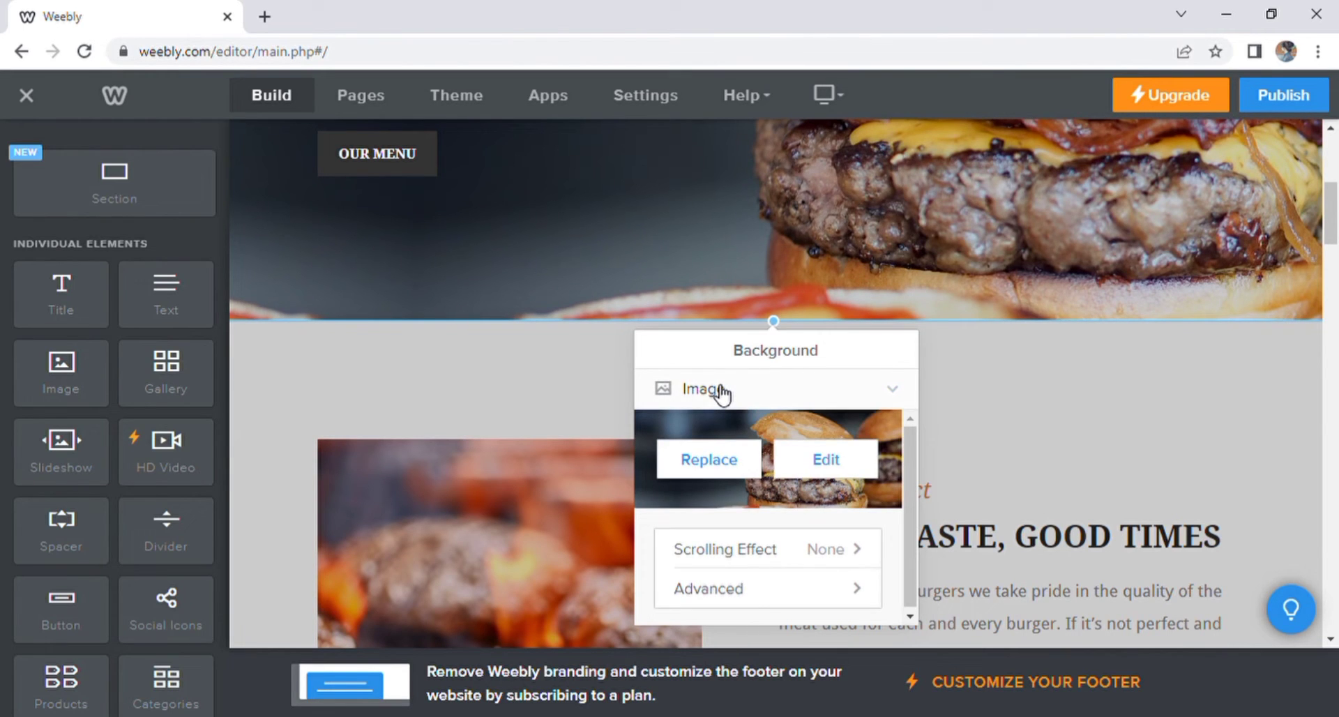
Choose Replace on the header background to bring up the image chooser
{"action": "left_click", "coordinate": [822, 458]}
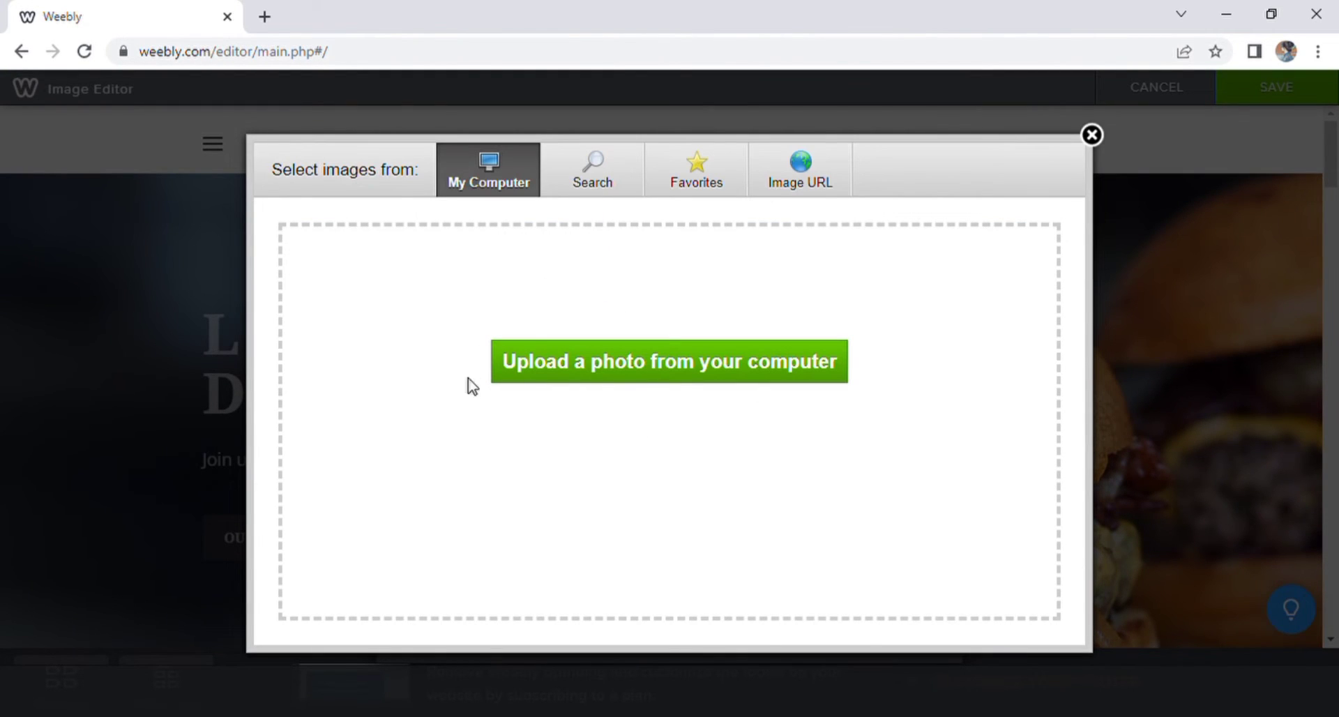
{"action": "mouse_move", "coordinate": [721, 184]}
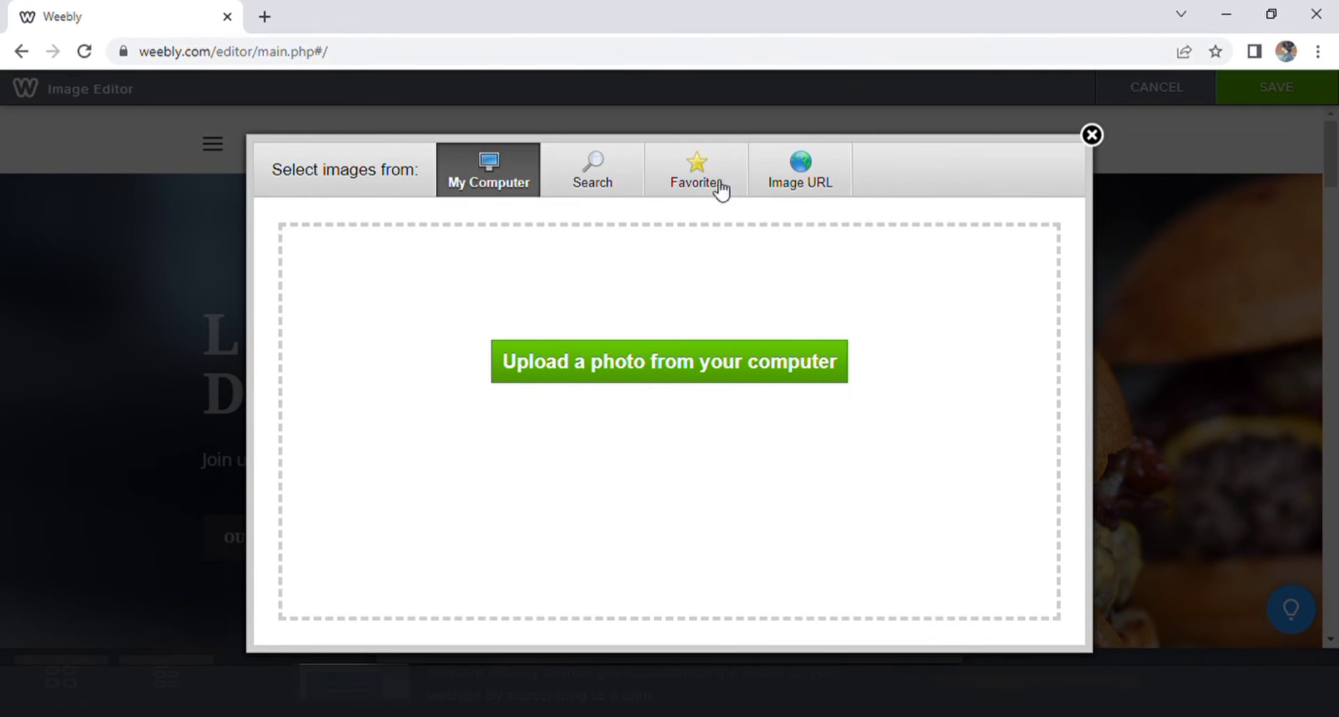
{"action": "mouse_move", "coordinate": [800, 175]}
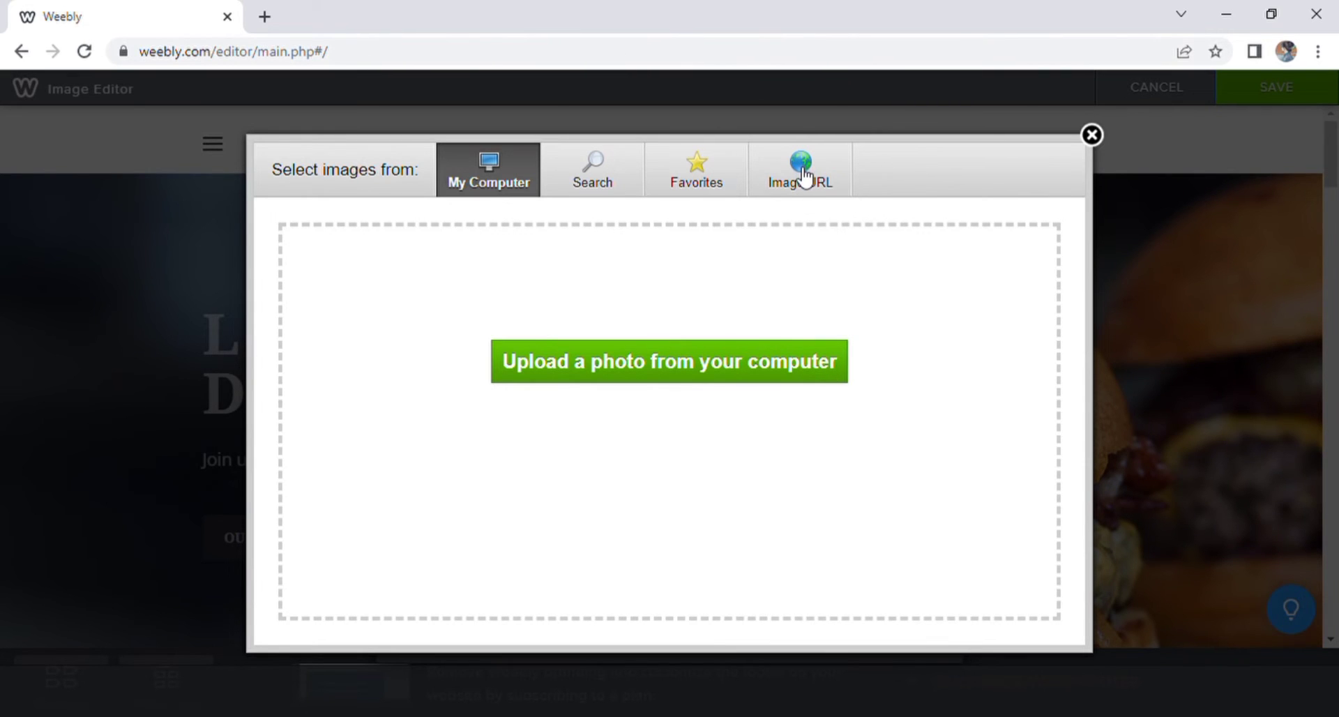
{"action": "mouse_move", "coordinate": [594, 382]}
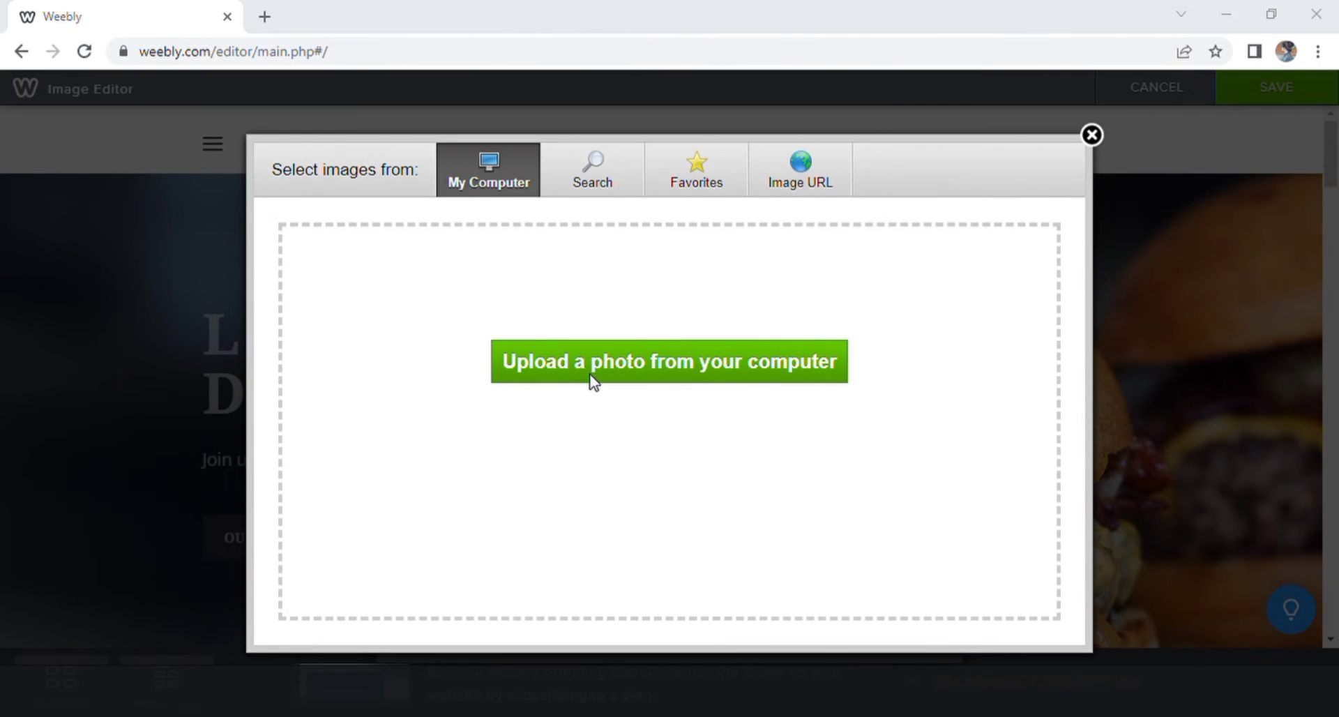
{"action": "mouse_move", "coordinate": [21, 109]}
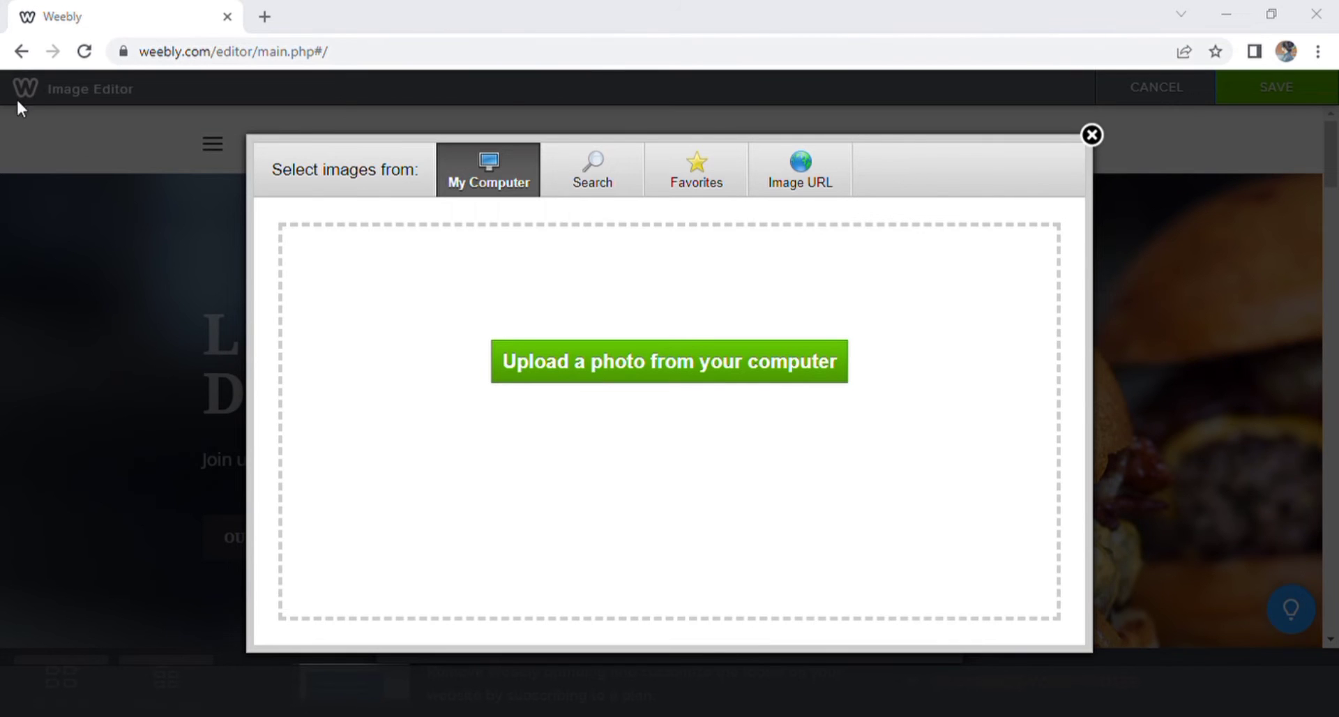
{"action": "mouse_move", "coordinate": [101, 78]}
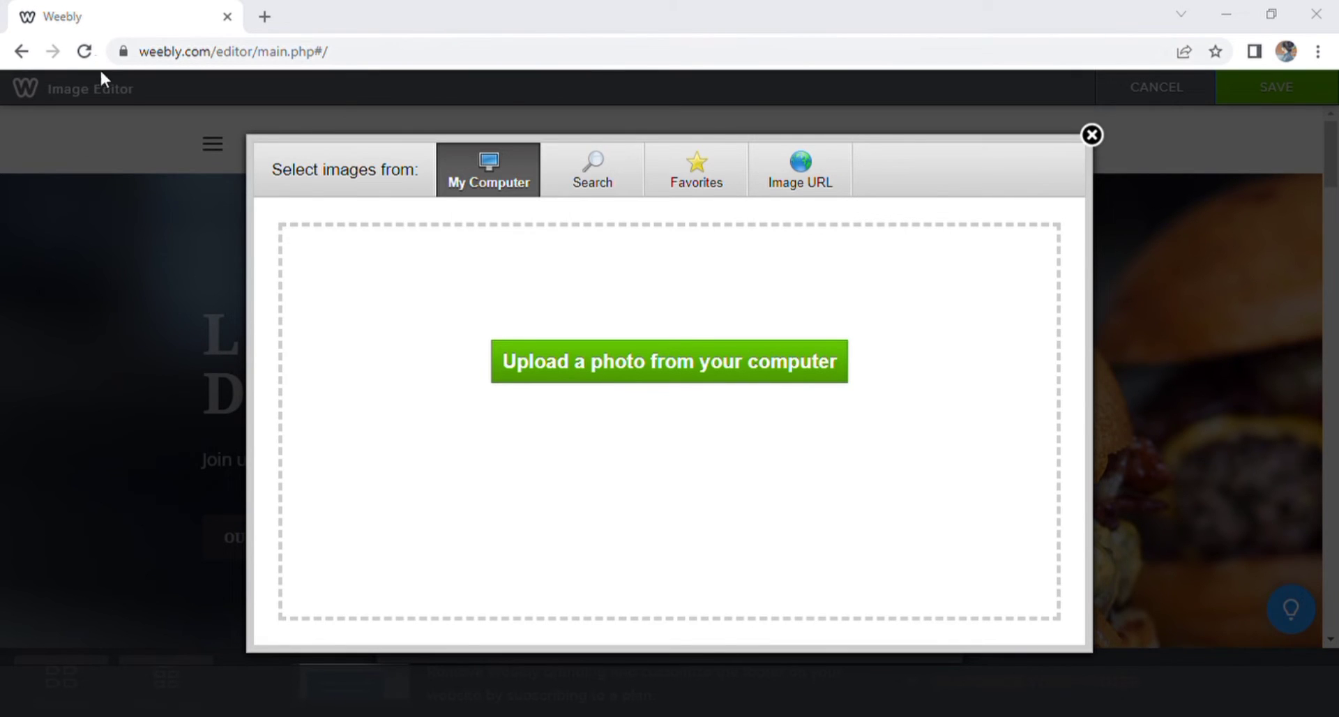
Upload the burger photo from the computer for the header background
{"action": "left_click", "coordinate": [668, 360]}
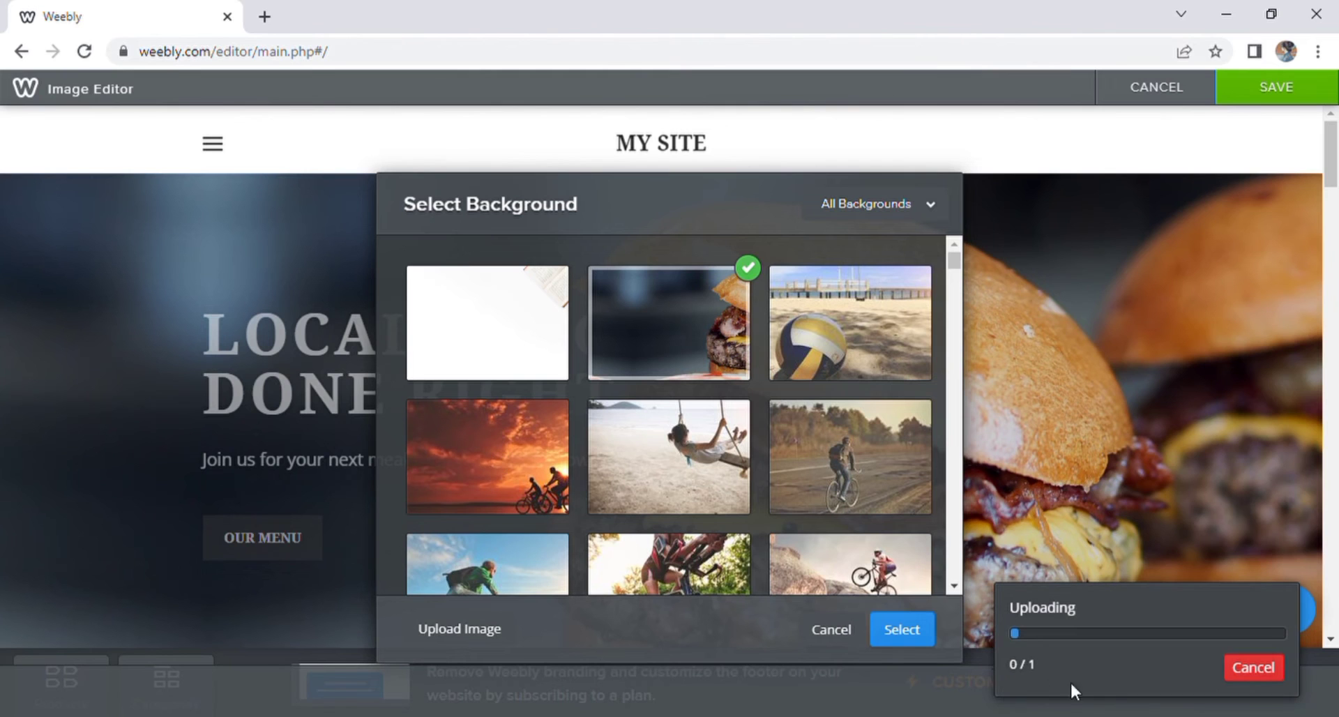
{"action": "scroll", "scroll_direction": "down", "scroll_amount": 3}
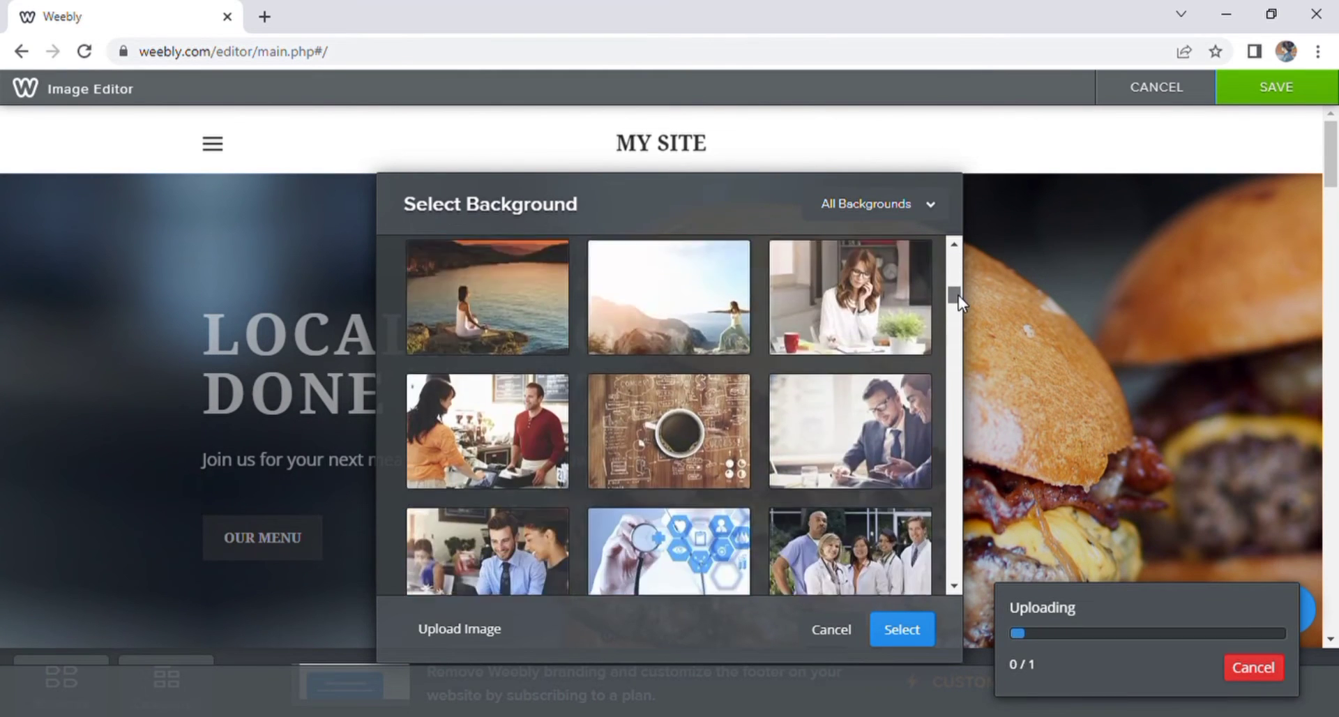
{"action": "scroll", "scroll_direction": "down", "scroll_amount": 3}
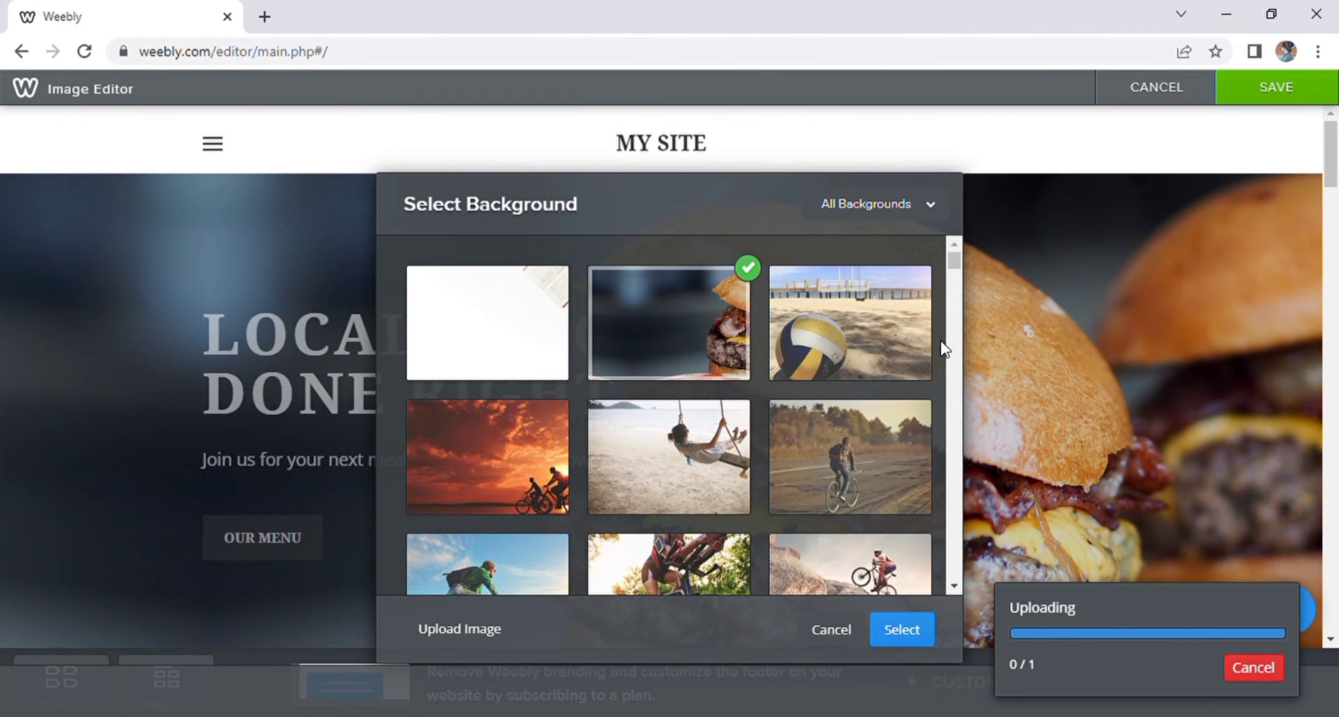
Apply the uploaded burger-and-fries photo as header background with zoom left at 0%
{"action": "left_click", "coordinate": [899, 629]}
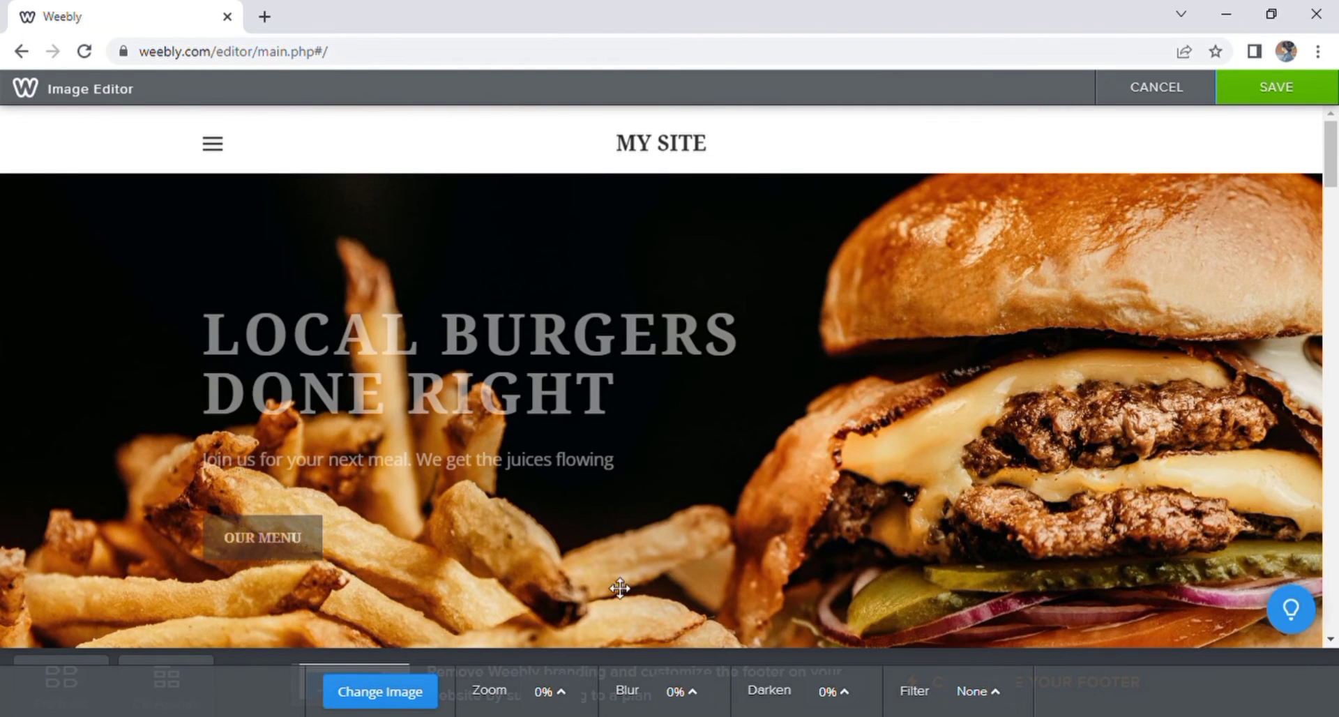
{"action": "left_click", "coordinate": [549, 690]}
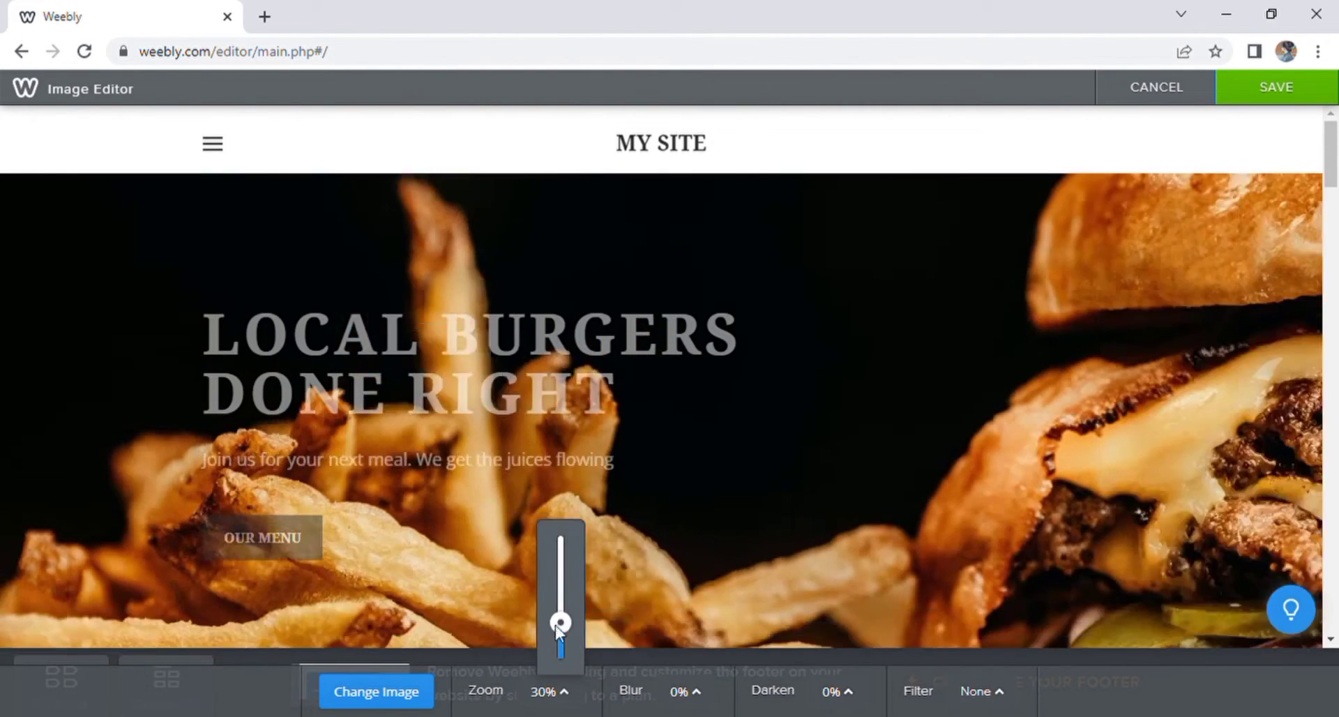
{"action": "left_click_drag", "start_coordinate": [560, 620], "coordinate": [689, 658]}
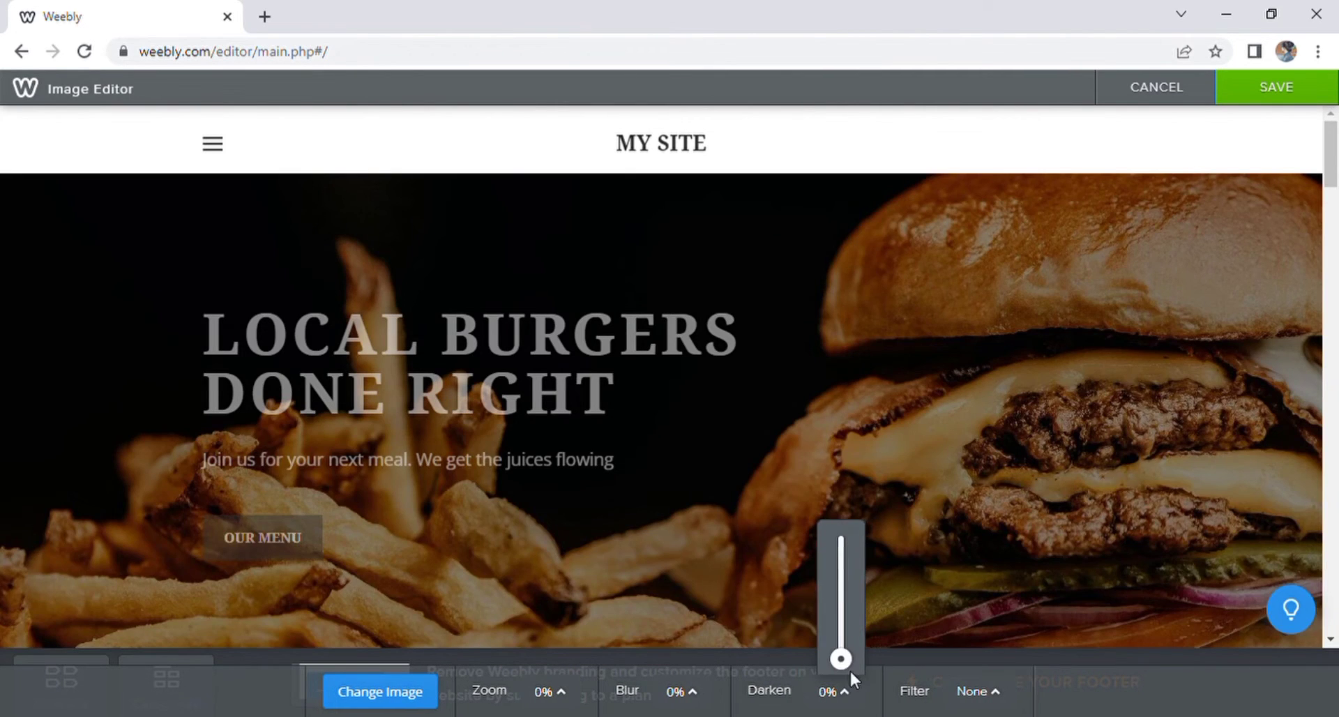
Save the header photo edits and return to the site editor
{"action": "left_click", "coordinate": [1156, 87]}
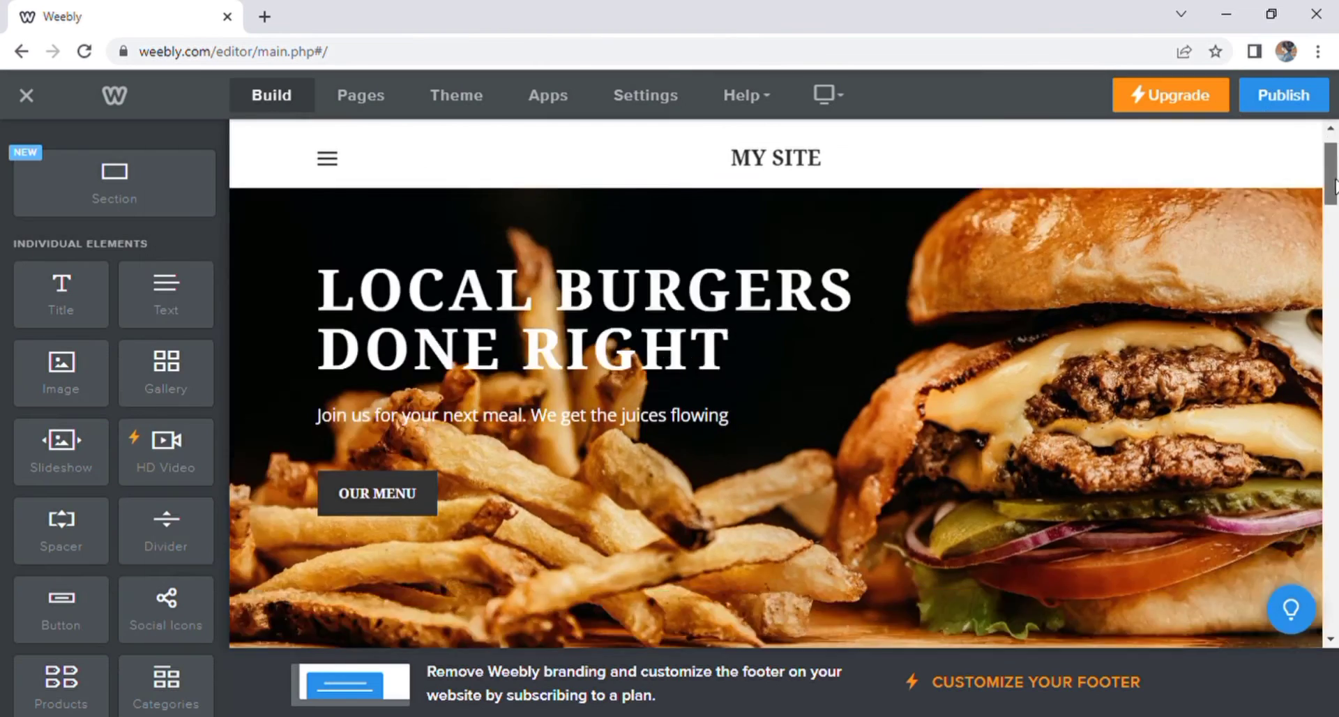
{"action": "mouse_move", "coordinate": [164, 290]}
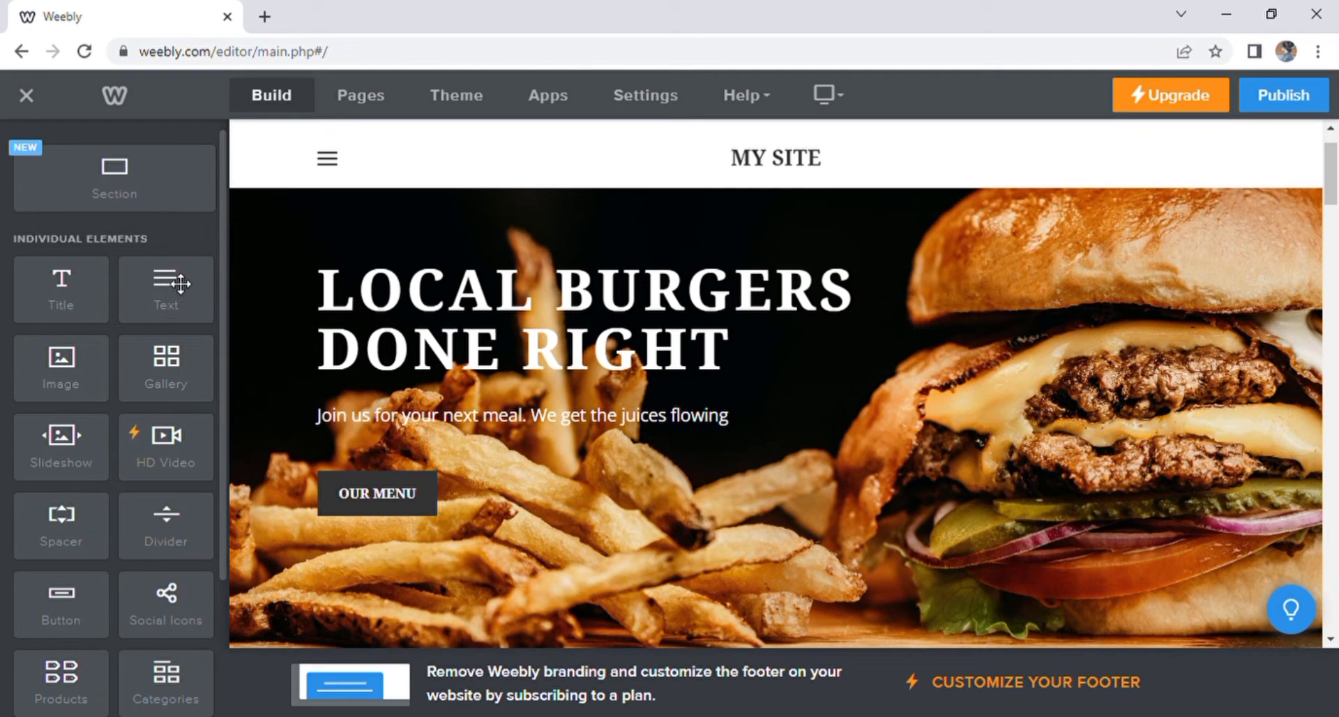
{"action": "mouse_move", "coordinate": [108, 453]}
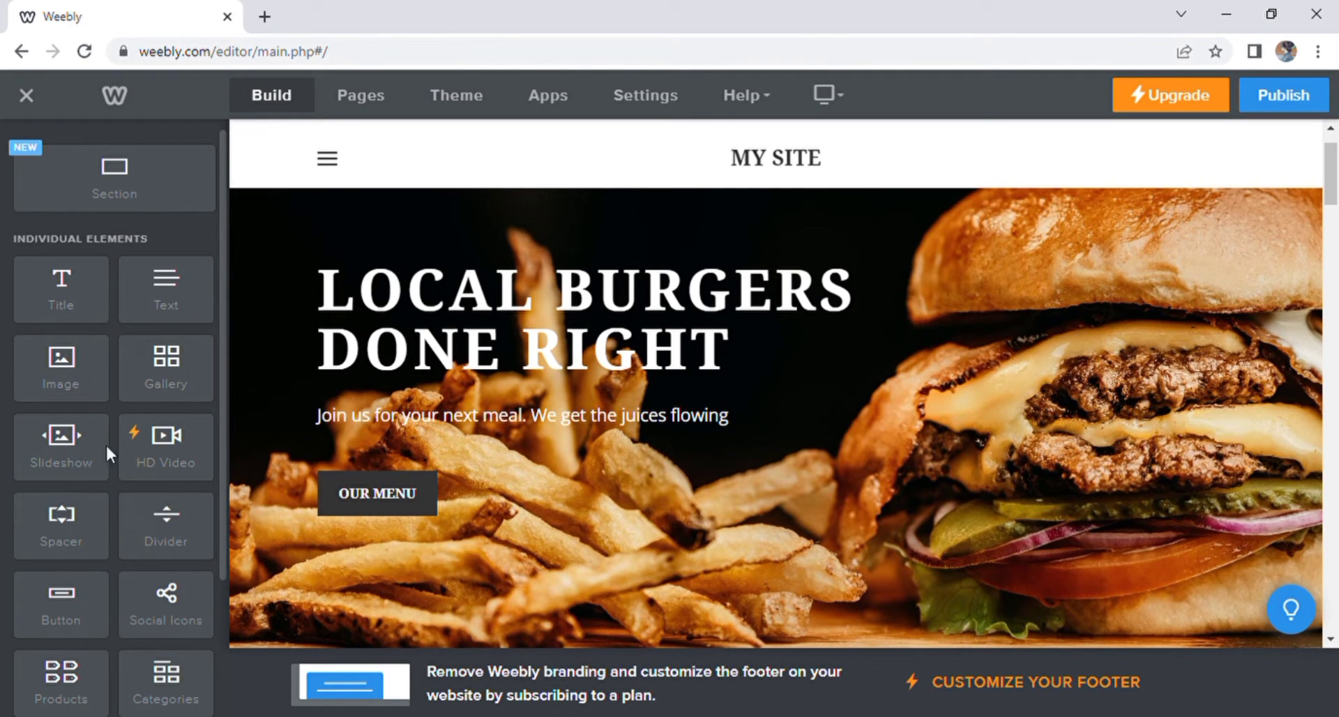
{"action": "mouse_move", "coordinate": [57, 544]}
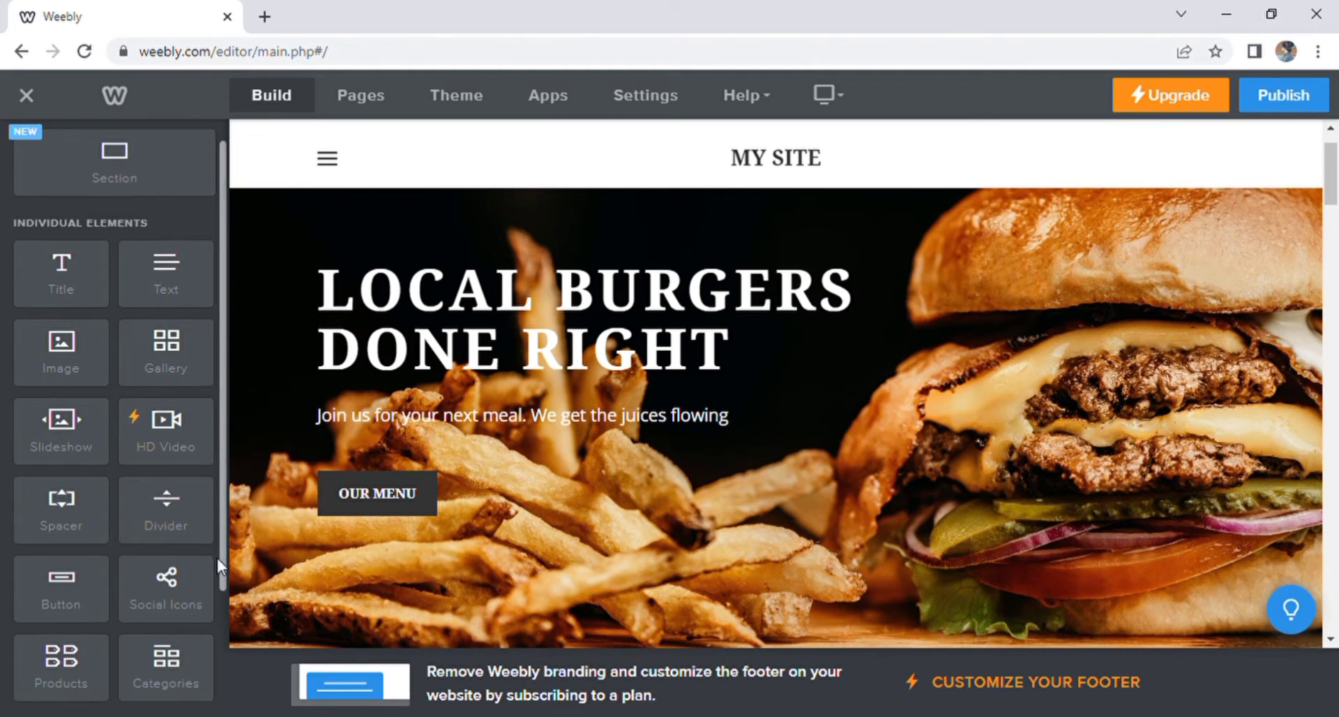
{"action": "scroll", "scroll_direction": "down", "scroll_amount": 3}
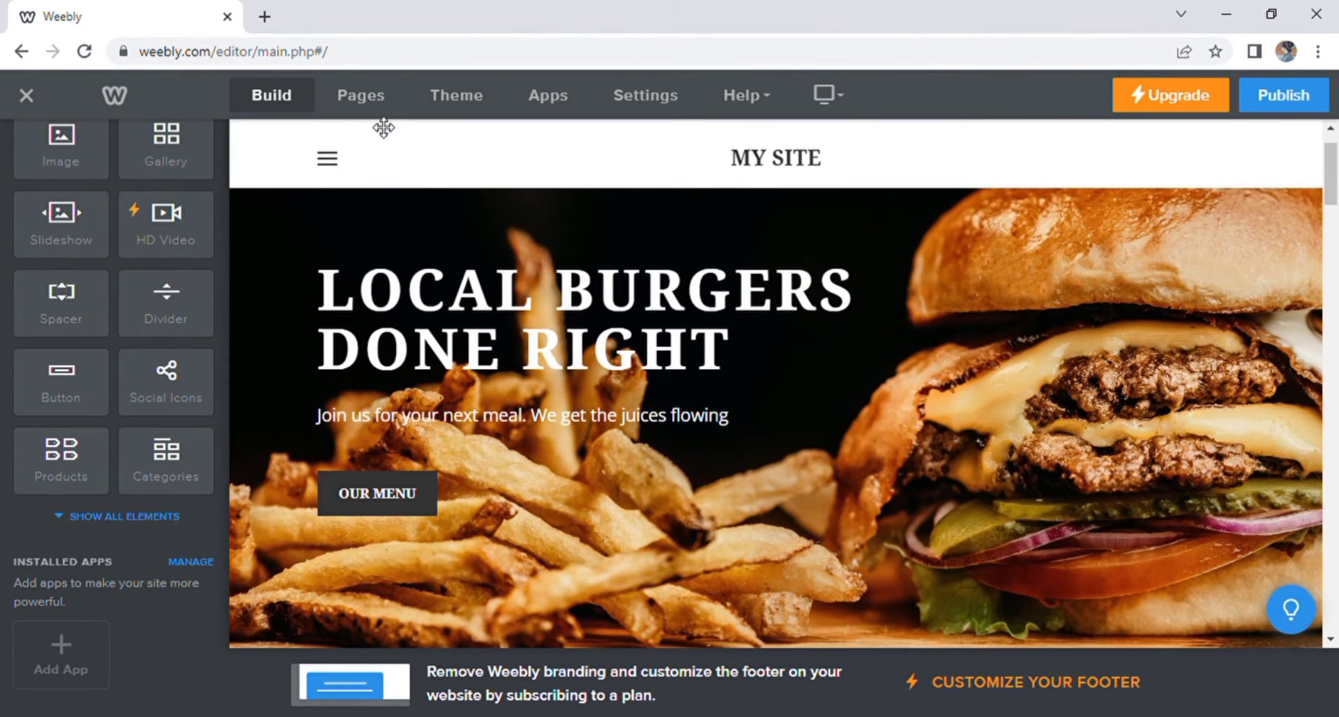
{"action": "mouse_move", "coordinate": [360, 95]}
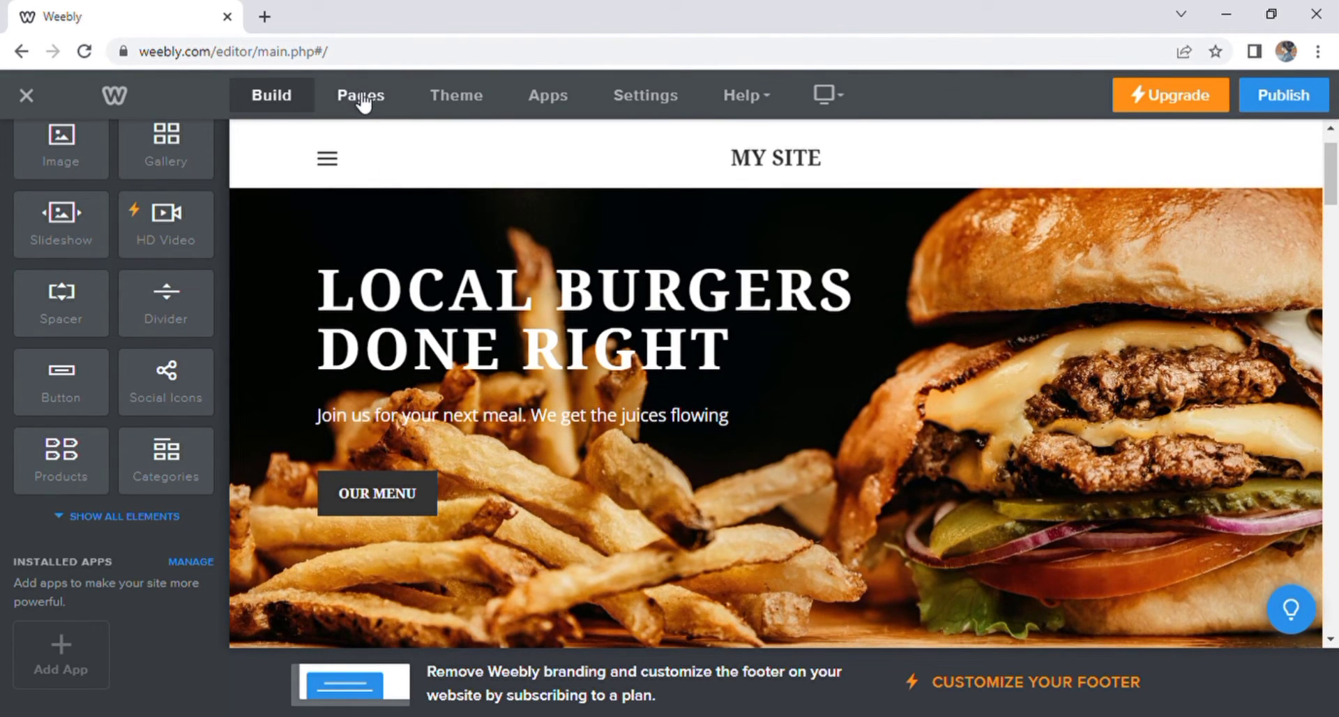
{"action": "mouse_move", "coordinate": [484, 95]}
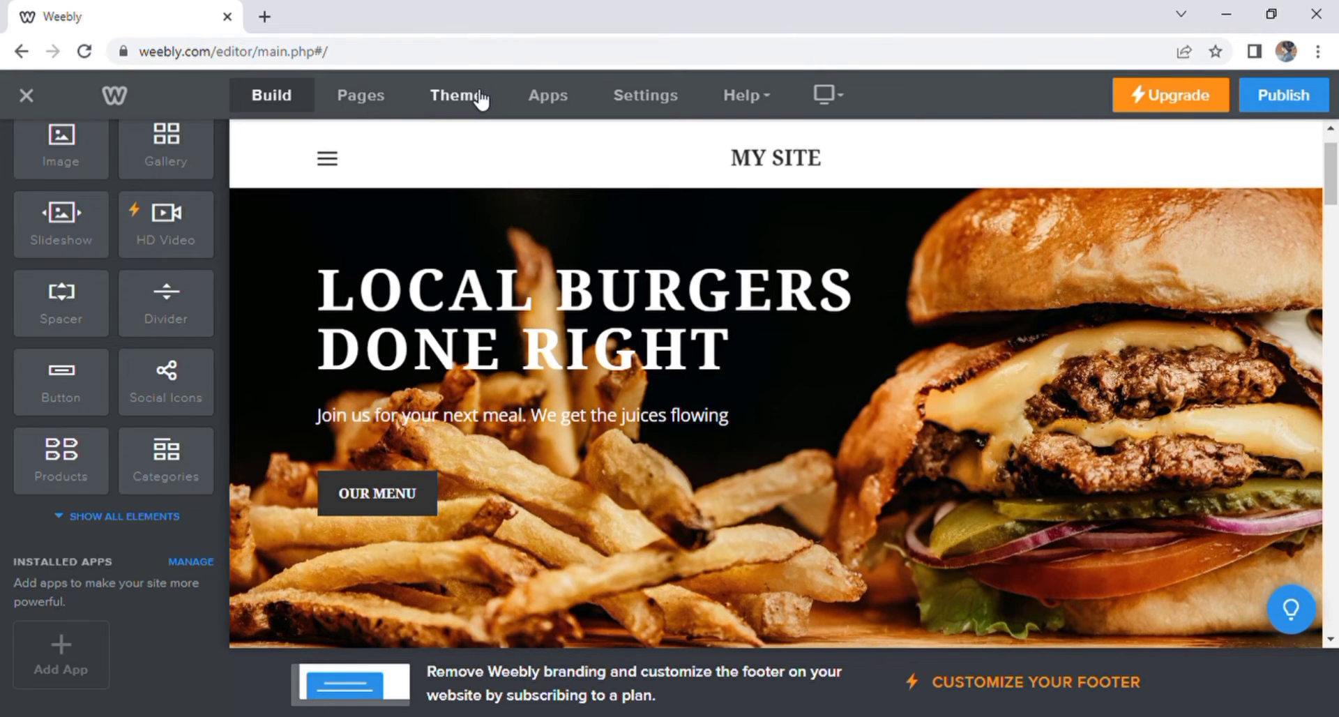
{"action": "mouse_move", "coordinate": [546, 102]}
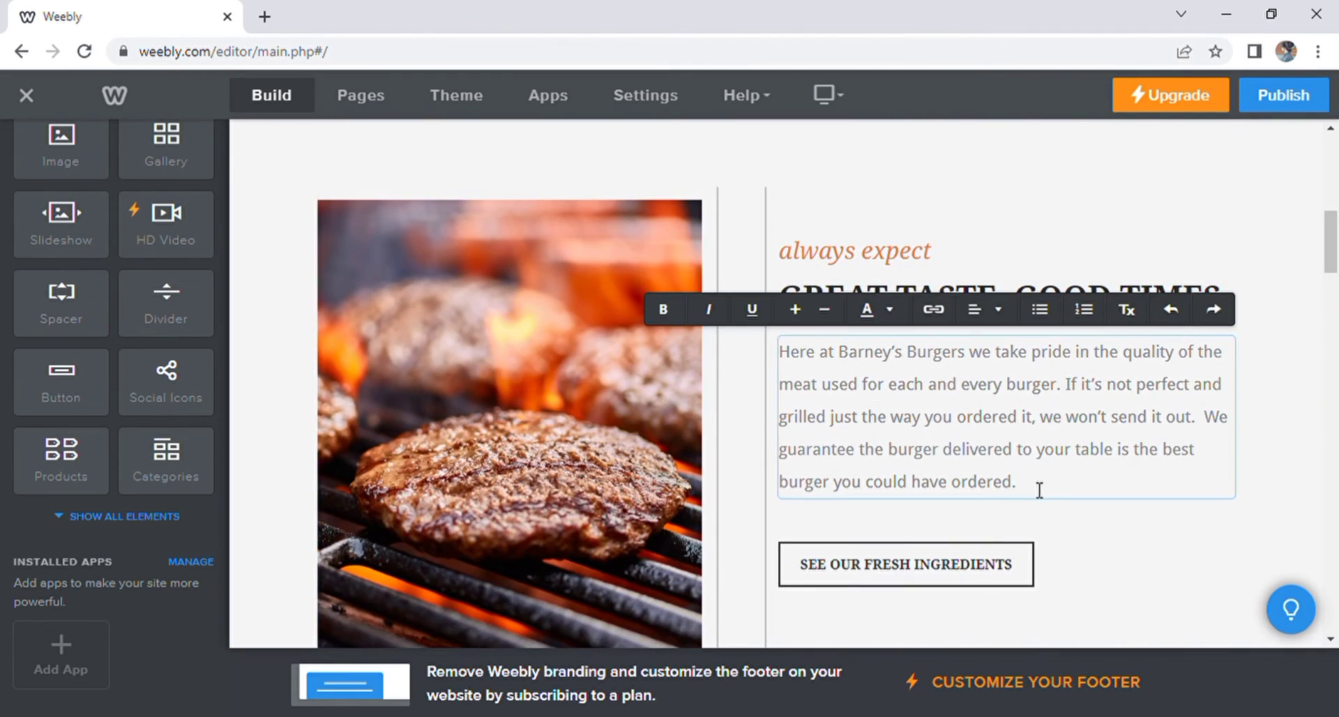
{"action": "scroll", "scroll_direction": "down", "scroll_amount": 3}
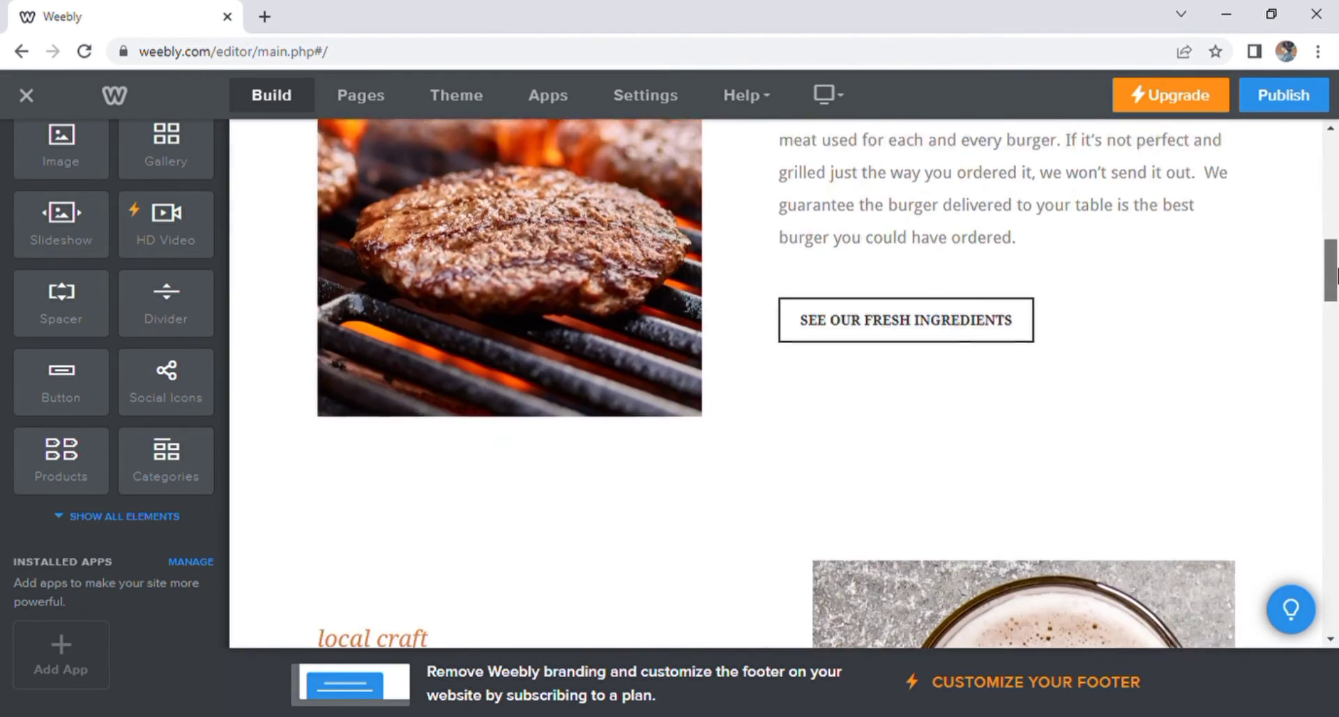
{"action": "scroll", "scroll_direction": "down", "scroll_amount": 3}
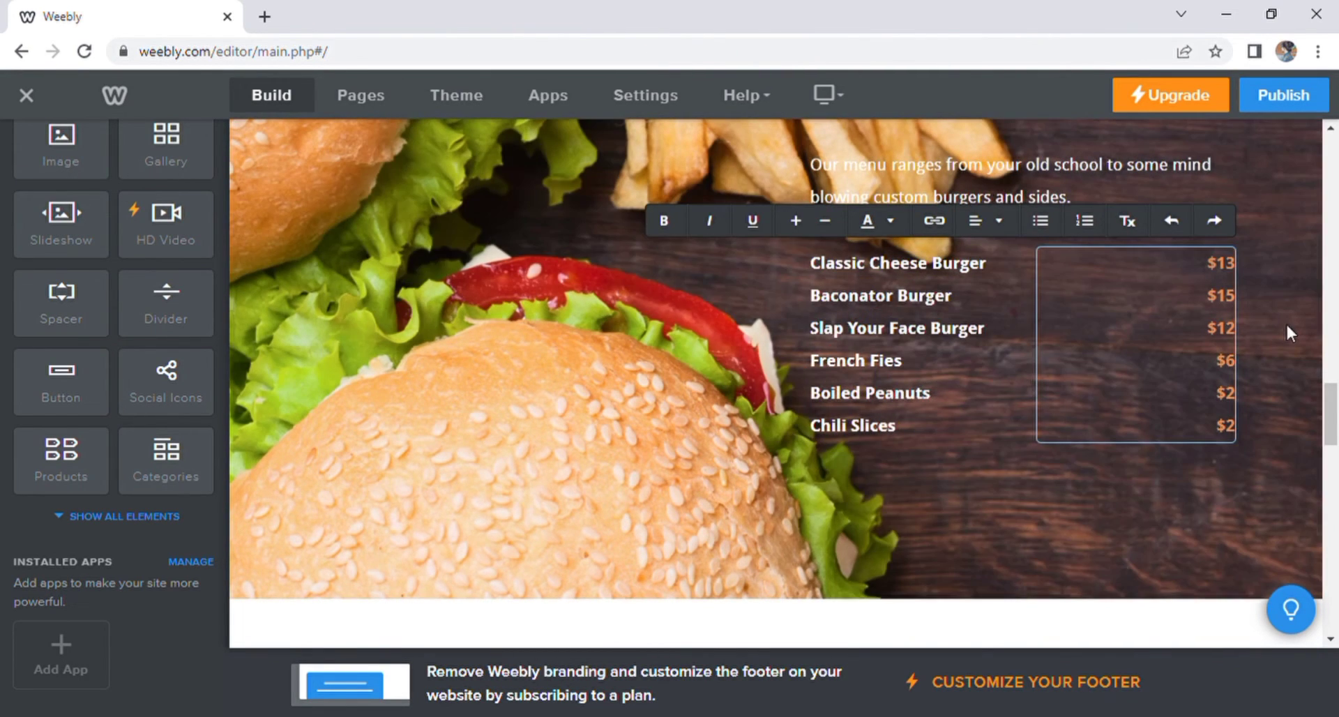
{"action": "mouse_move", "coordinate": [710, 220]}
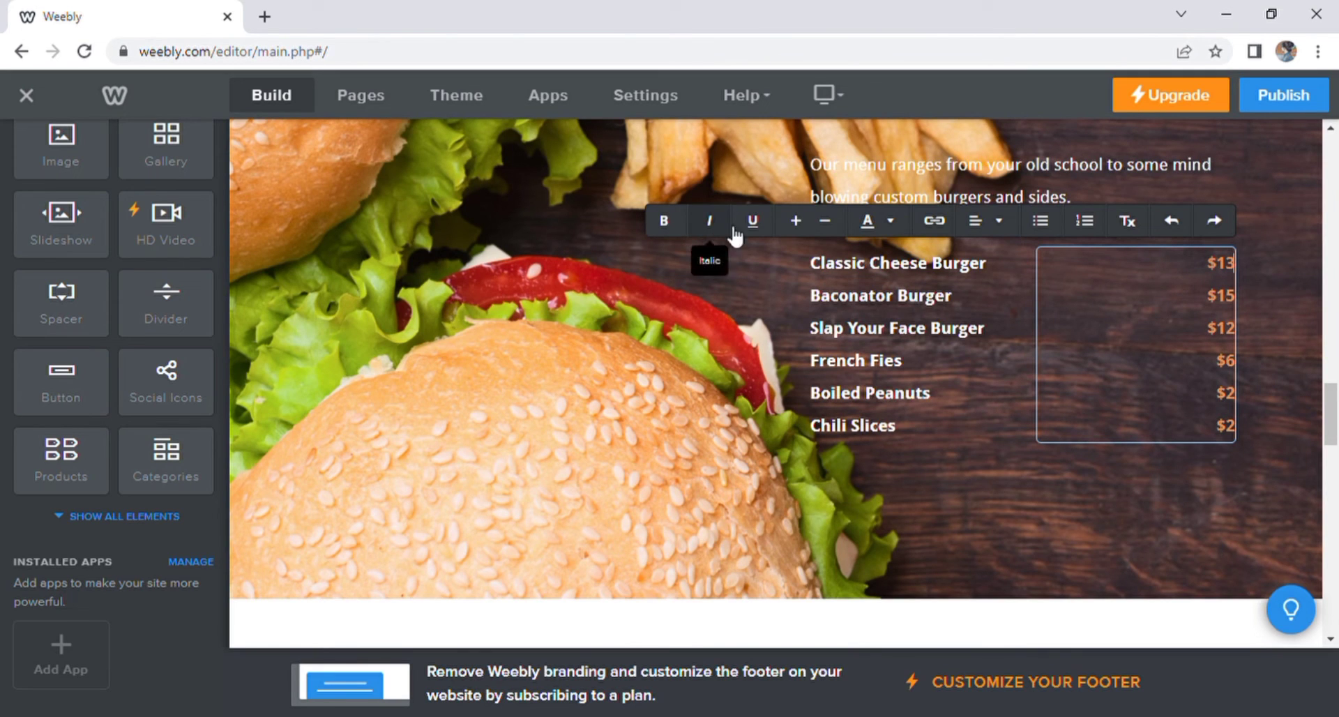
{"action": "mouse_move", "coordinate": [794, 220]}
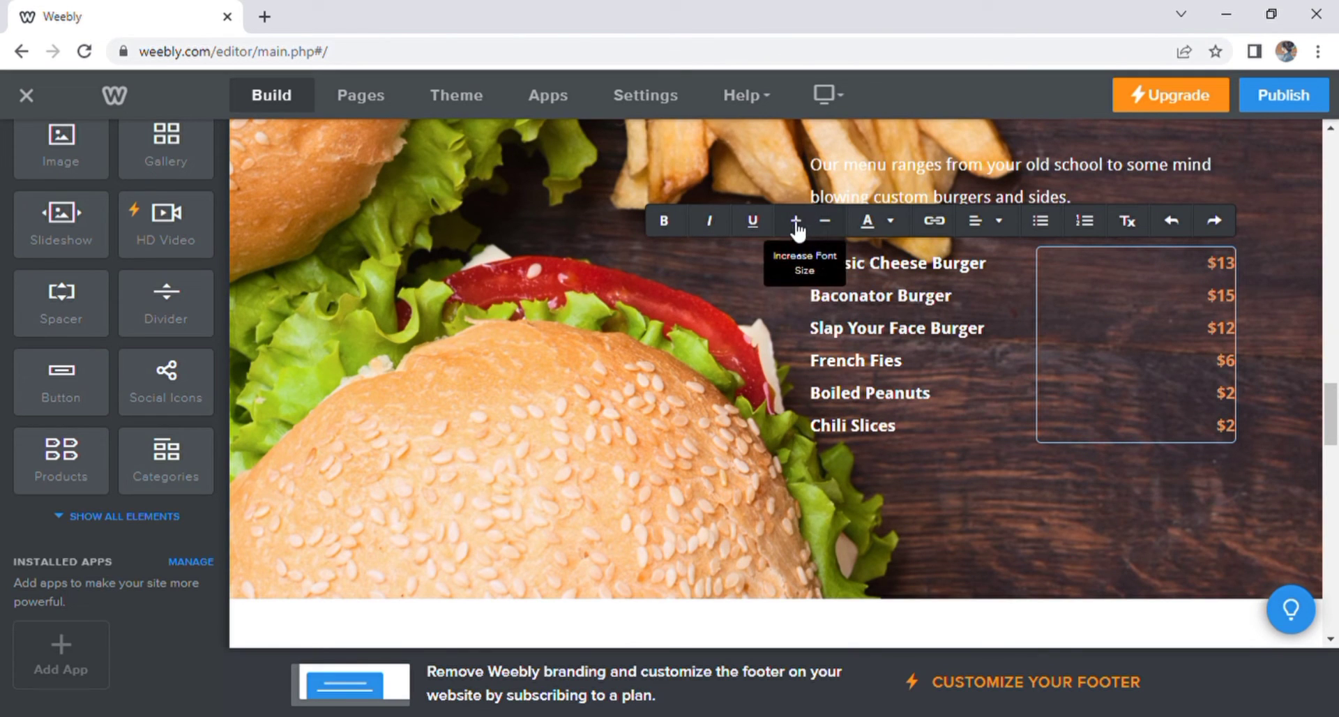
{"action": "mouse_move", "coordinate": [932, 220]}
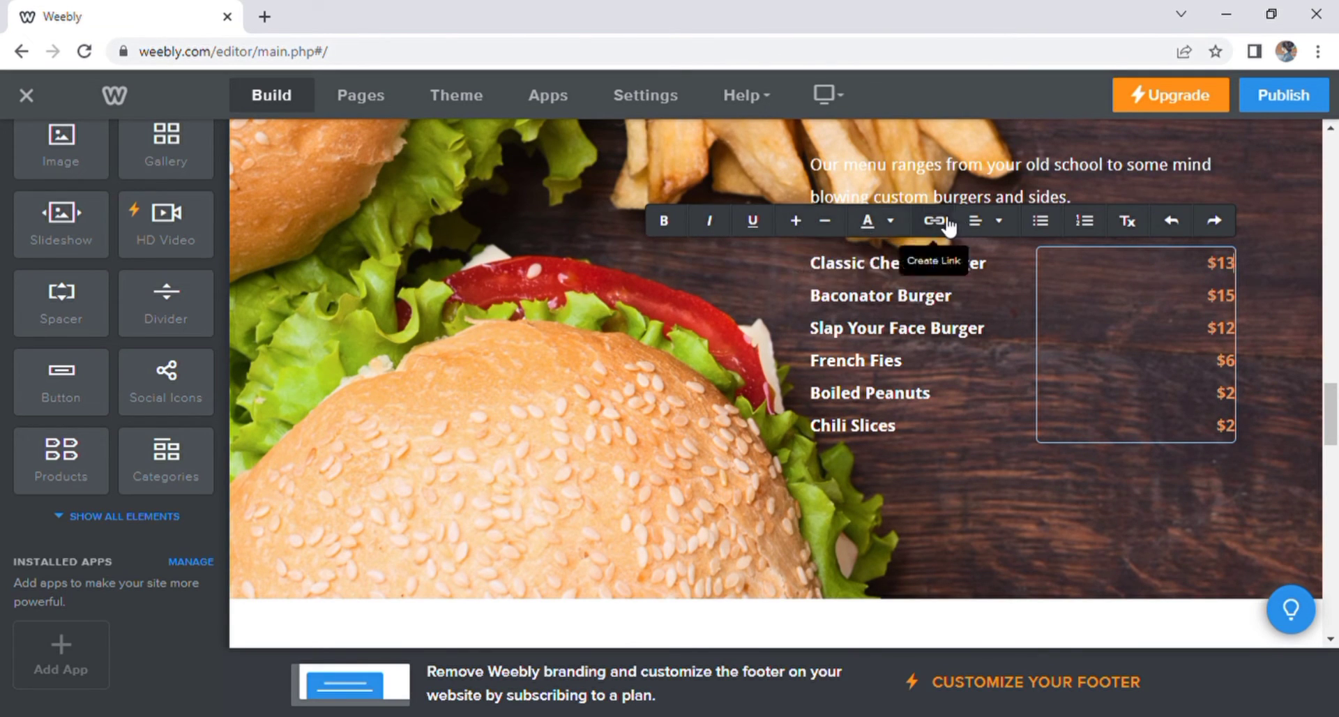
{"action": "scroll", "scroll_direction": "down", "scroll_amount": 3}
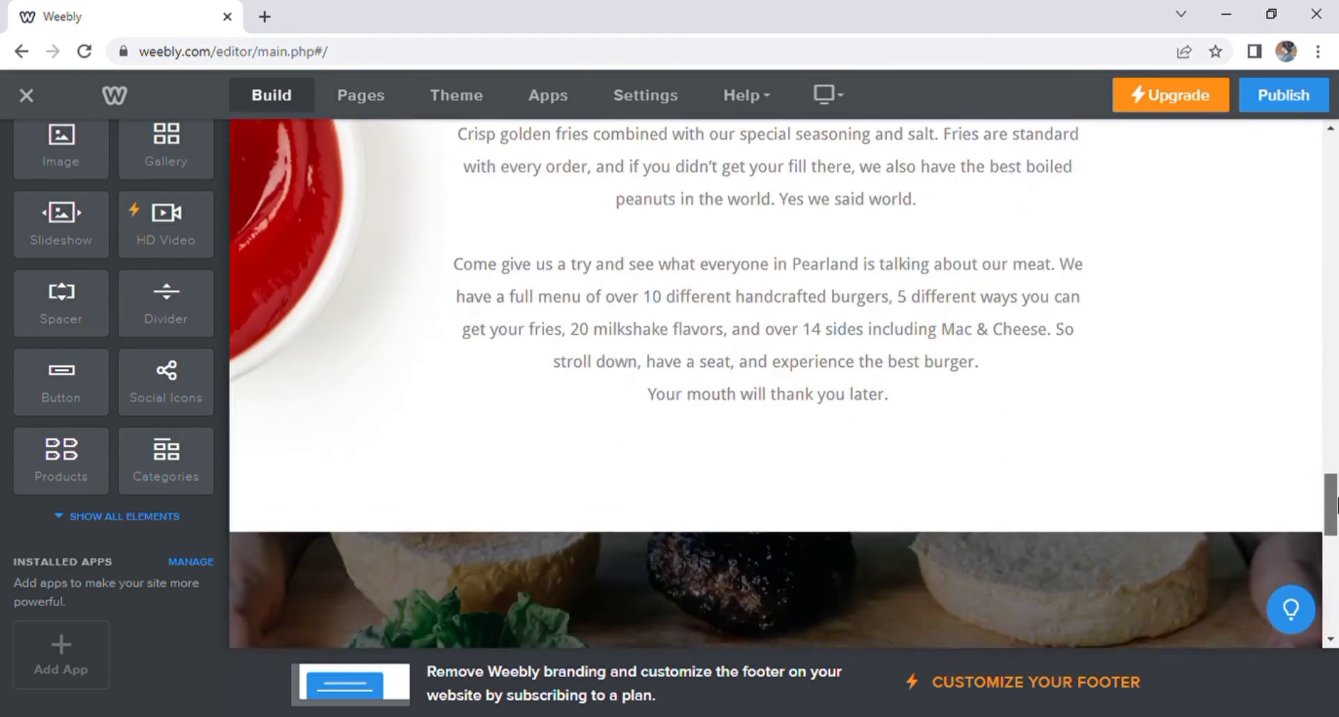
Place an empty image element beside the See Our Fresh Ingredients button, dismissing the picker
{"action": "scroll", "scroll_direction": "up", "scroll_amount": 3}
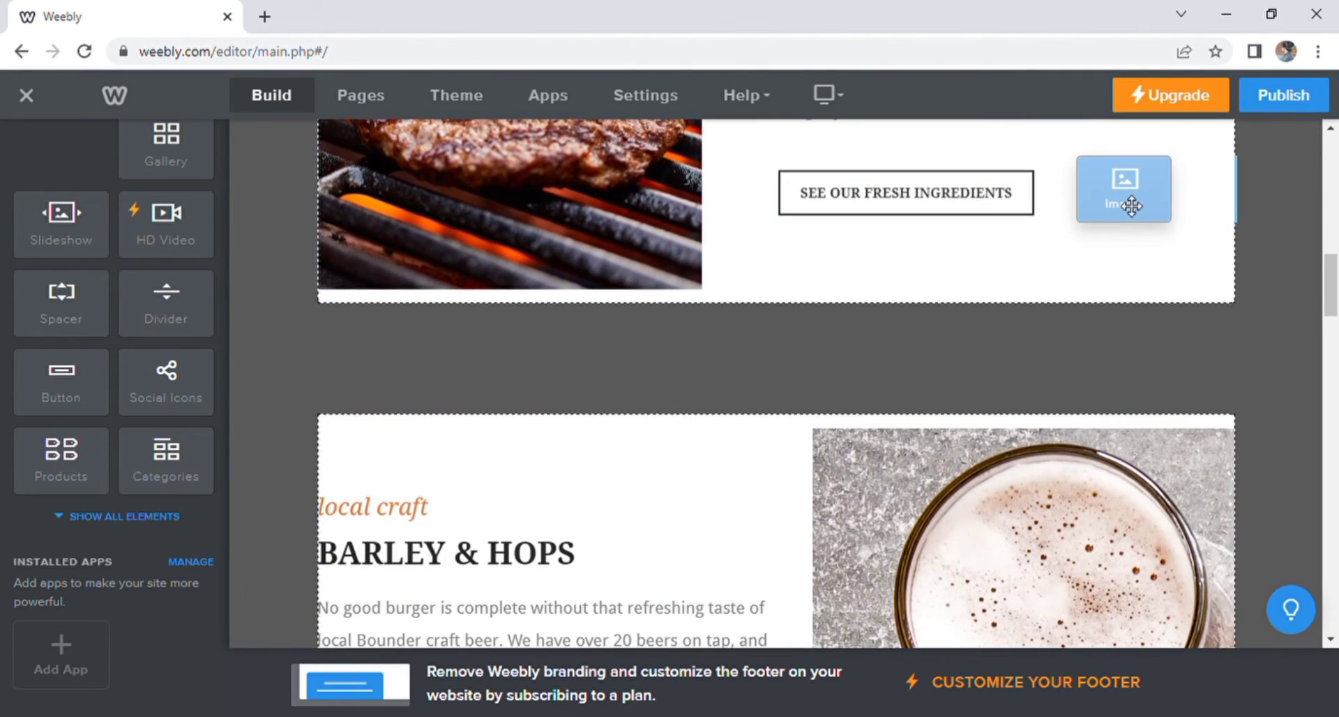
{"action": "left_click", "coordinate": [1123, 188]}
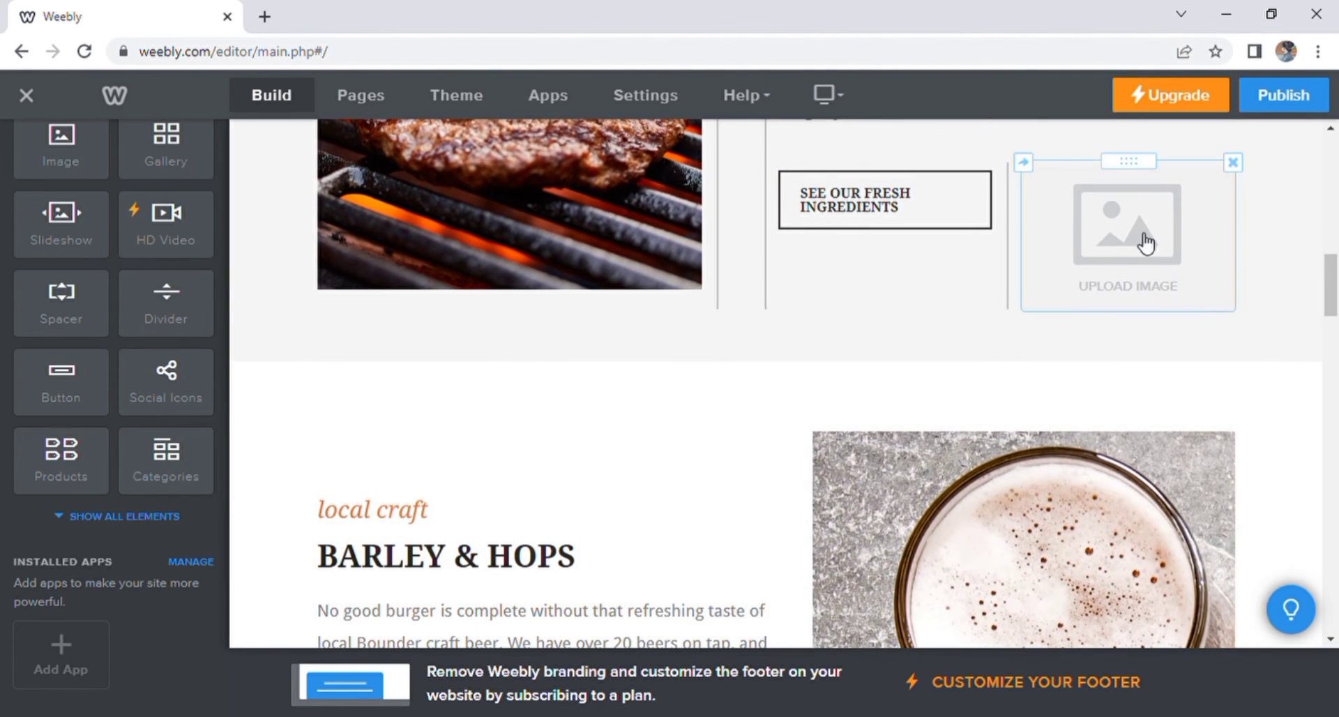
{"action": "left_click", "coordinate": [1125, 225]}
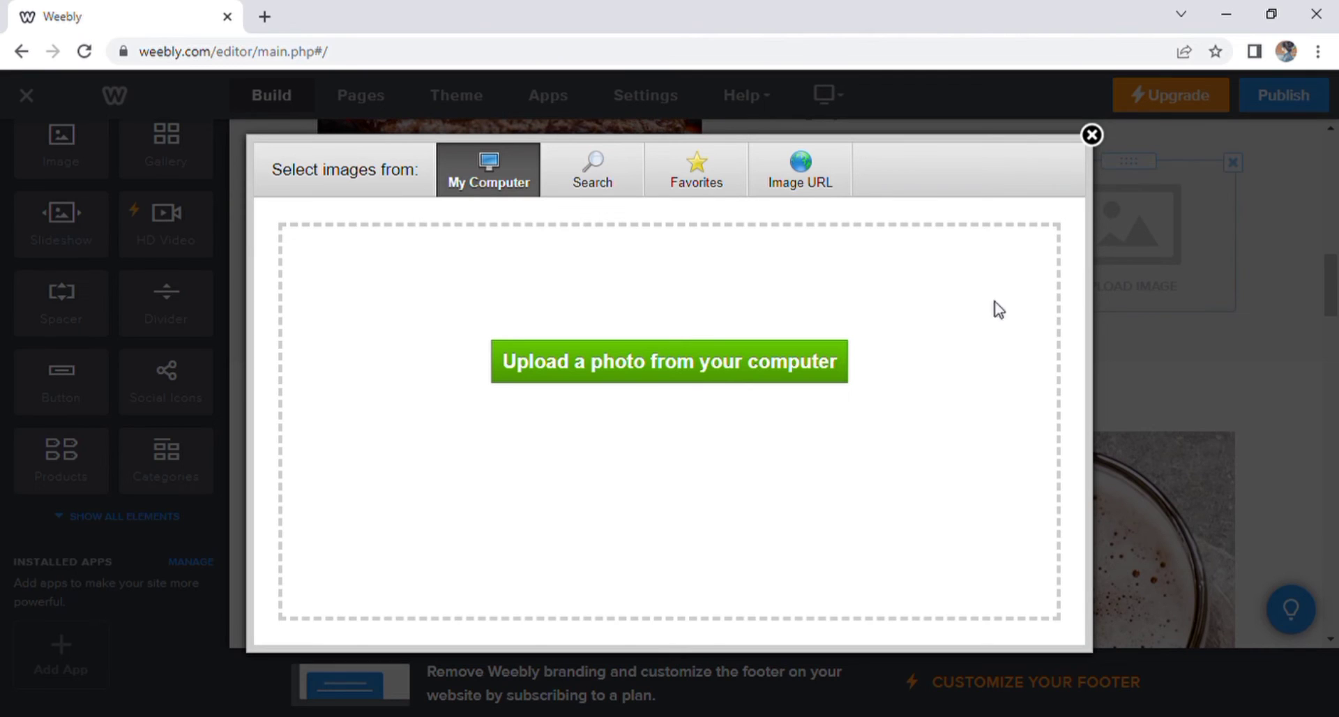
{"action": "mouse_move", "coordinate": [446, 535]}
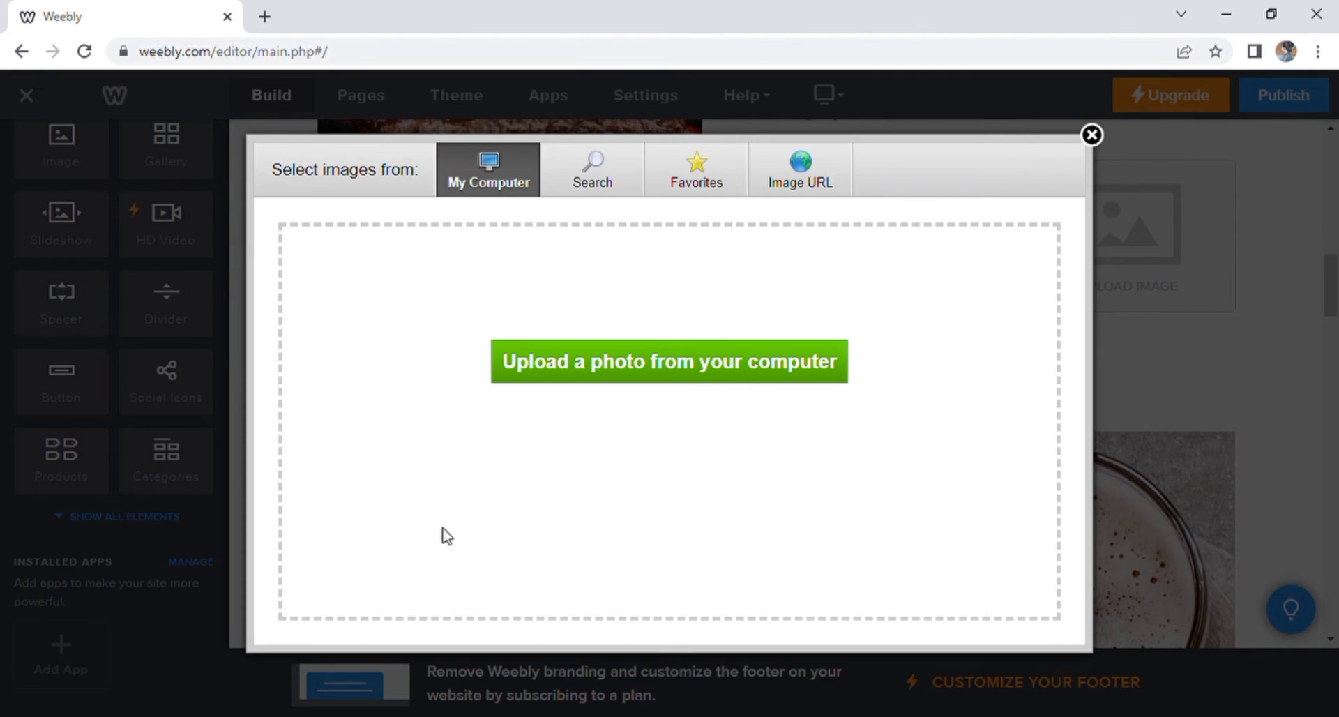
{"action": "mouse_move", "coordinate": [1054, 117]}
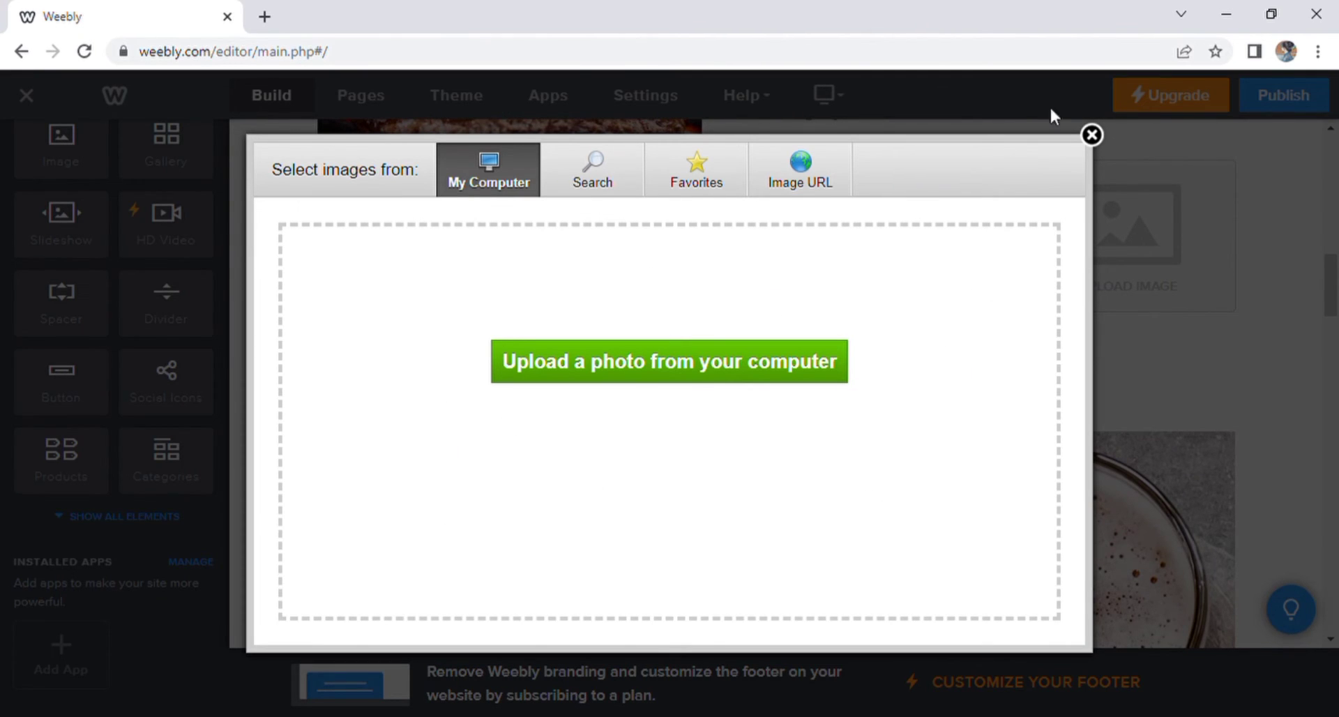
{"action": "left_click", "coordinate": [1091, 135]}
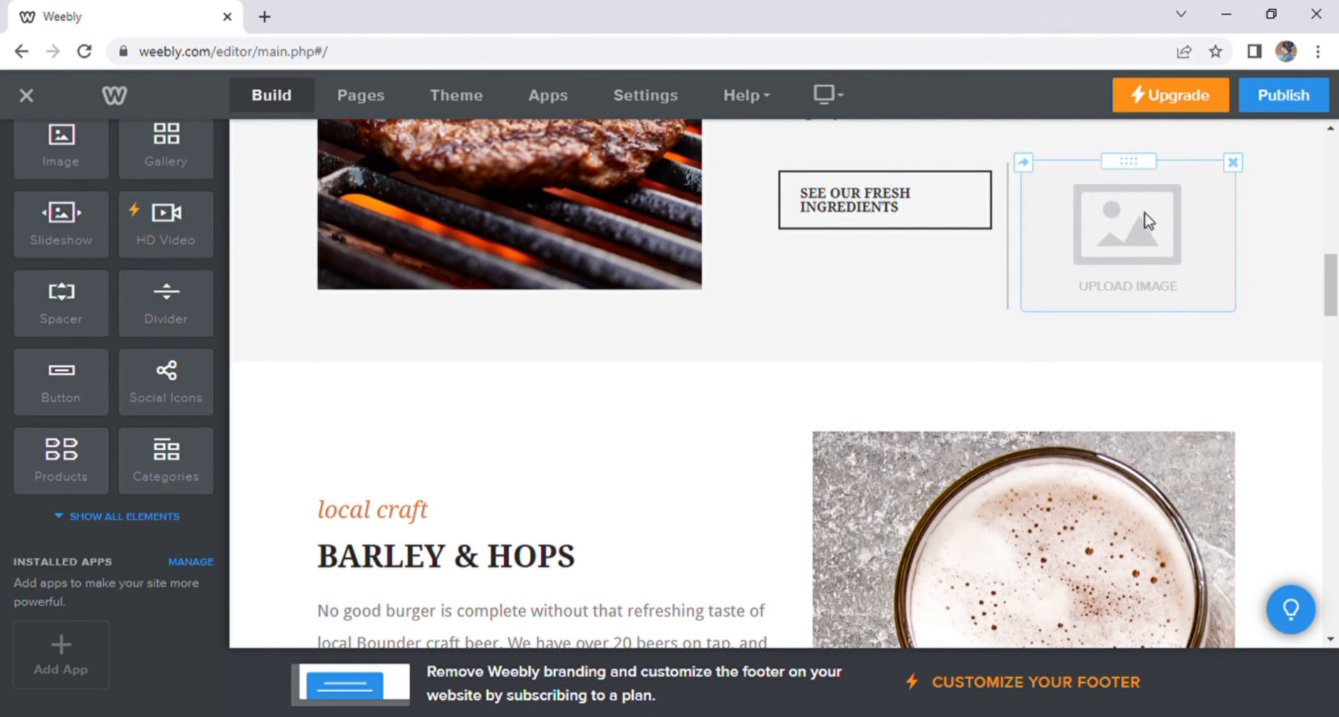
Place the salad photo in the image block beside SEE OUR FRESH INGREDIENTS and return to the hero
{"action": "left_click", "coordinate": [1125, 224]}
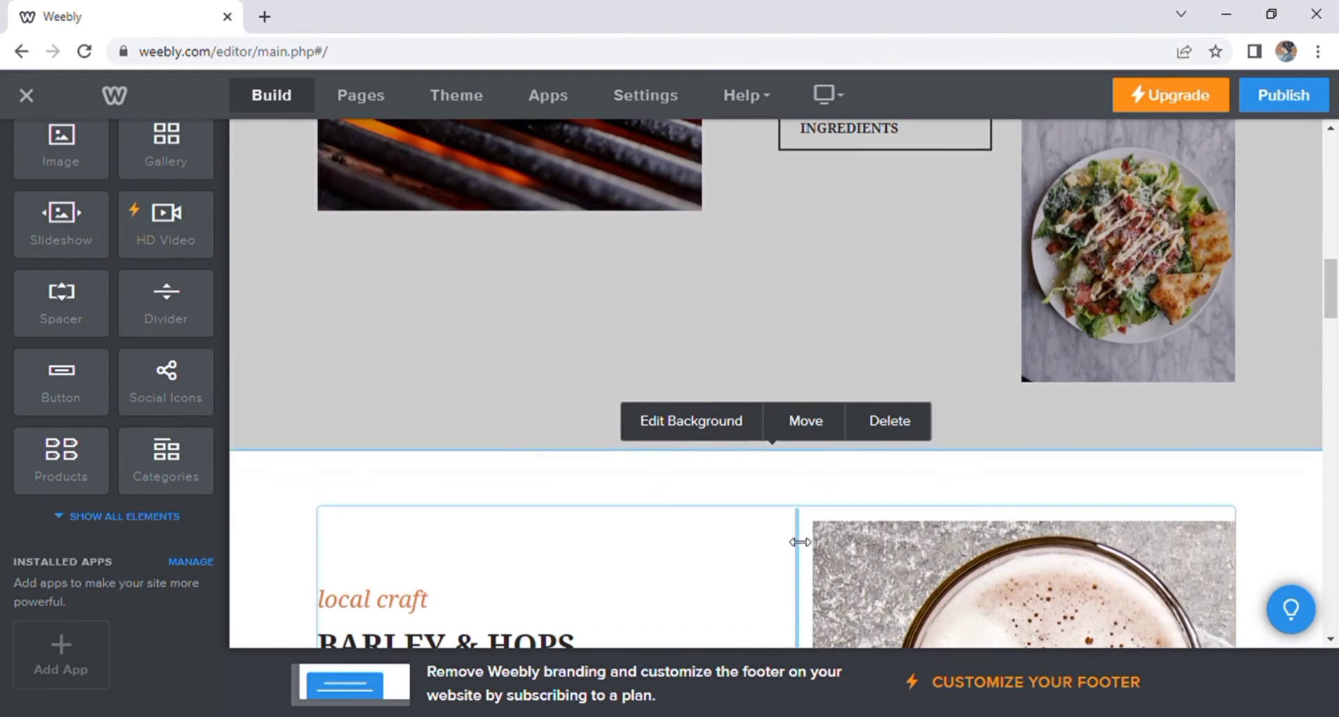
{"action": "left_click", "coordinate": [1021, 580]}
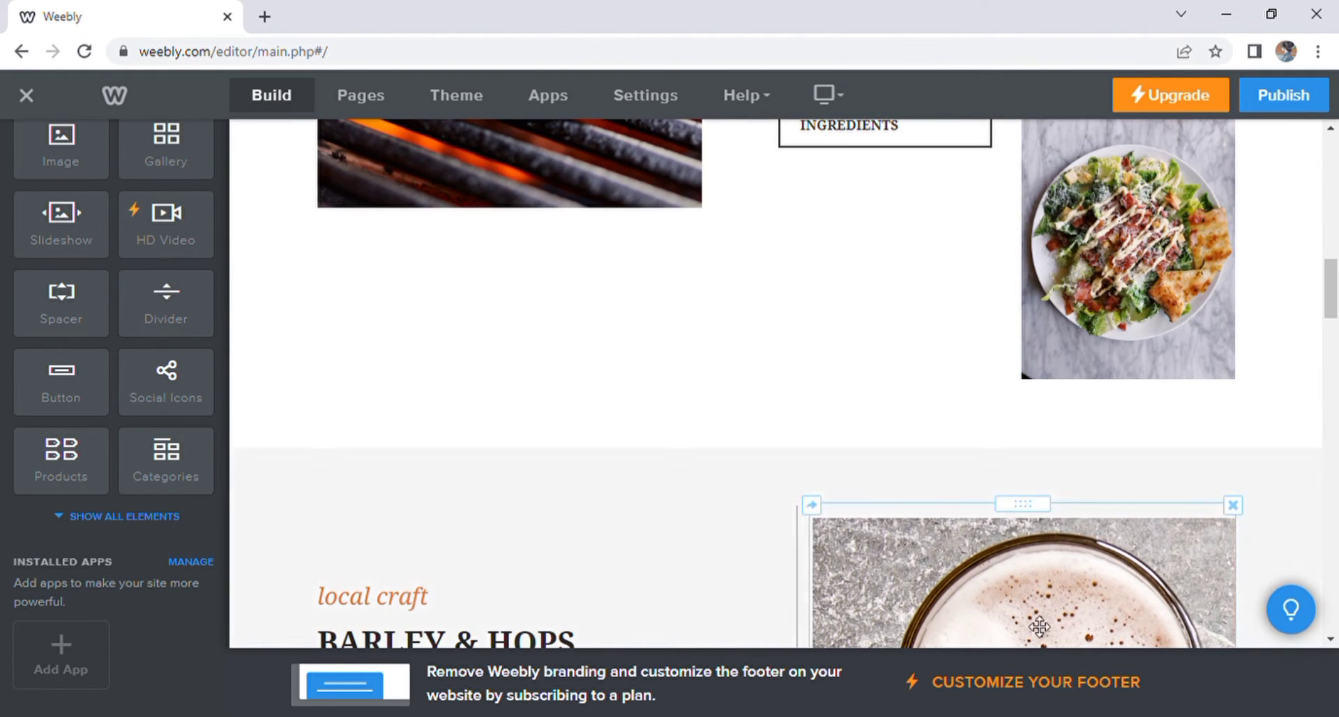
{"action": "scroll", "scroll_direction": "up", "scroll_amount": 3}
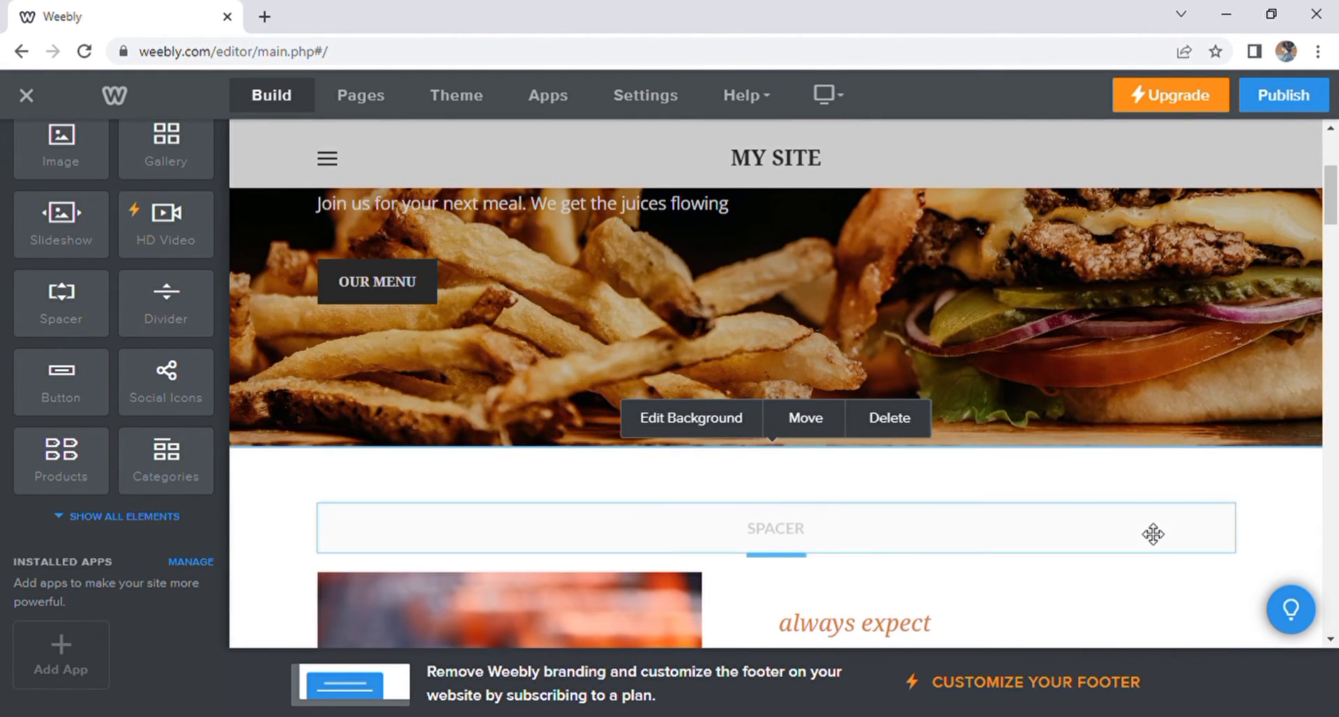
{"action": "scroll", "scroll_direction": "up", "scroll_amount": 3}
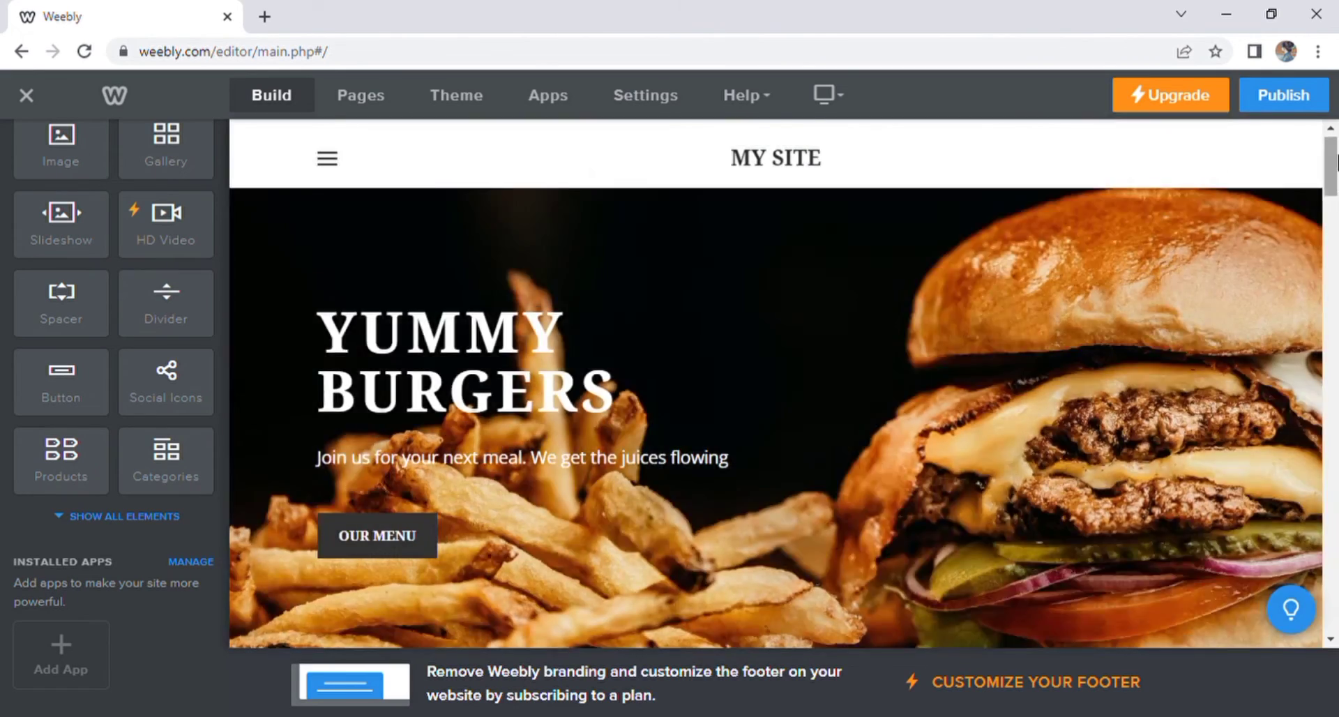
{"action": "scroll", "scroll_direction": "down", "scroll_amount": 3}
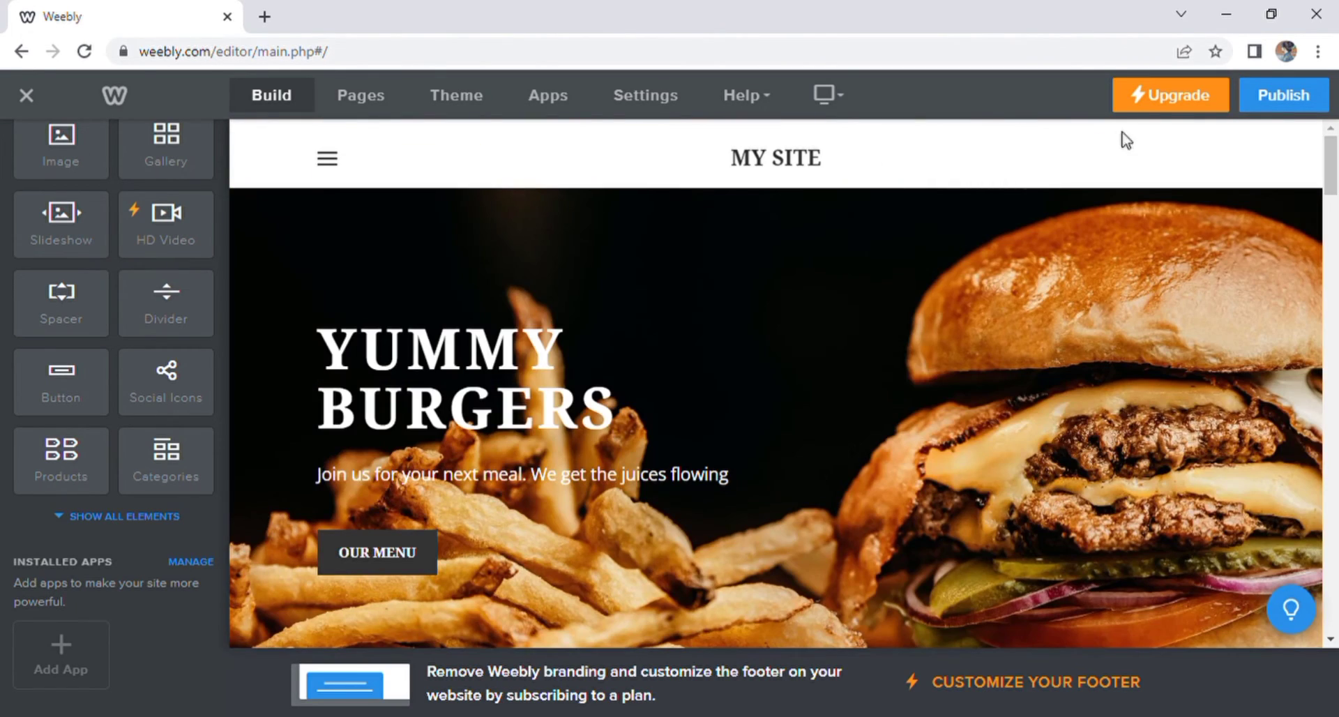
Switch to the mobile preview and scroll through the whole burger page
{"action": "left_click", "coordinate": [821, 95]}
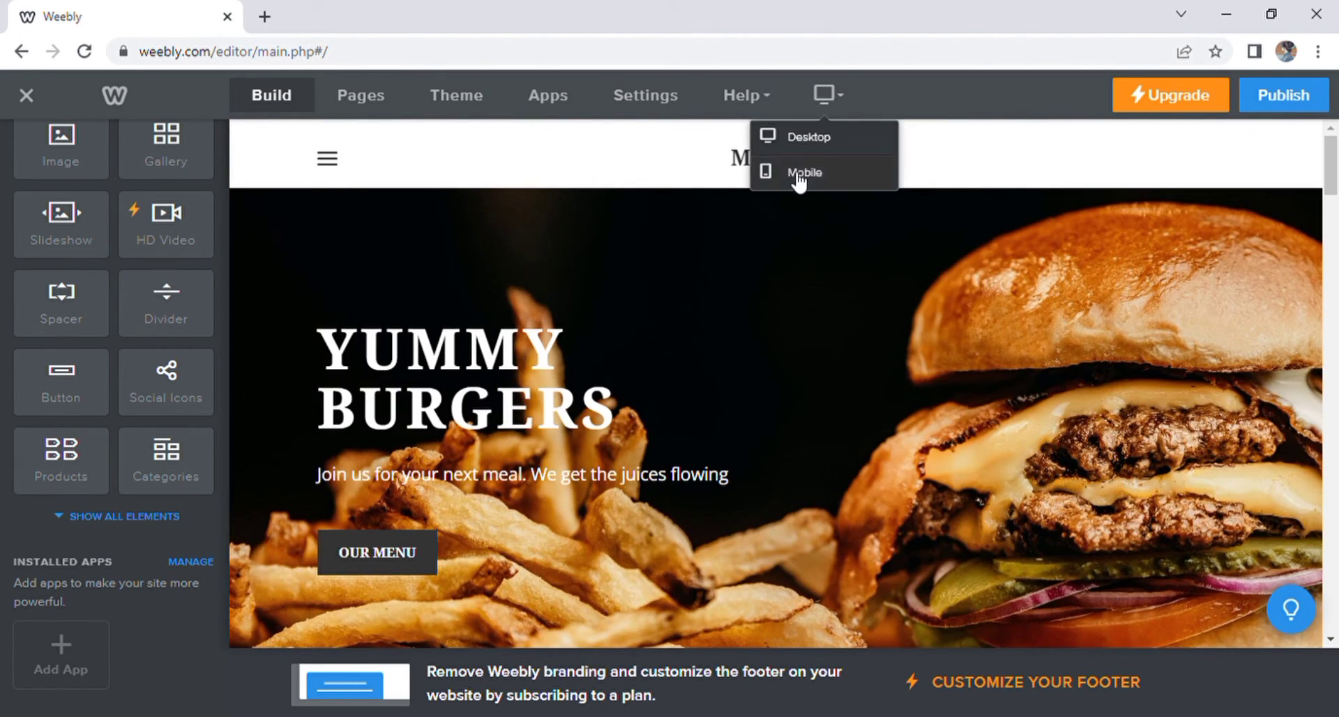
{"action": "left_click", "coordinate": [803, 171]}
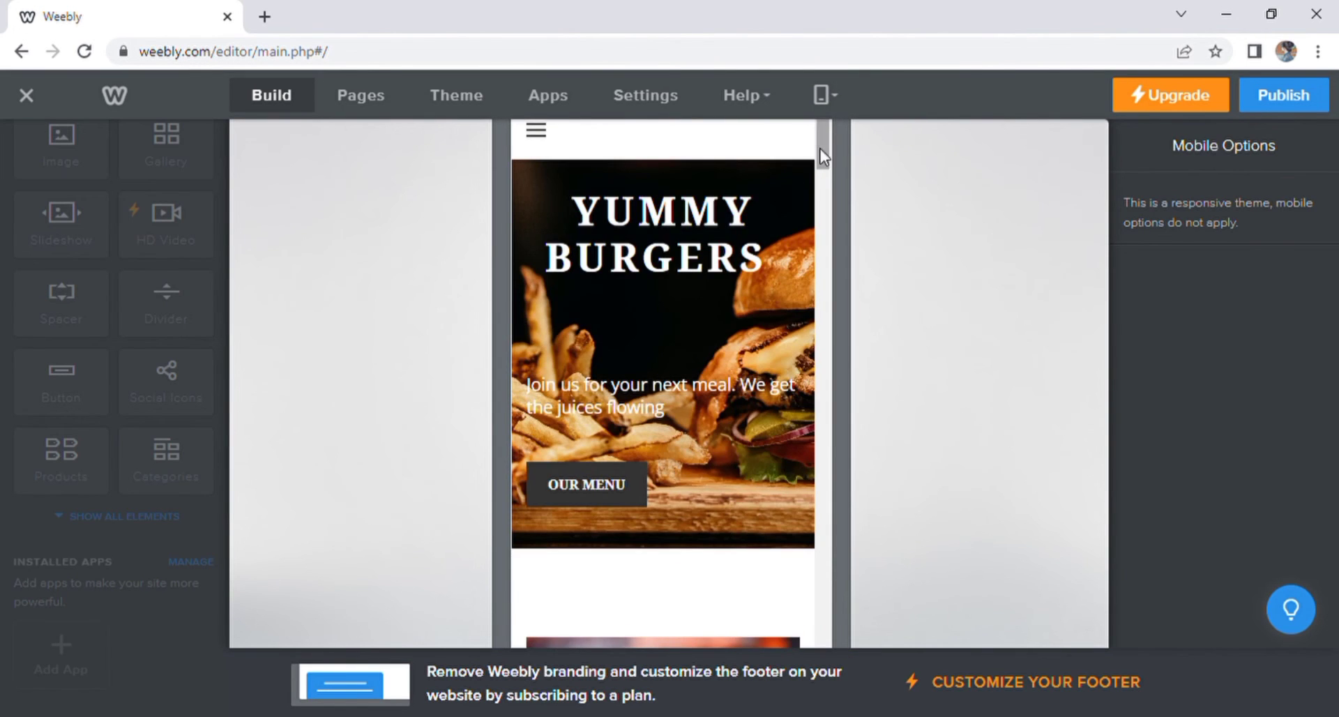
{"action": "scroll", "scroll_direction": "down", "scroll_amount": 3}
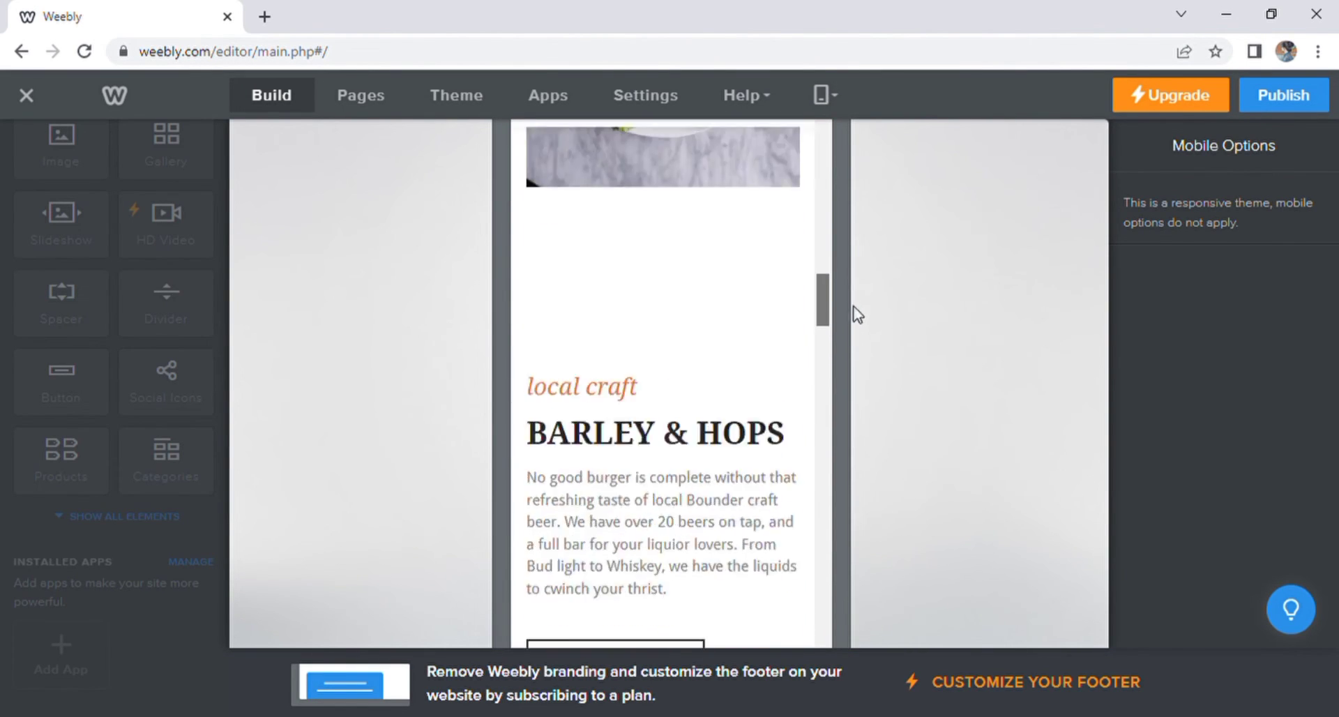
{"action": "scroll", "scroll_direction": "down", "scroll_amount": 3}
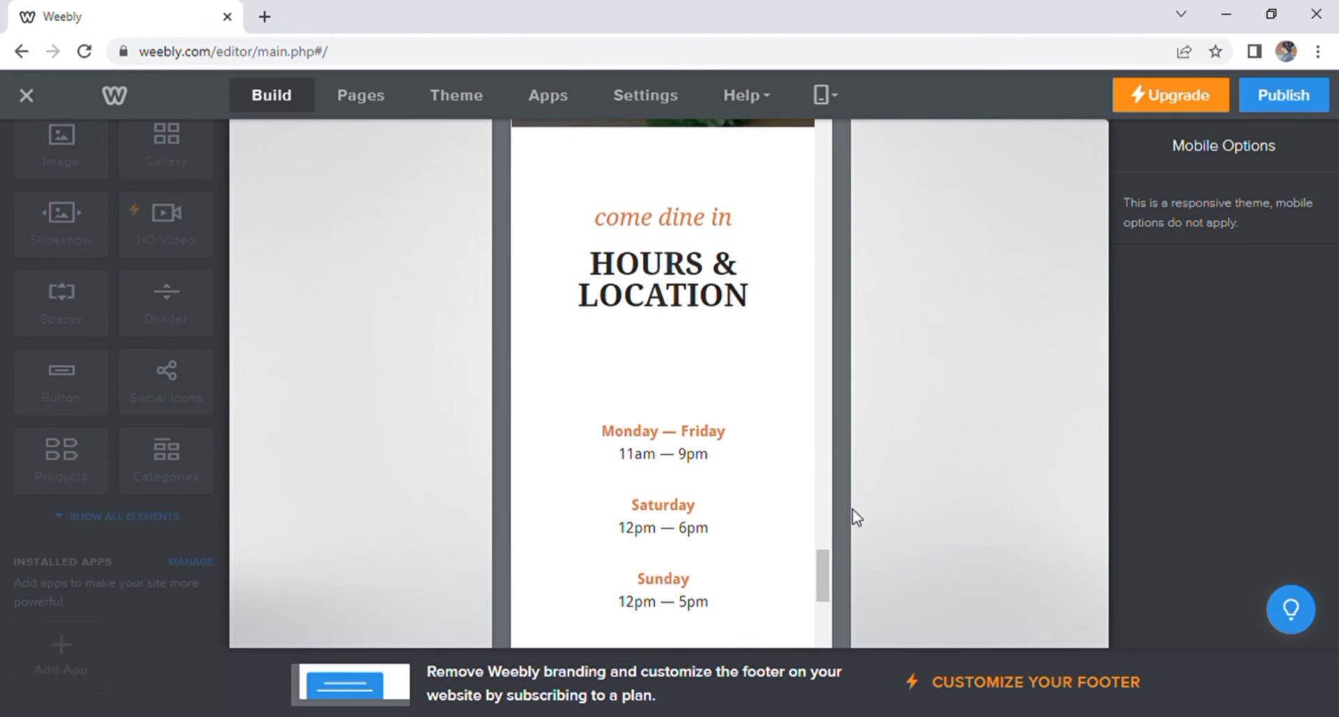
Return to desktop view and begin publishing, reaching the Select your domain name prompt
{"action": "left_click", "coordinate": [1283, 94]}
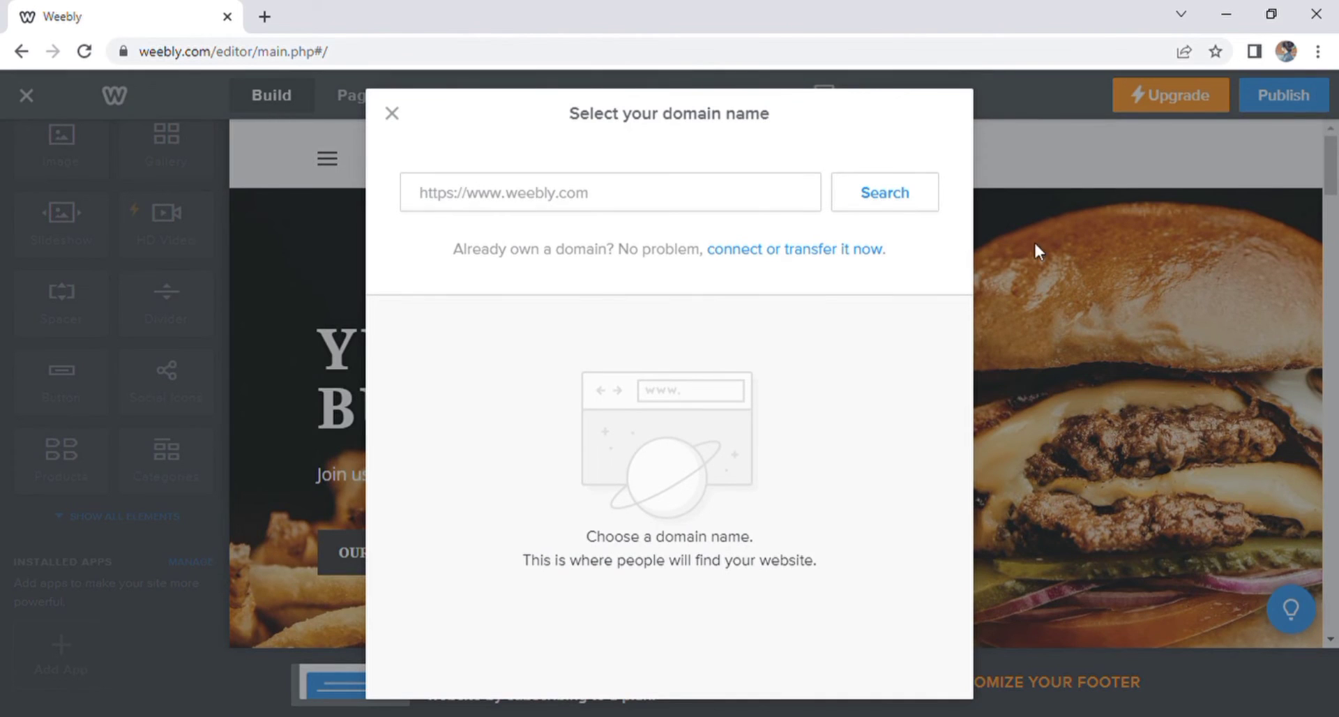
{"action": "left_click", "coordinate": [609, 191]}
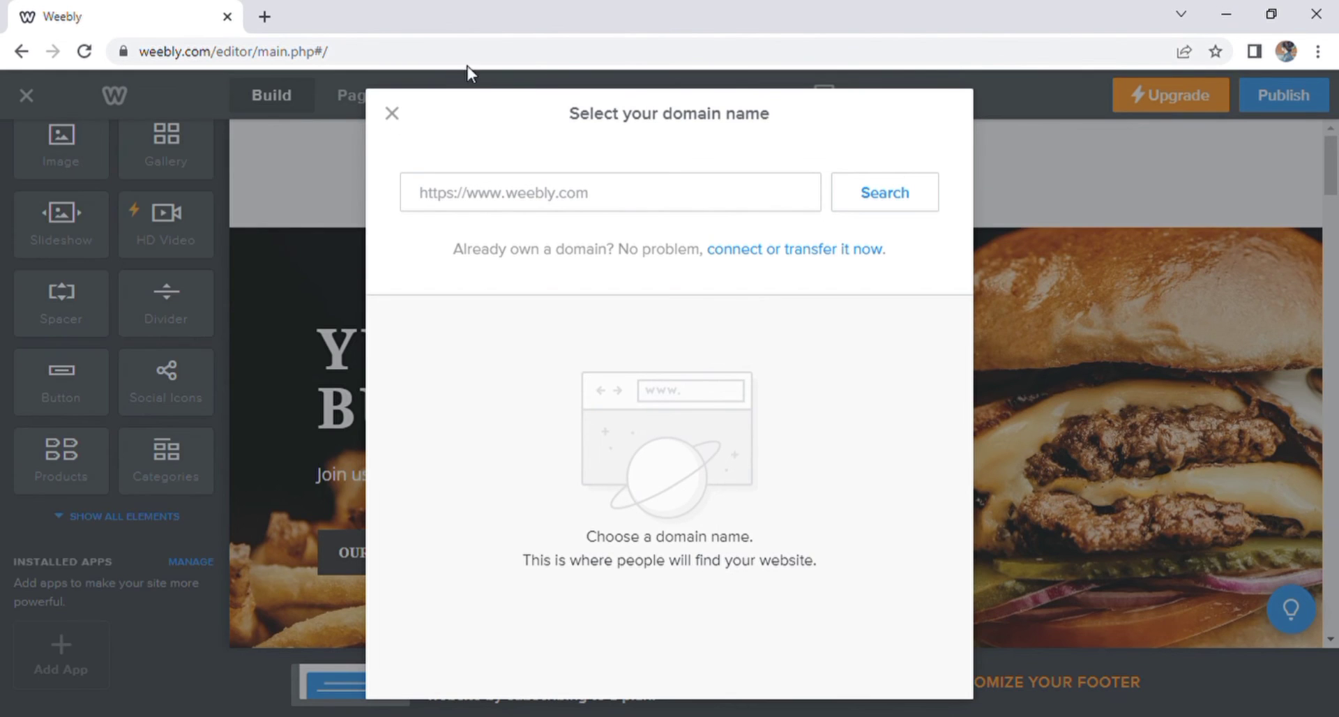
Dismiss the domain name prompt without choosing a domain and attempt to exit the editor
{"action": "left_click", "coordinate": [391, 113]}
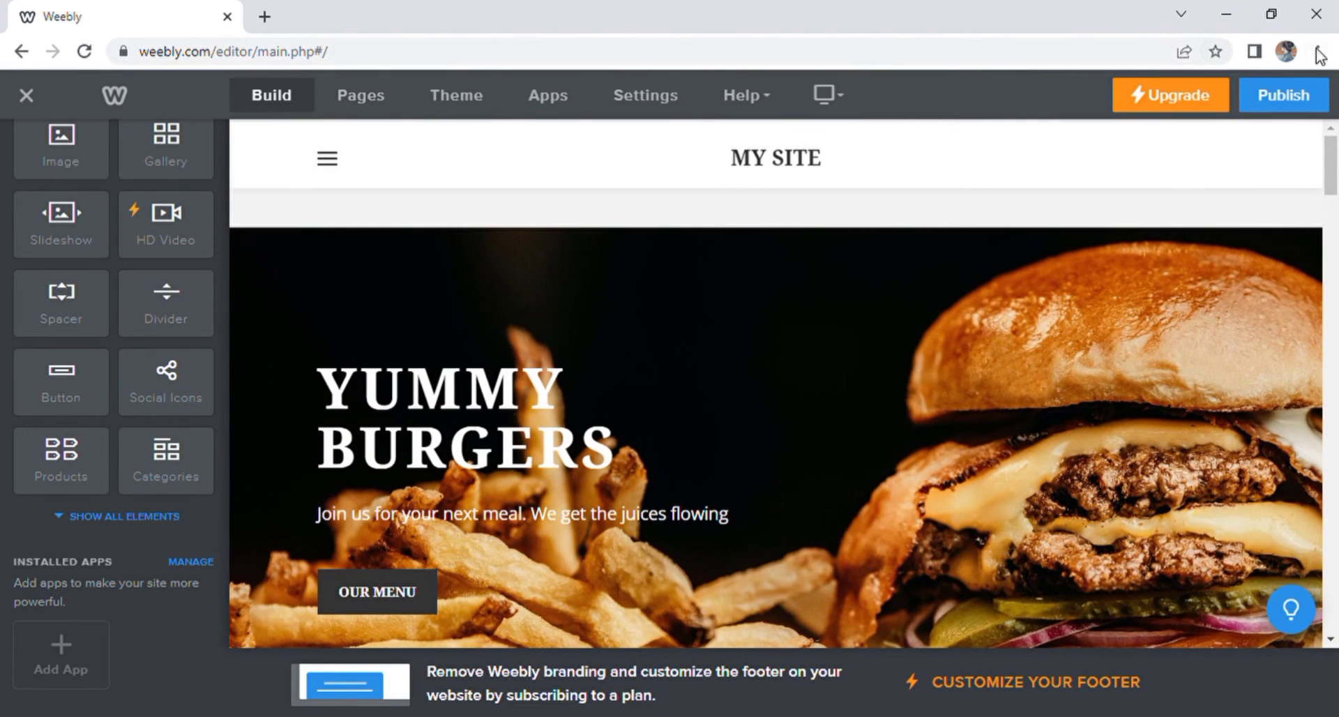
{"action": "mouse_move", "coordinate": [1205, 122]}
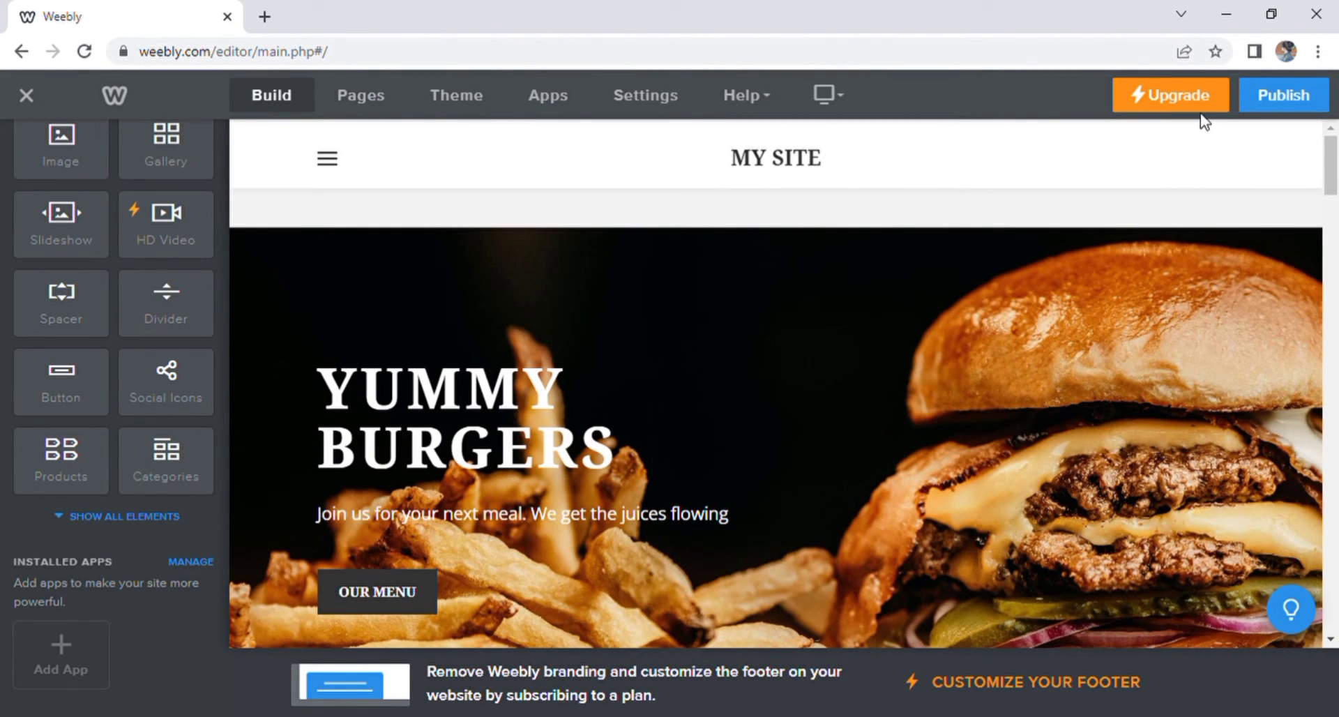
{"action": "mouse_move", "coordinate": [1322, 252]}
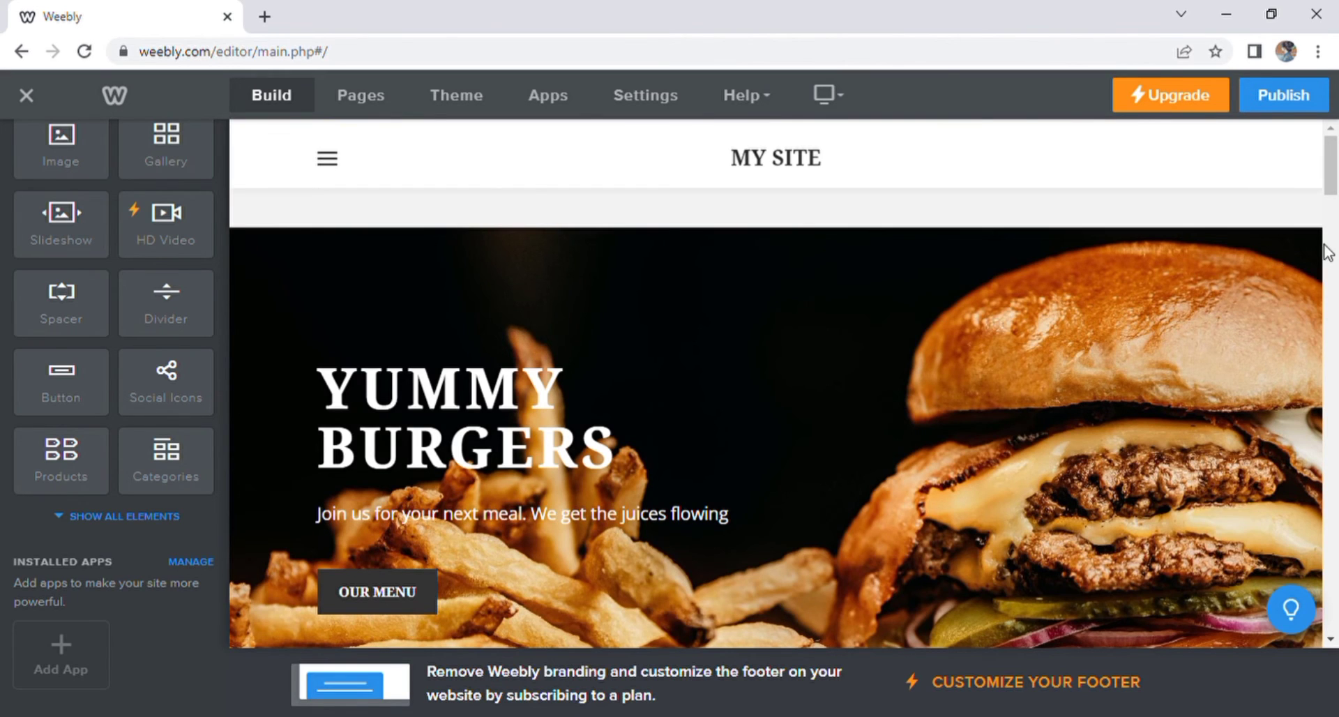
{"action": "mouse_move", "coordinate": [1299, 77]}
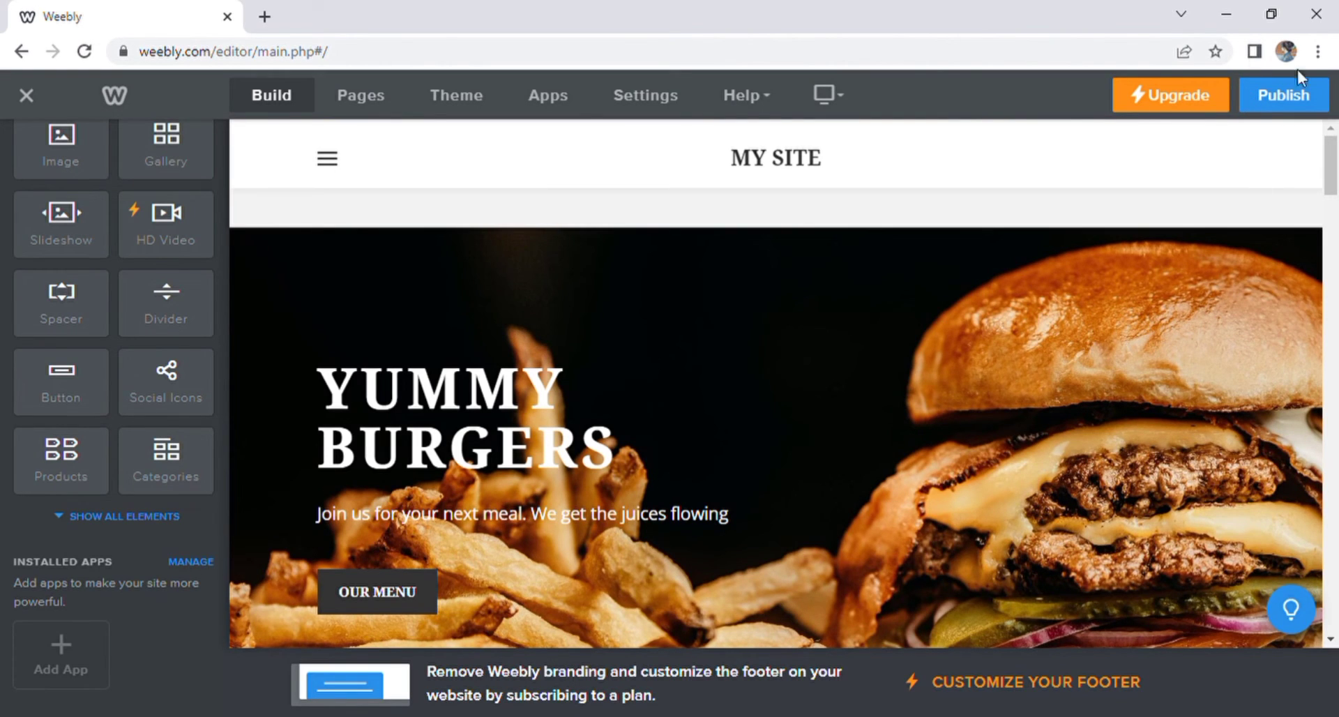
{"action": "mouse_move", "coordinate": [1081, 161]}
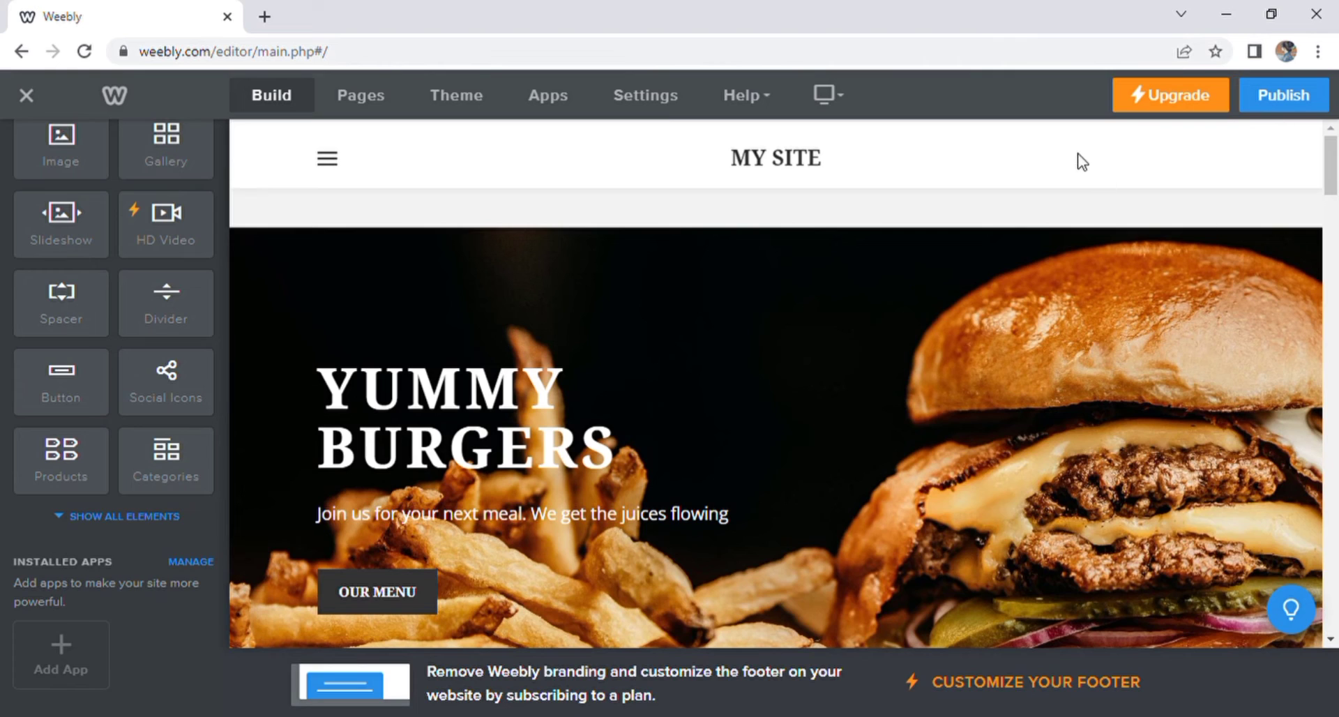
{"action": "mouse_move", "coordinate": [1212, 60]}
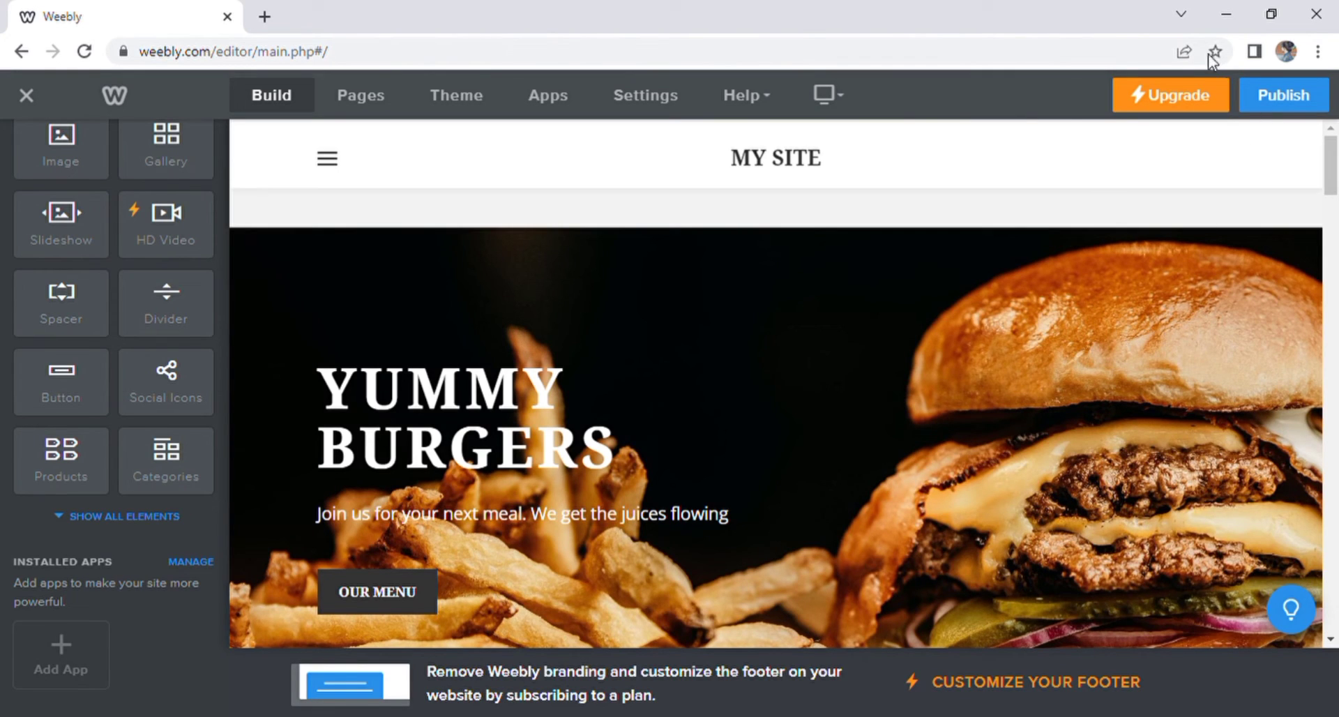
{"action": "mouse_move", "coordinate": [1168, 109]}
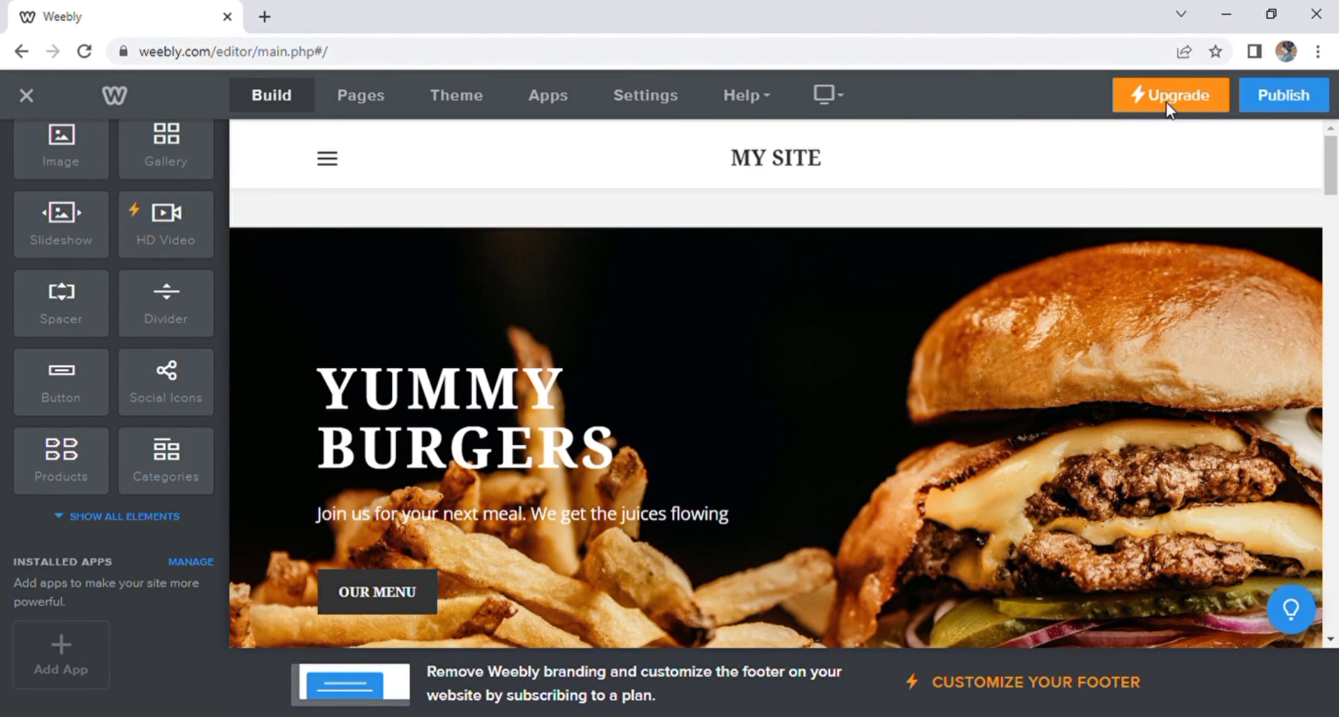
{"action": "mouse_move", "coordinate": [1173, 116]}
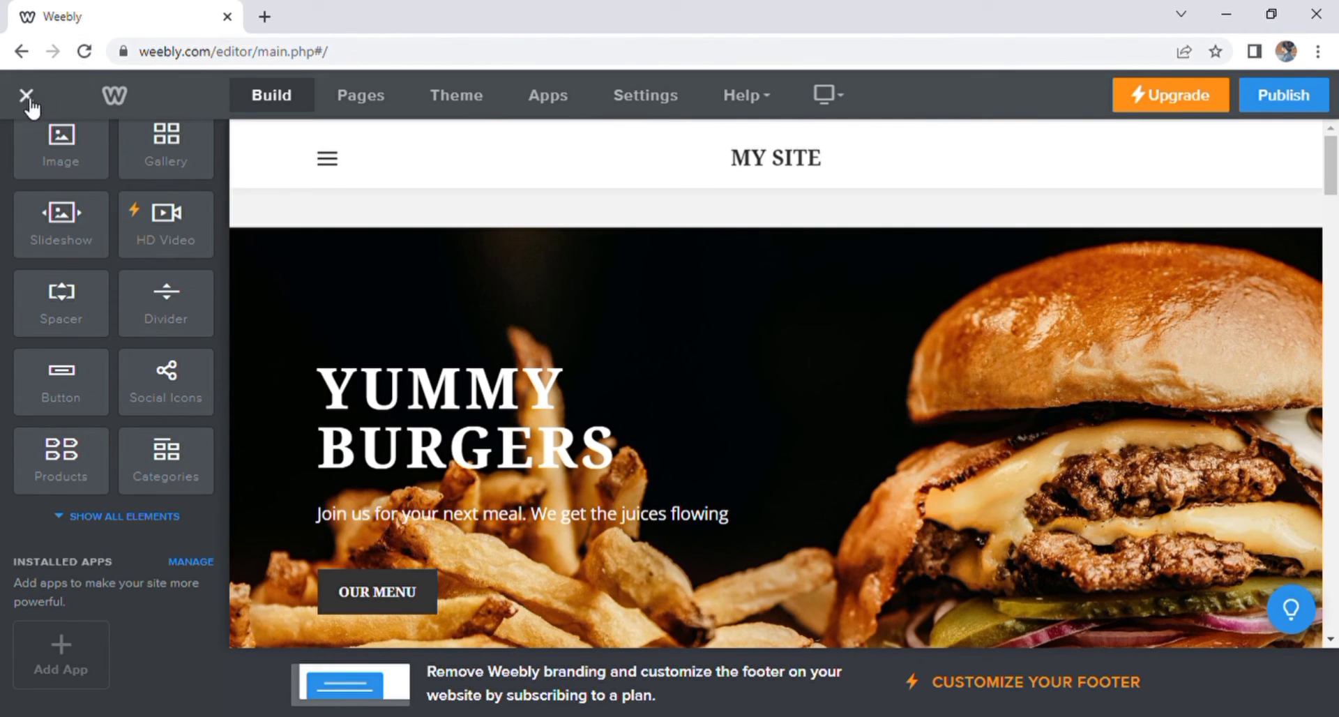
{"action": "left_click", "coordinate": [28, 95]}
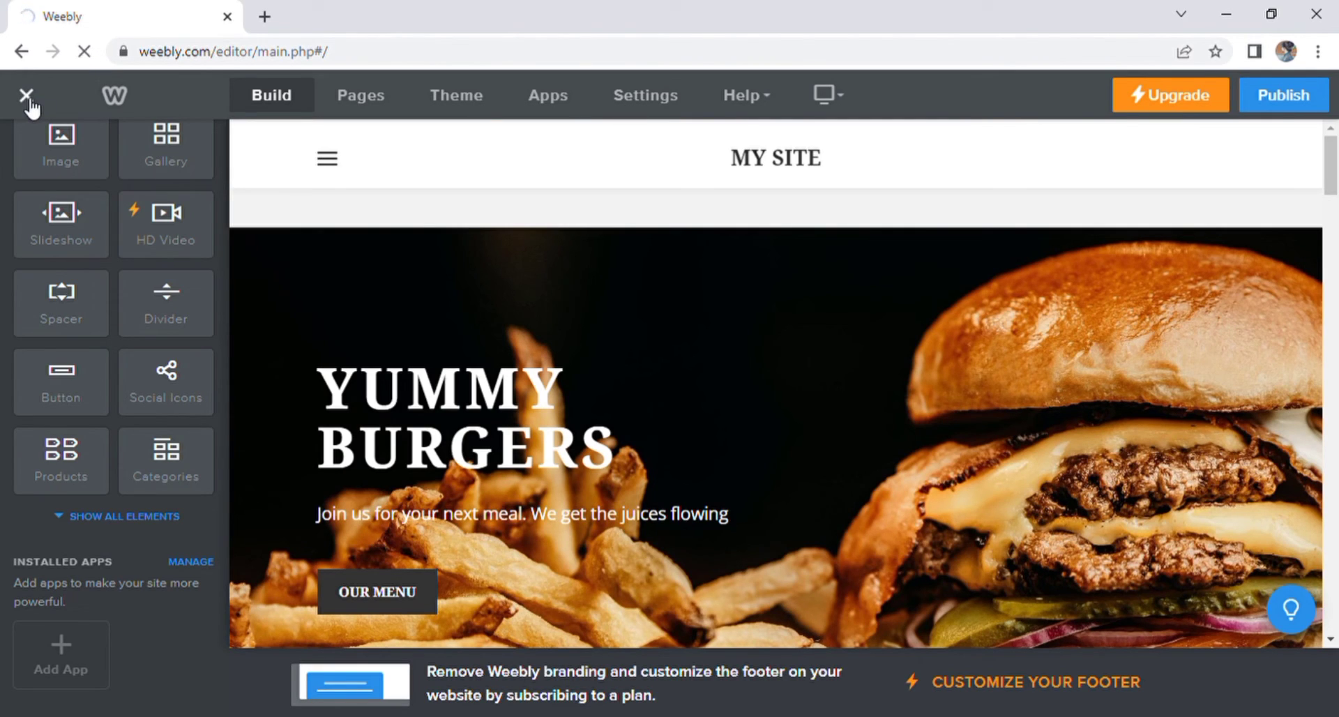
{"action": "left_click", "coordinate": [452, 419]}
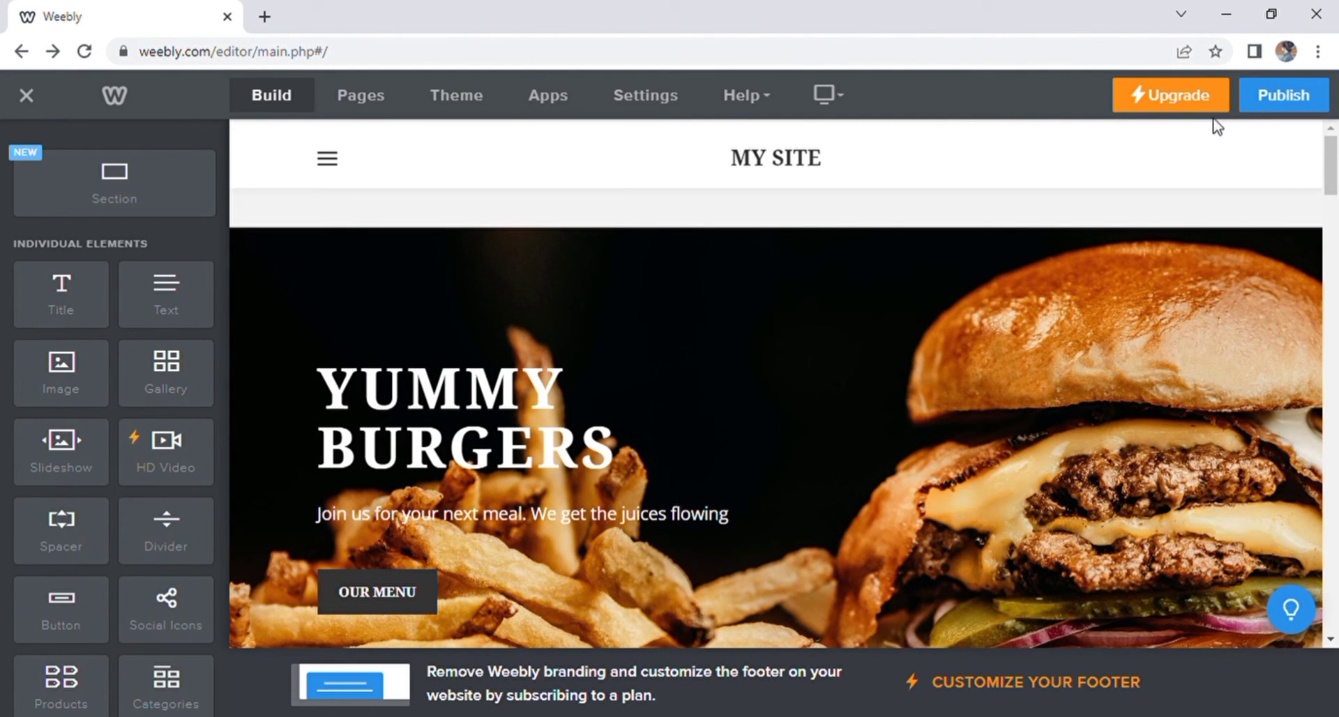
{"action": "mouse_move", "coordinate": [1184, 117]}
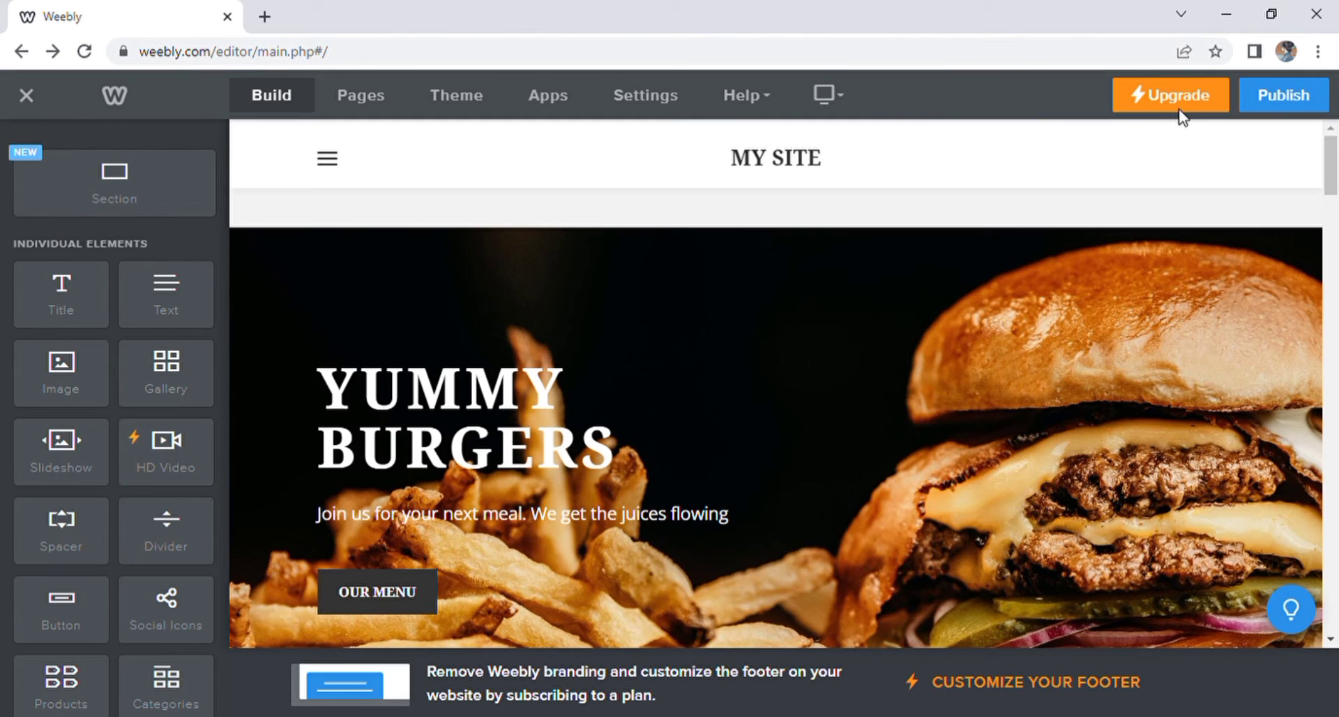
{"action": "mouse_move", "coordinate": [158, 124]}
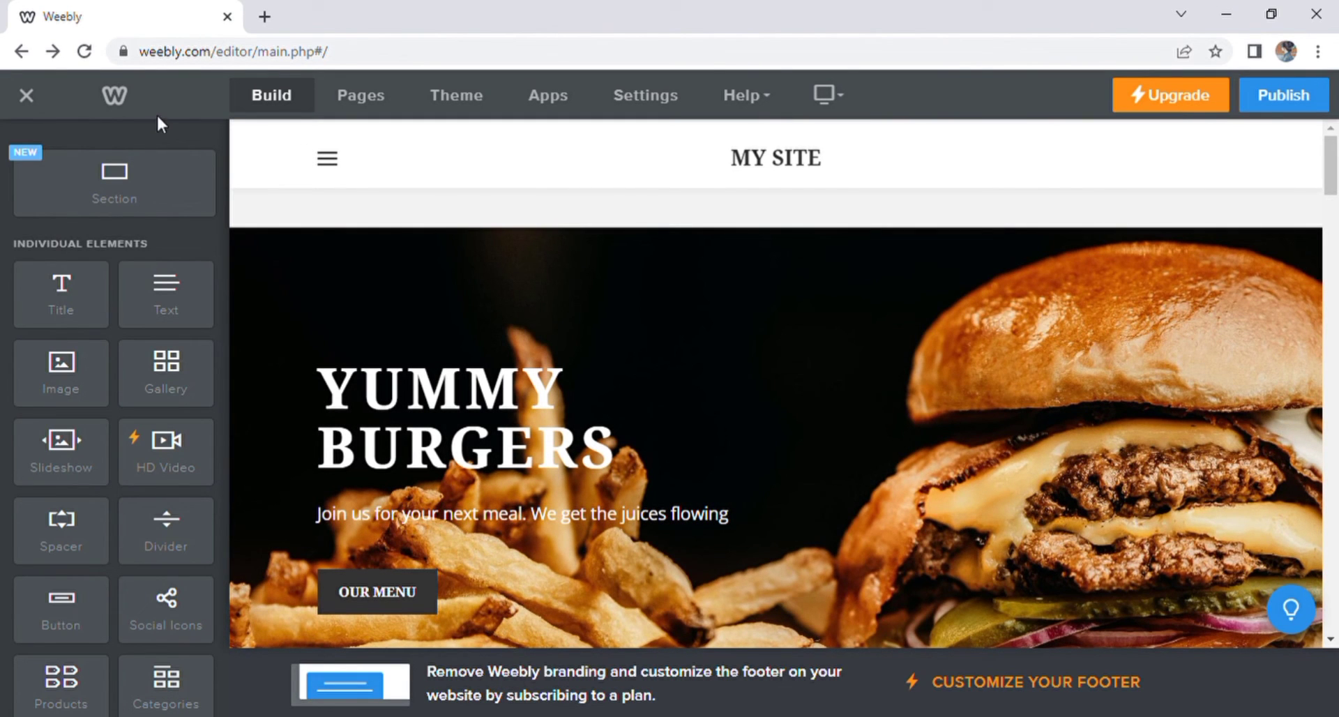
Retry exiting the editor, which reloads back to the YUMMY BURGERS hero in desktop view
{"action": "left_click", "coordinate": [25, 95]}
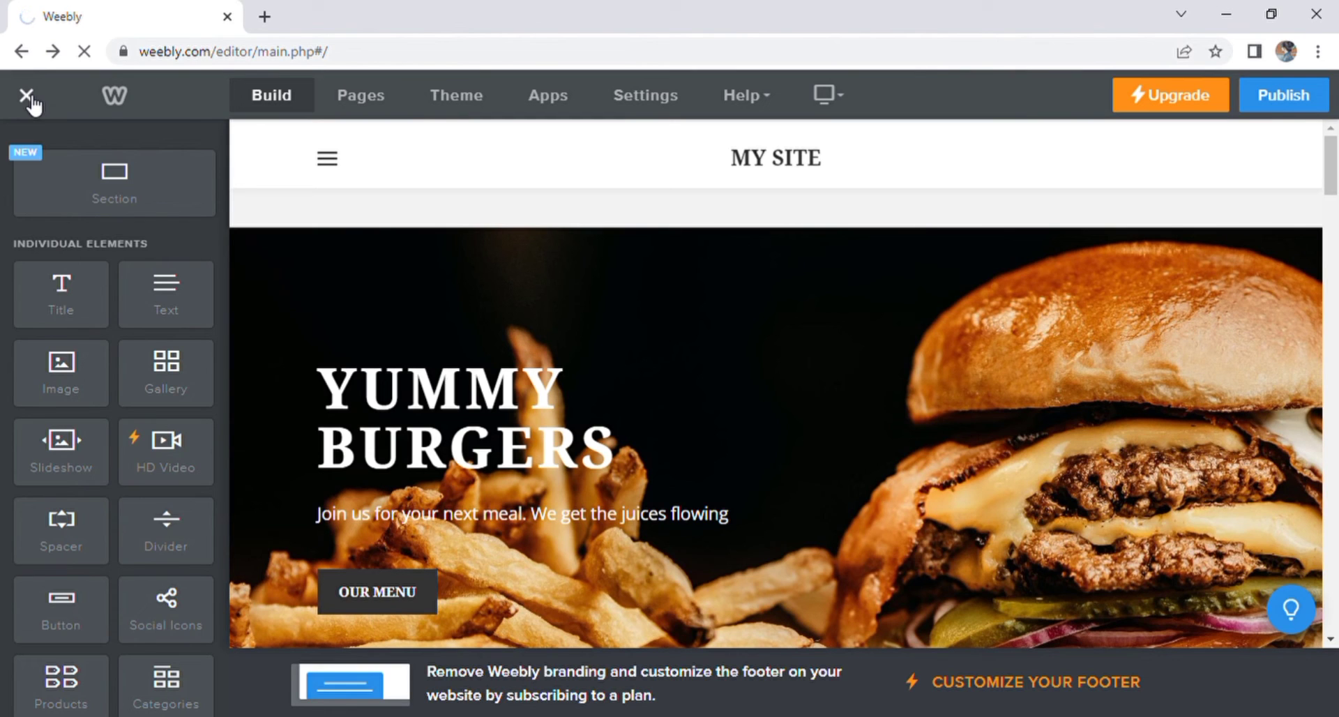
{"action": "scroll", "scroll_direction": "down", "scroll_amount": 3}
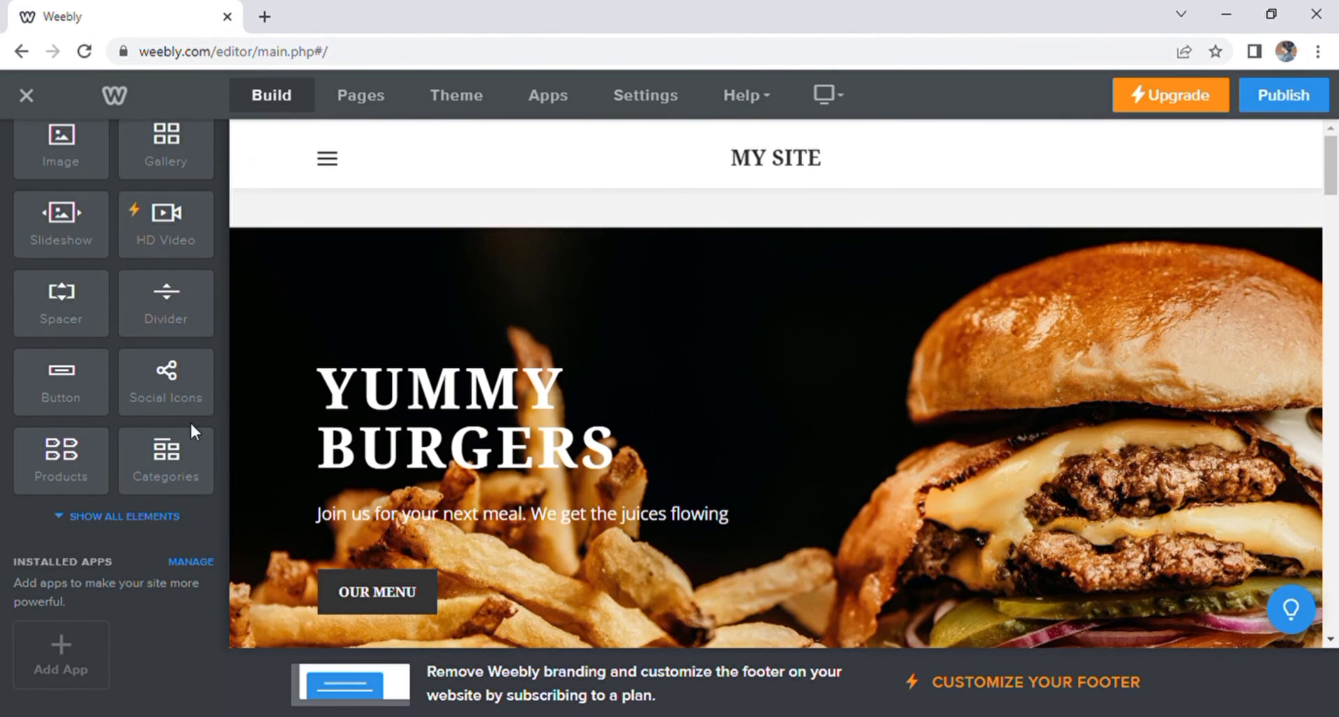
{"action": "mouse_move", "coordinate": [1262, 138]}
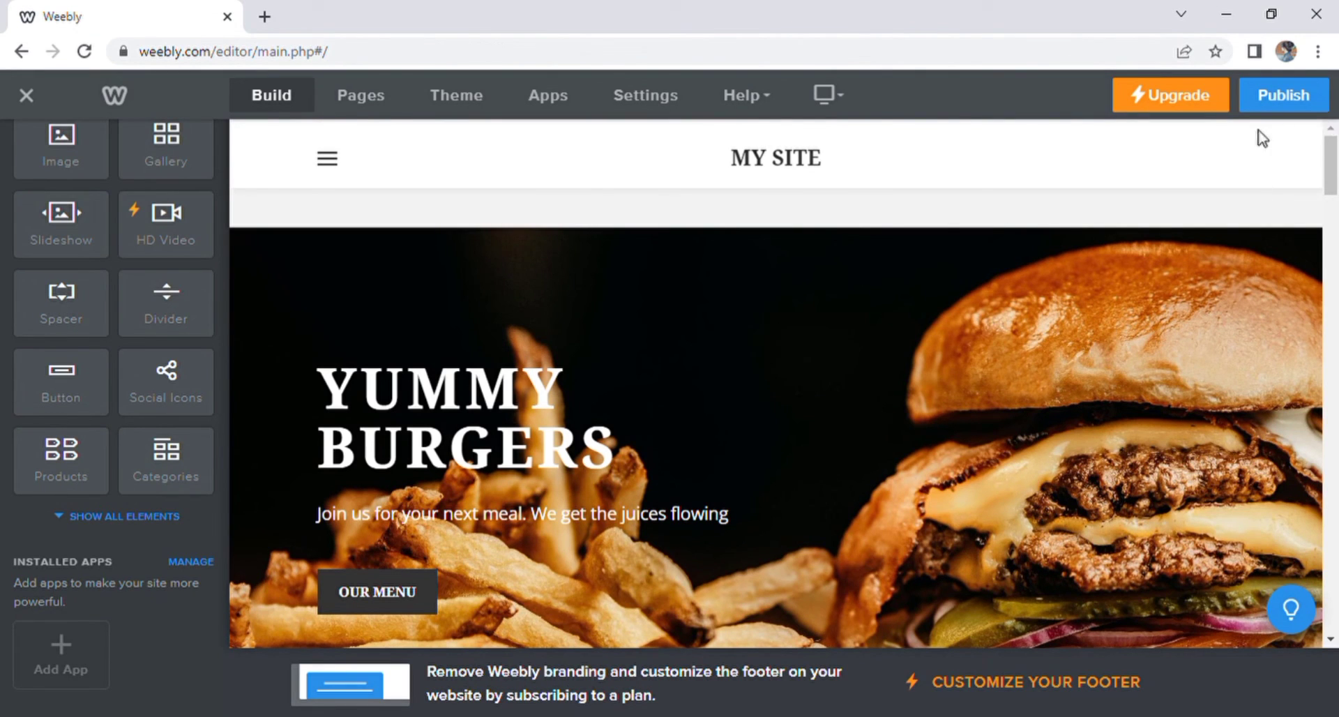
{"action": "mouse_move", "coordinate": [1248, 71]}
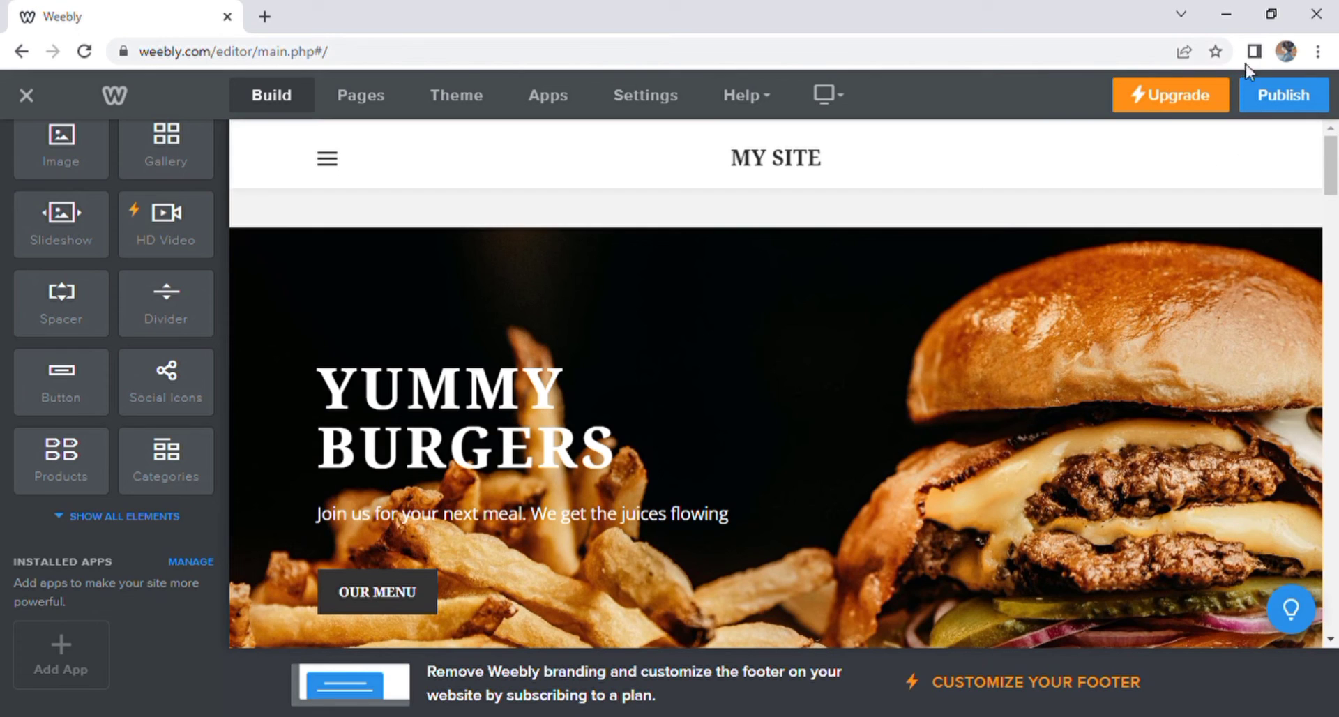
{"action": "mouse_move", "coordinate": [1249, 152]}
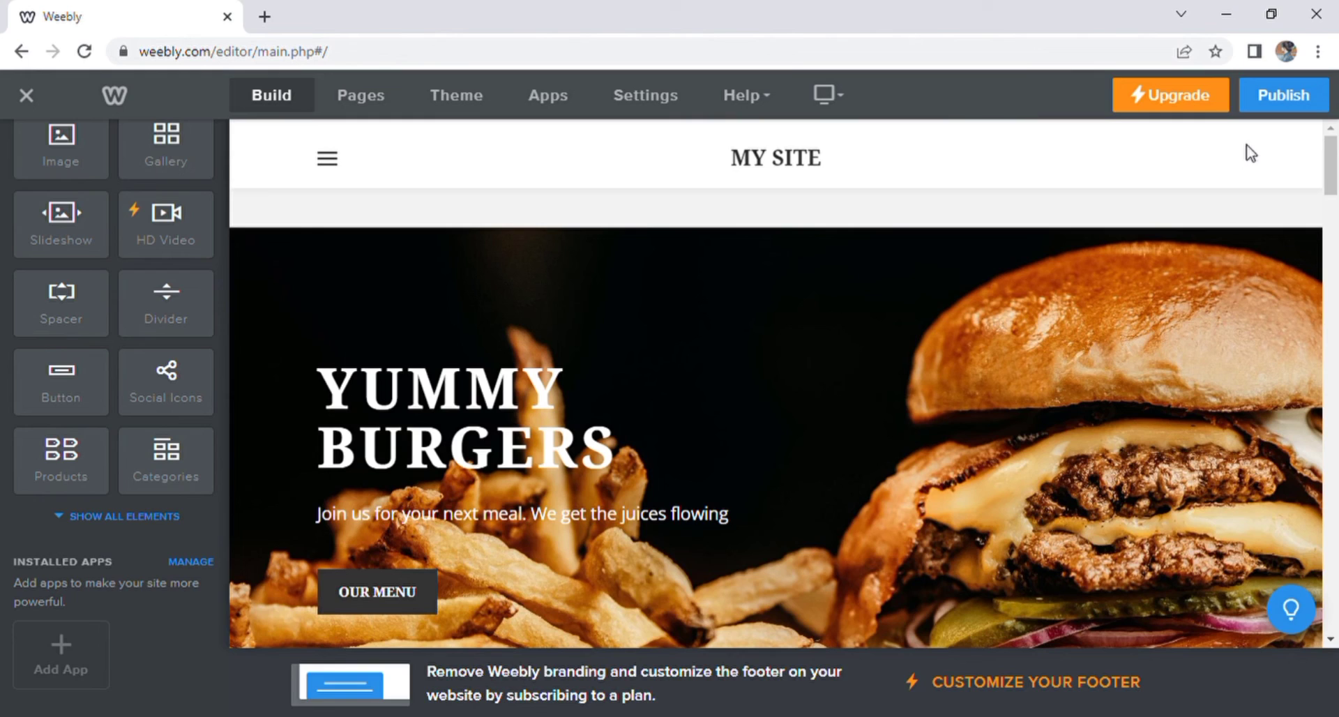
{"action": "mouse_move", "coordinate": [1232, 78]}
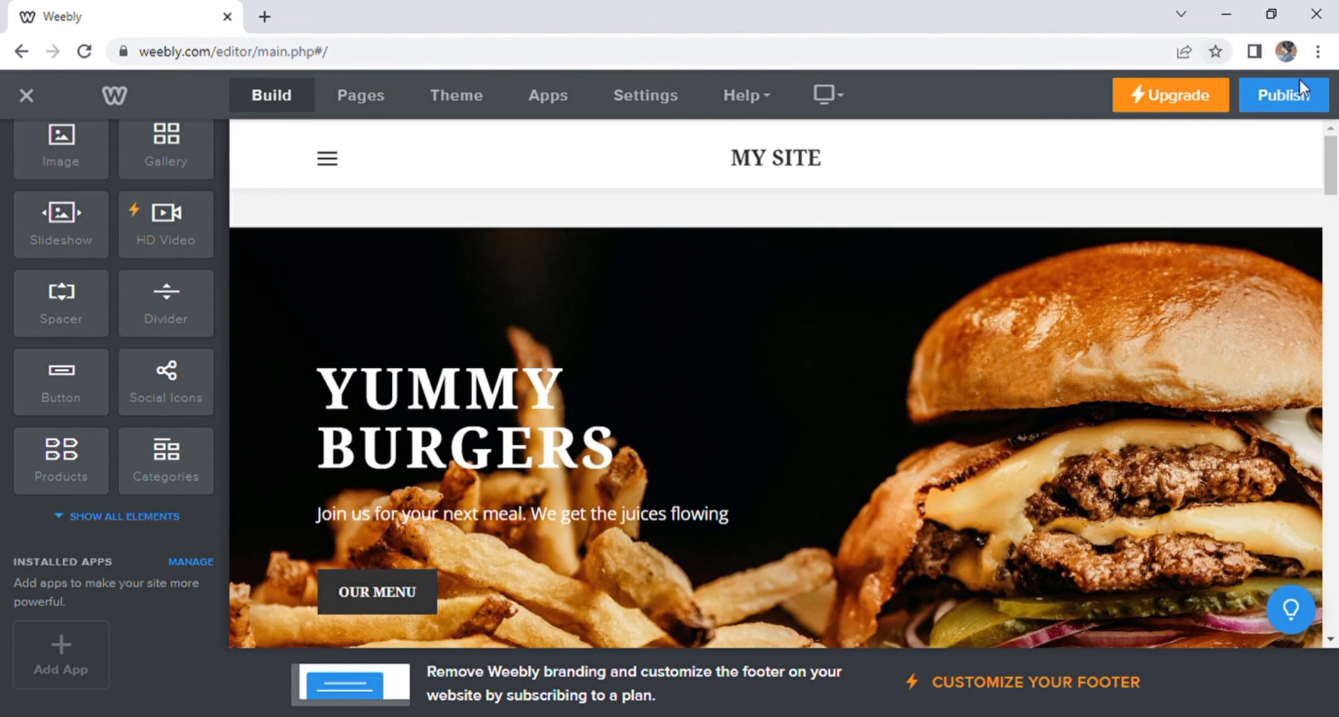
{"action": "mouse_move", "coordinate": [1181, 14]}
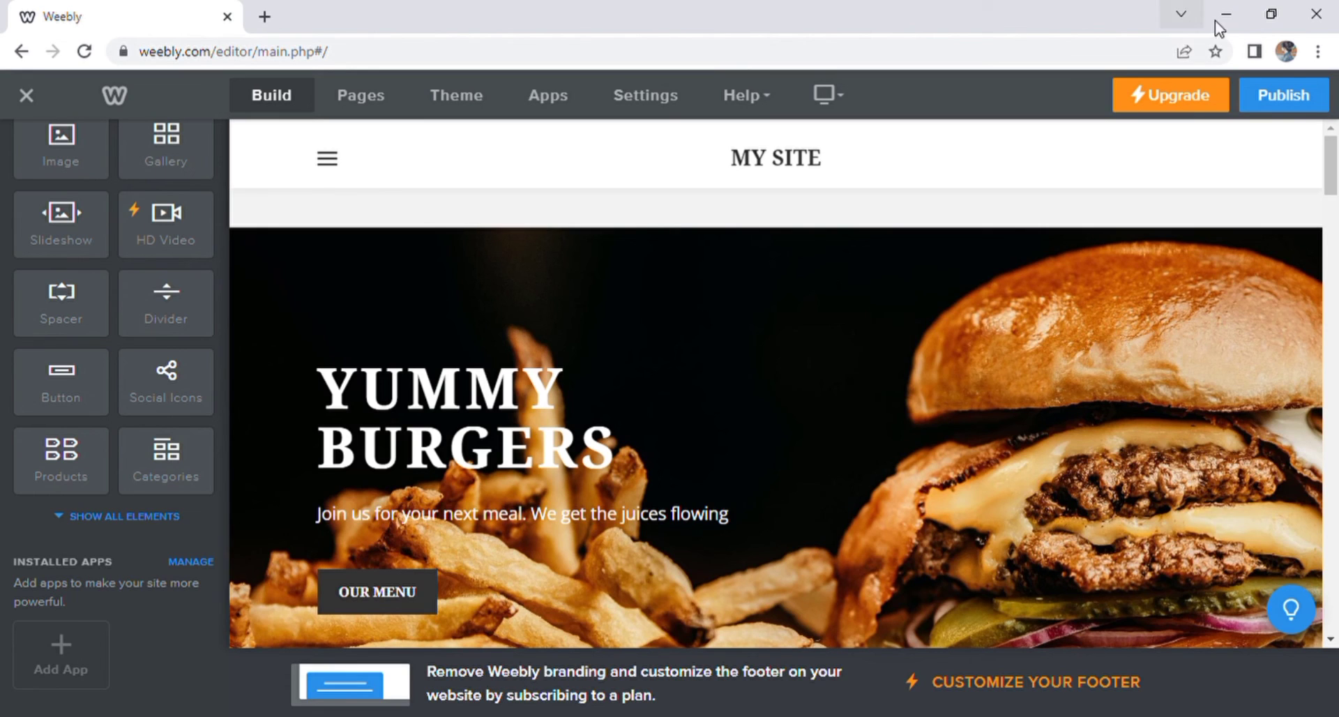
{"action": "mouse_move", "coordinate": [1192, 124]}
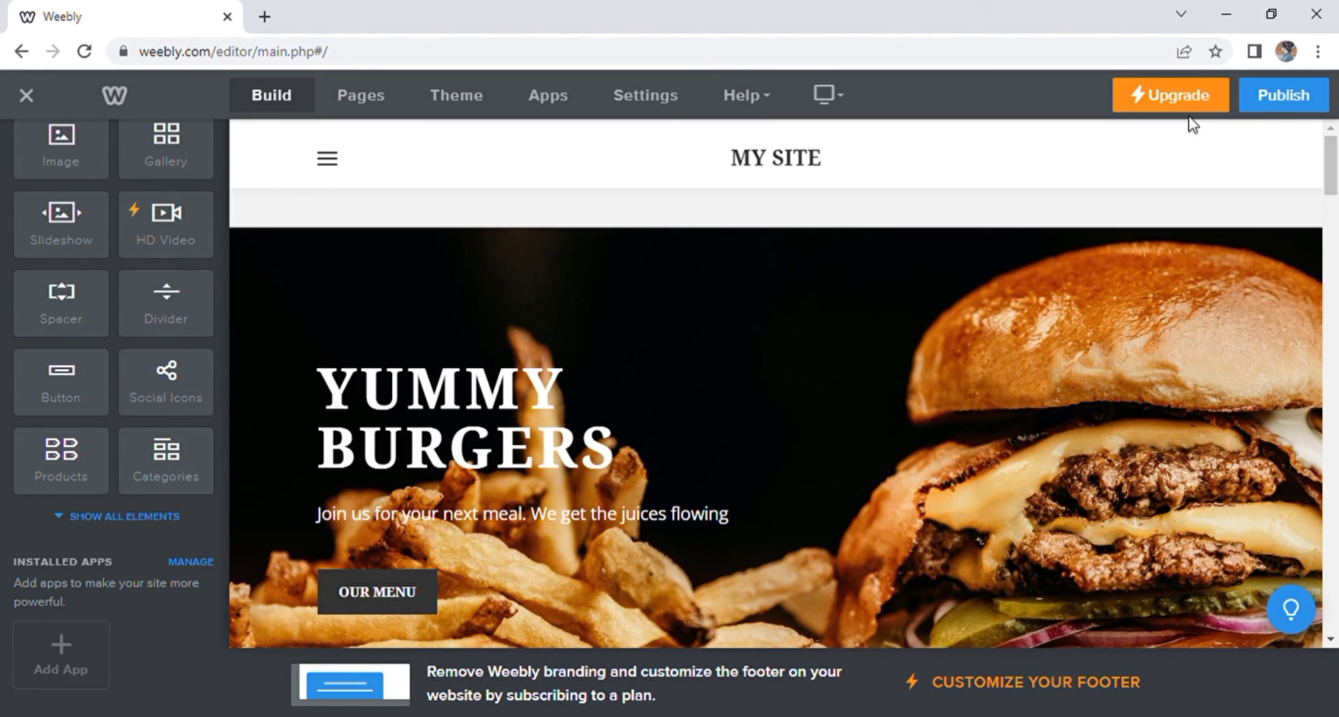
{"action": "mouse_move", "coordinate": [1179, 115]}
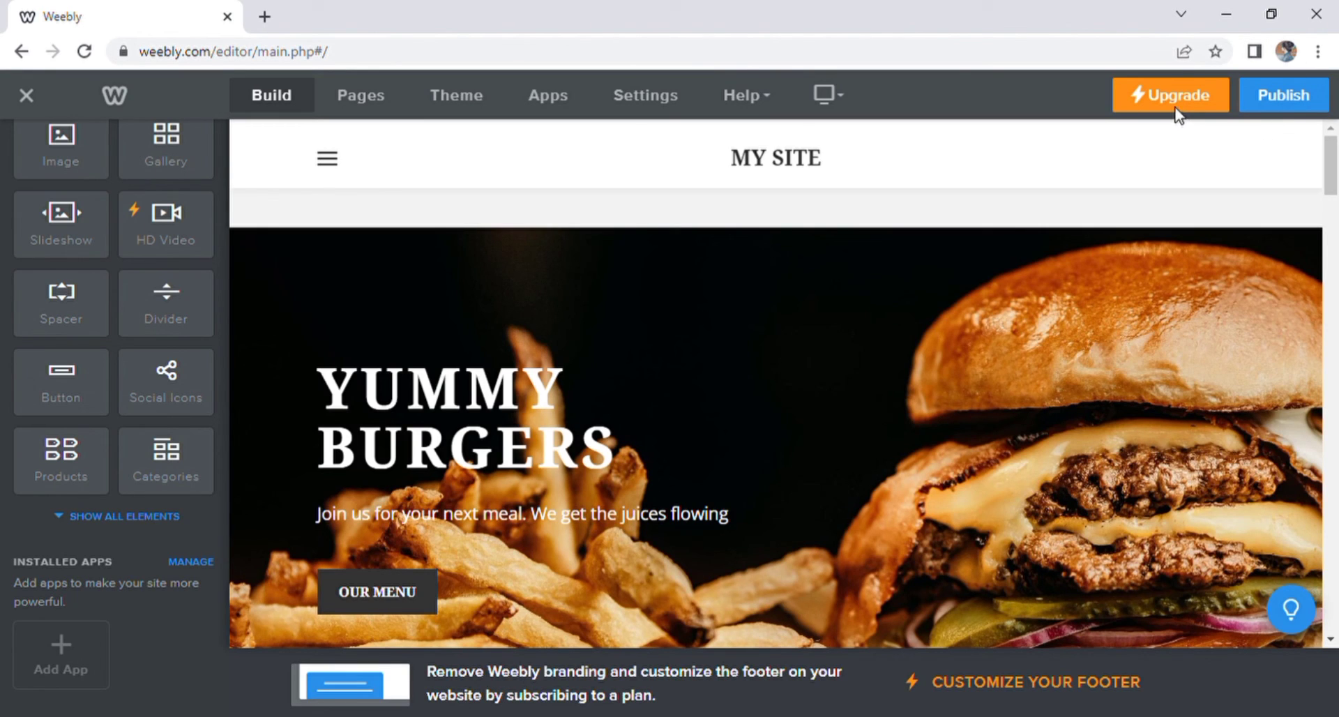
{"action": "mouse_move", "coordinate": [1175, 109]}
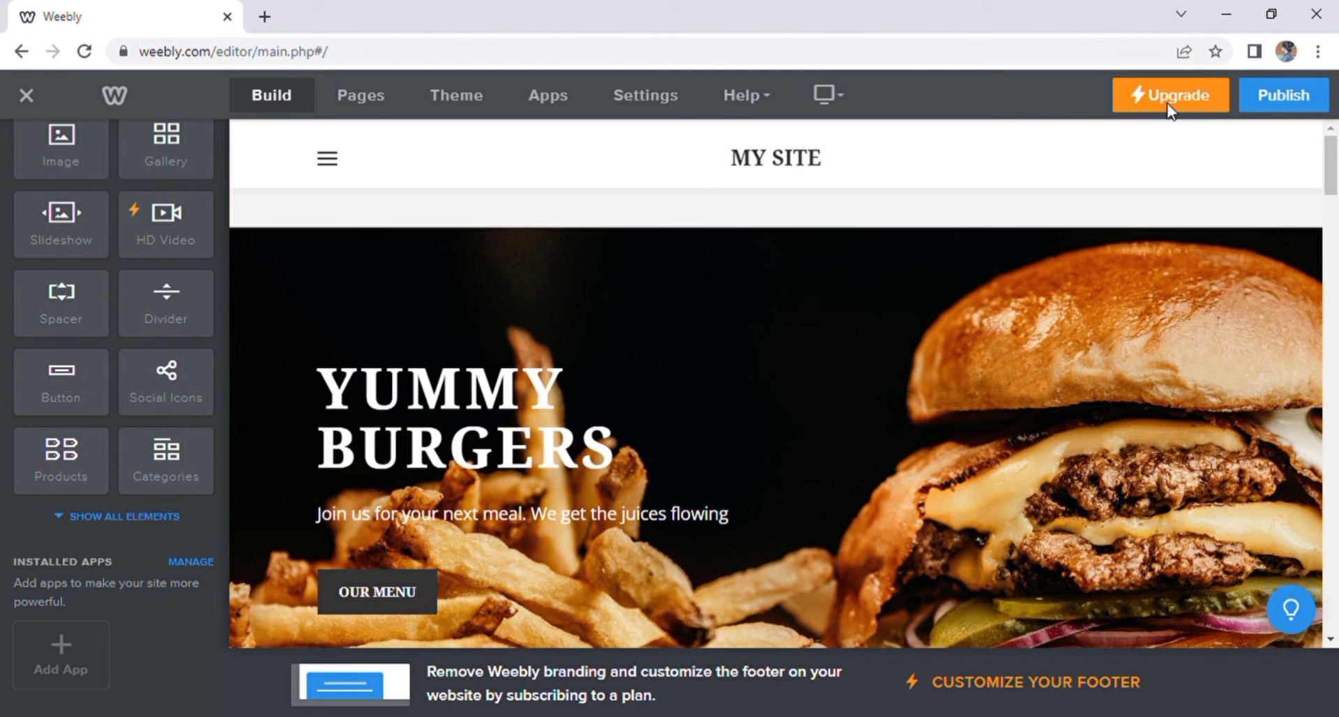
{"action": "mouse_move", "coordinate": [1172, 116]}
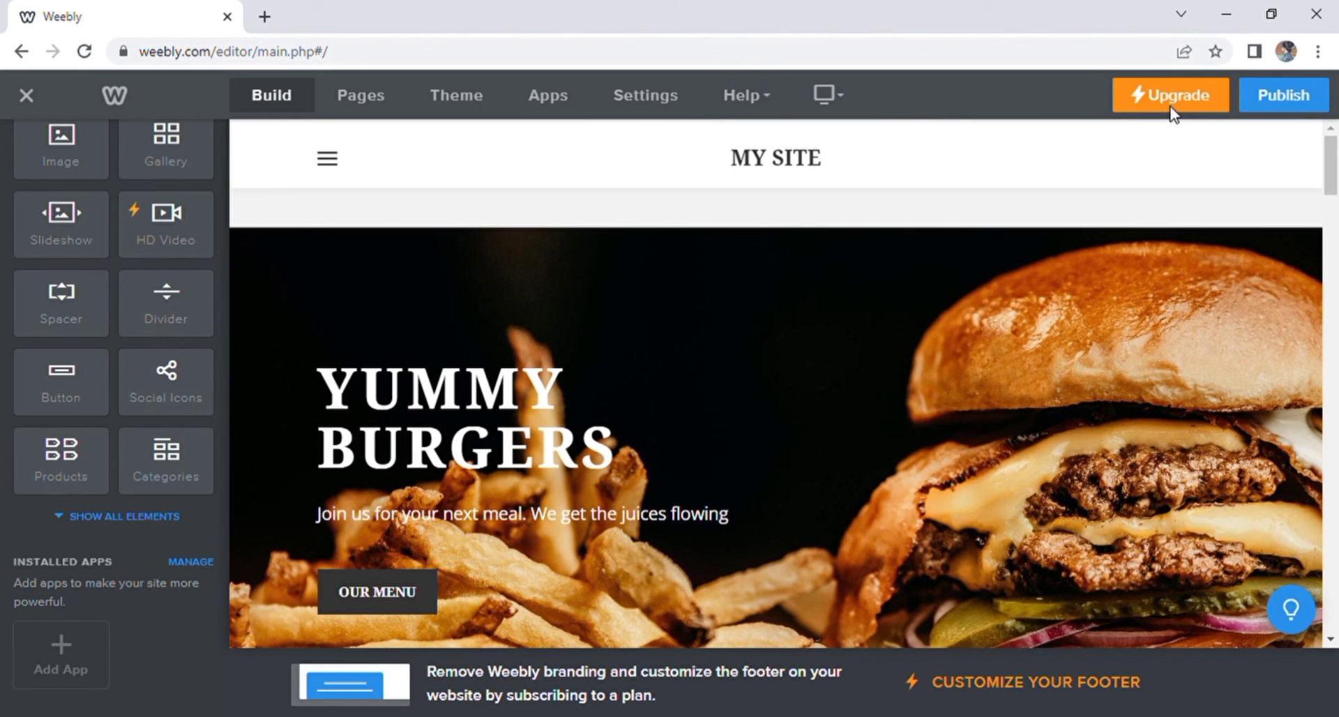
{"action": "mouse_move", "coordinate": [580, 125]}
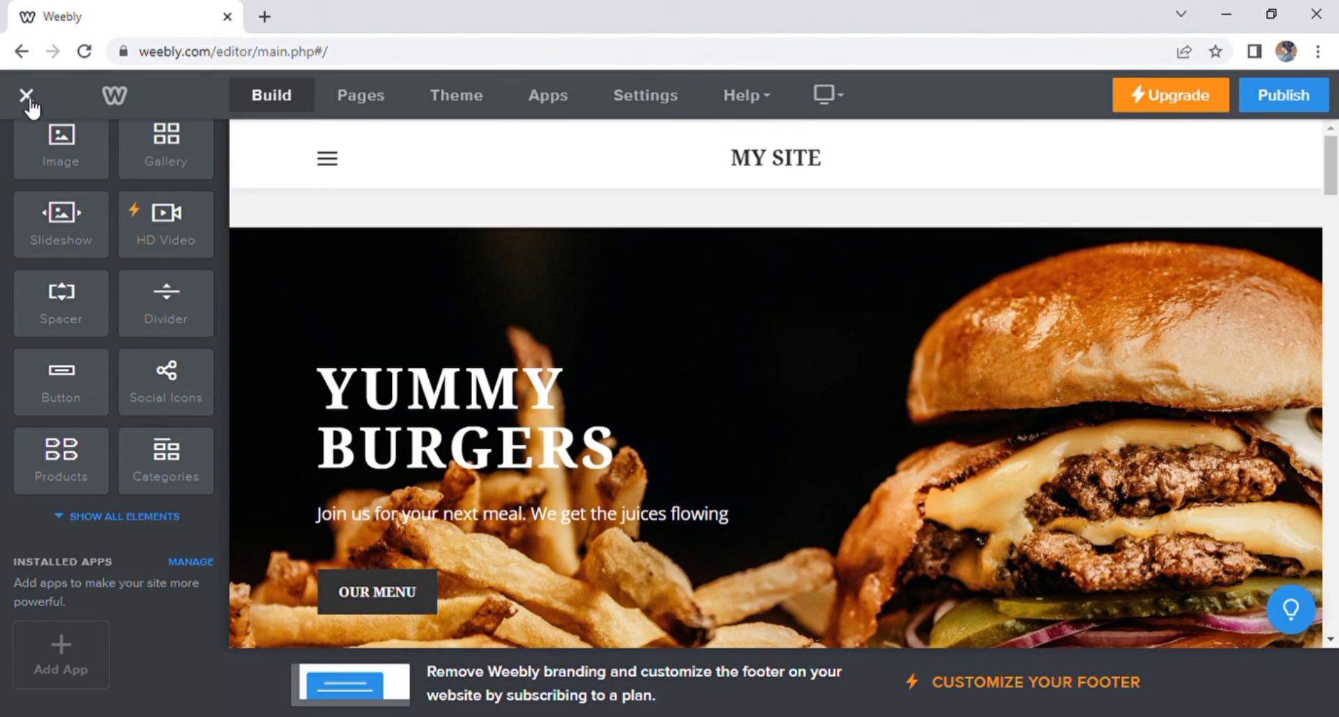
{"action": "left_click", "coordinate": [28, 95]}
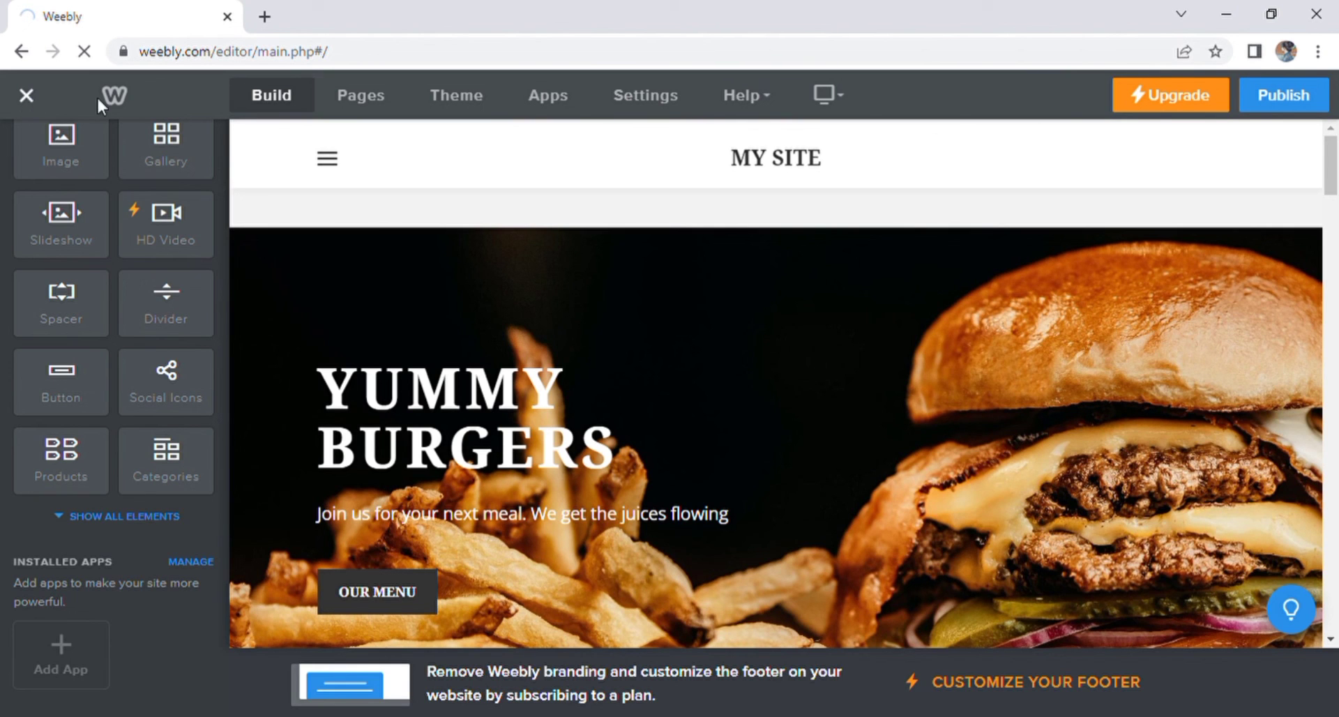
{"action": "left_click", "coordinate": [470, 414]}
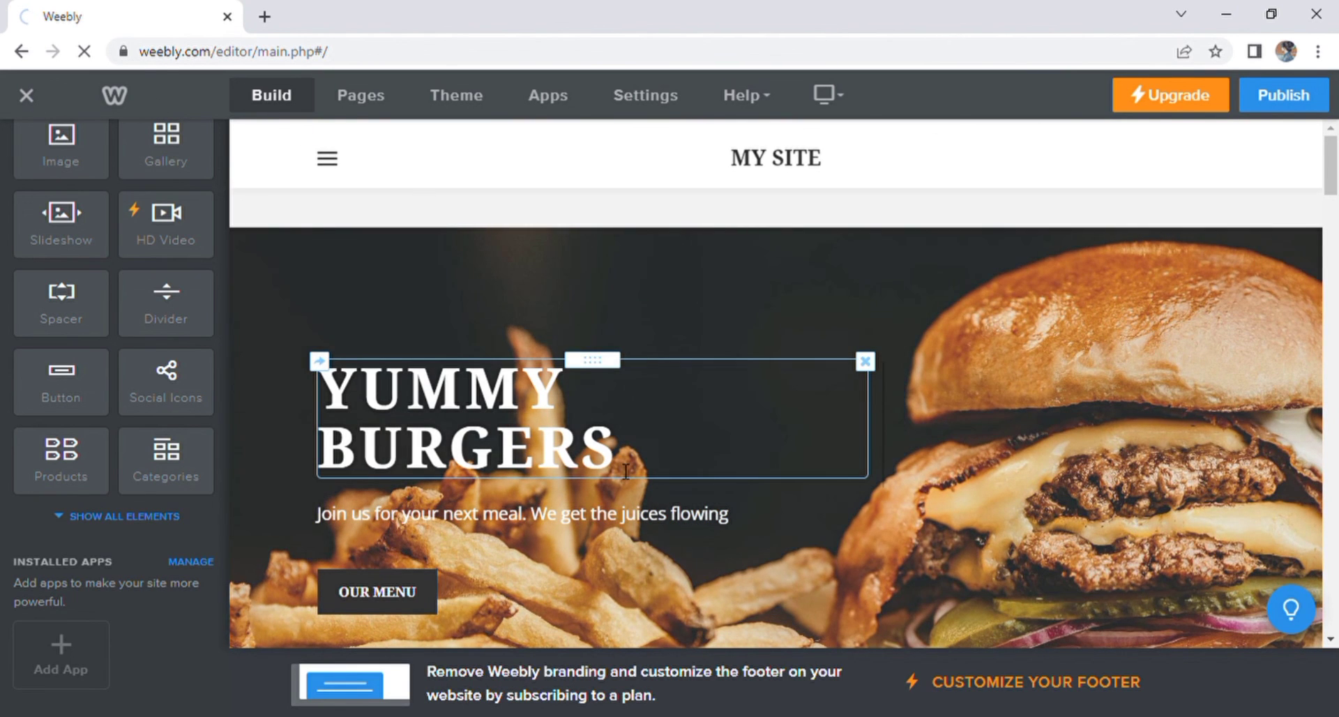